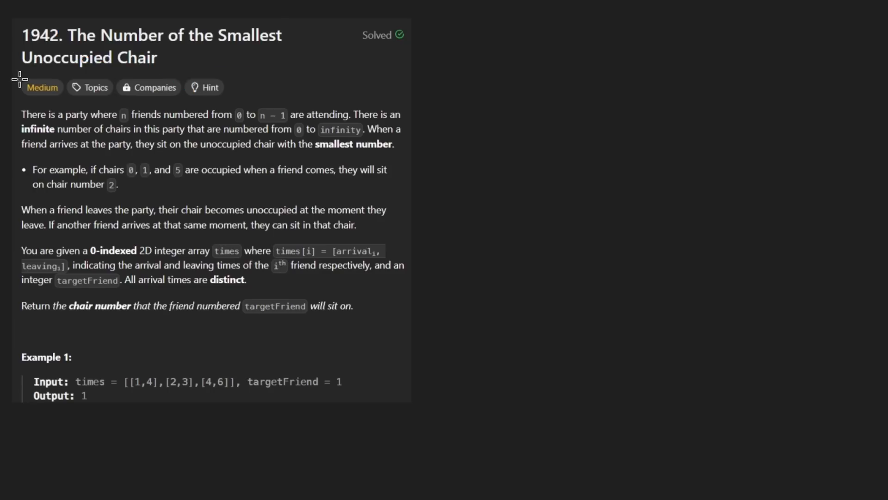
pyautogui.moveTo(221, 374)
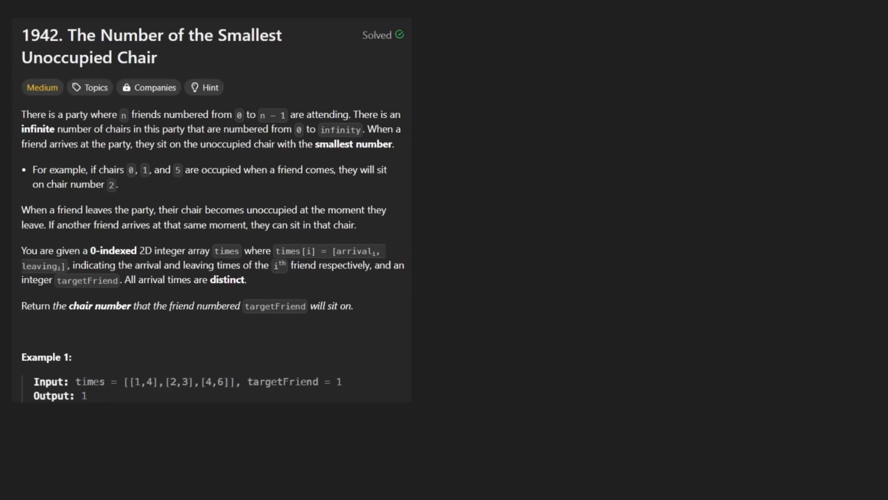
# - Write the example times array [[1,4],[2,3],[4,6]] and the word arrival below it
pyautogui.moveTo(528, 101); pyautogui.dragTo(533, 291)
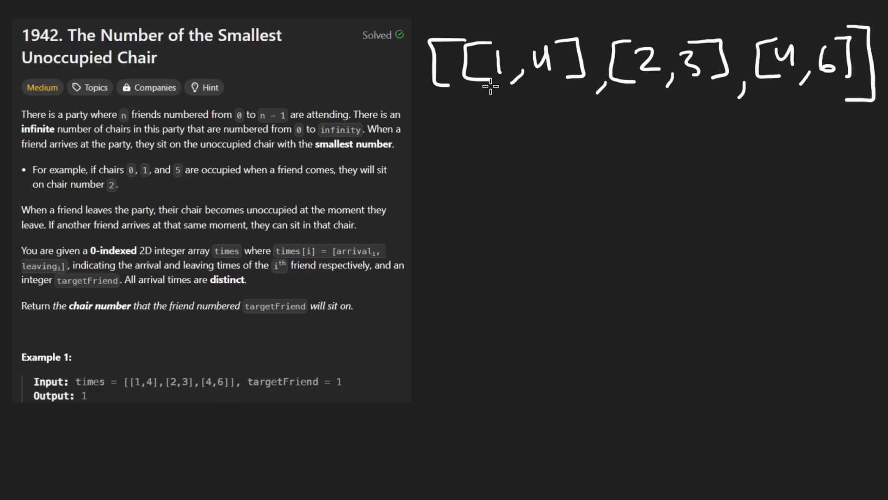
pyautogui.moveTo(489, 88); pyautogui.dragTo(521, 88)
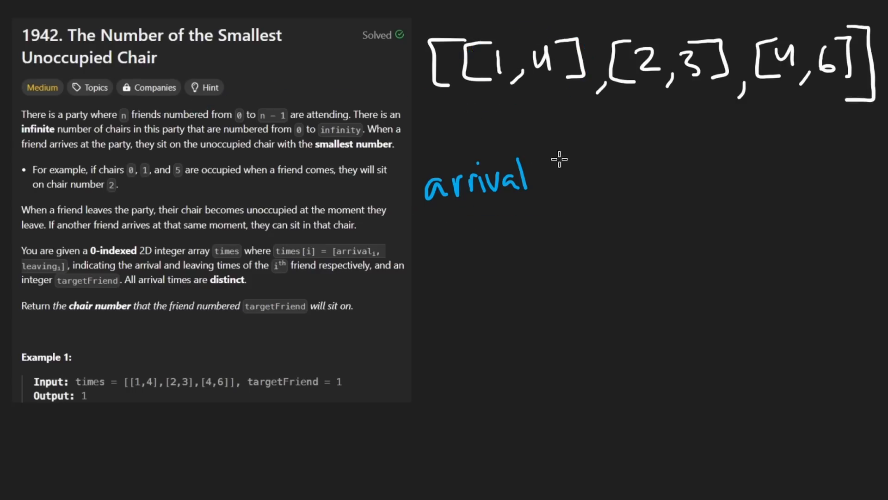
pyautogui.moveTo(104, 95)
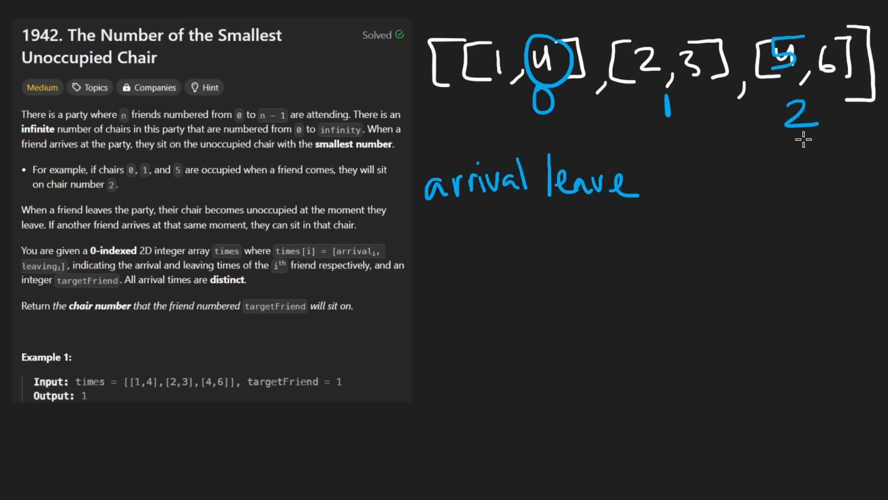
# - Erase the leave-time circles and renumber the friends 0, 1, 2 under each interval
pyautogui.moveTo(798, 227); pyautogui.dragTo(788, 90)
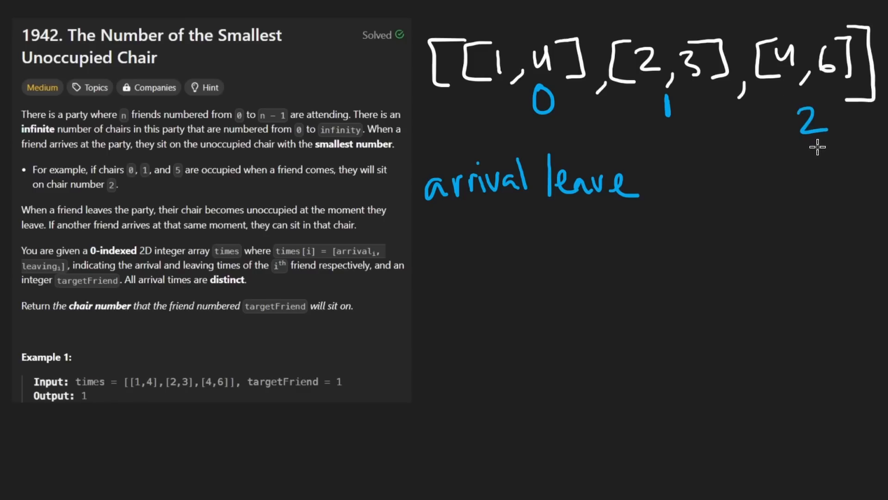
pyautogui.moveTo(802, 152)
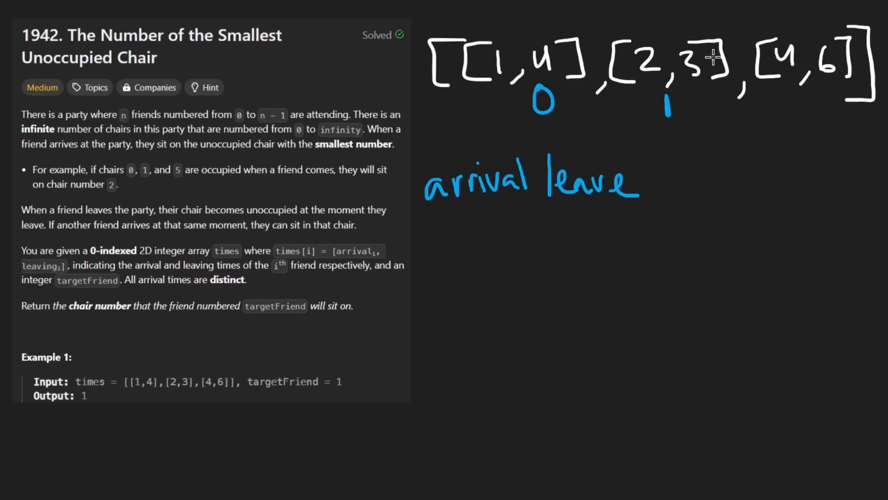
pyautogui.moveTo(533, 117); pyautogui.dragTo(558, 116)
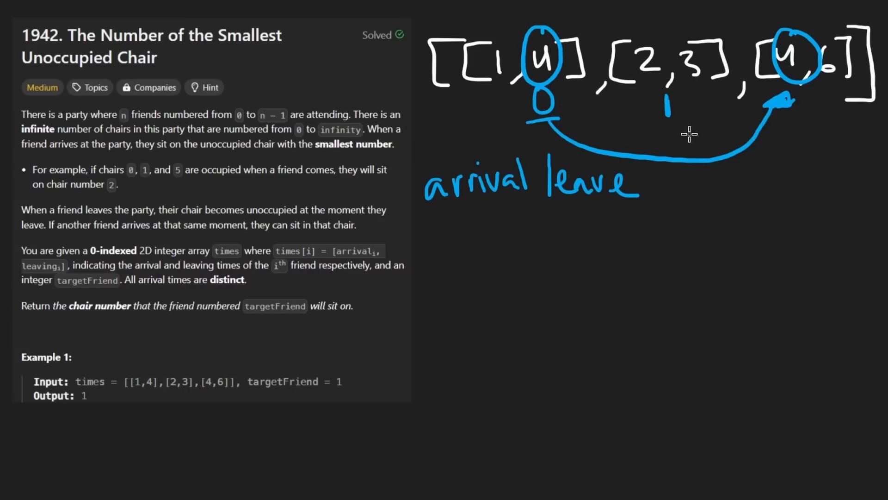
pyautogui.moveTo(277, 196); pyautogui.dragTo(395, 195)
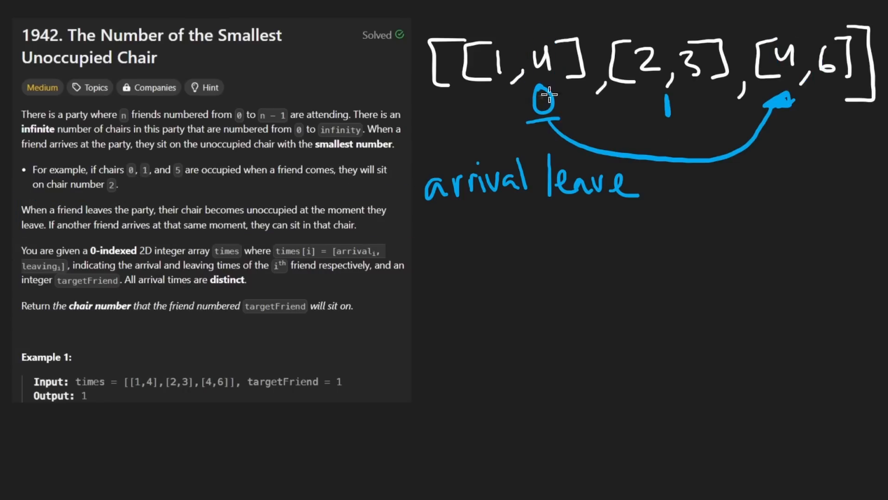
pyautogui.moveTo(550, 101); pyautogui.dragTo(747, 101)
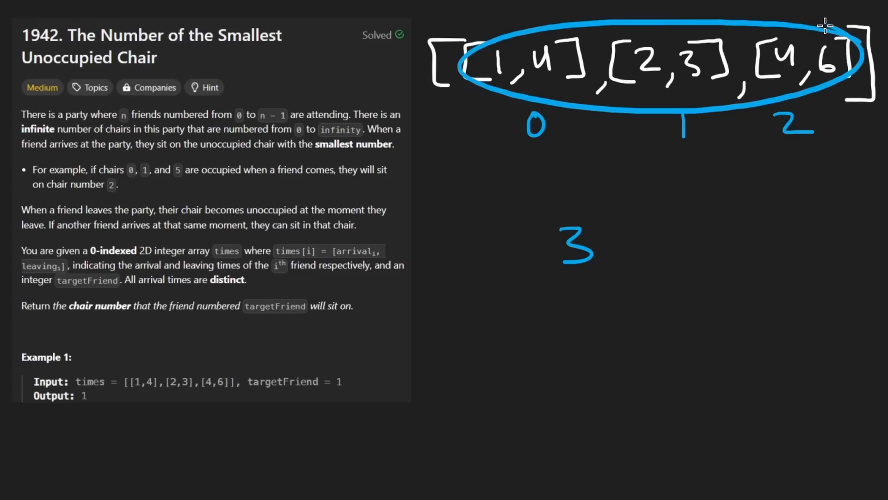
pyautogui.moveTo(576, 173)
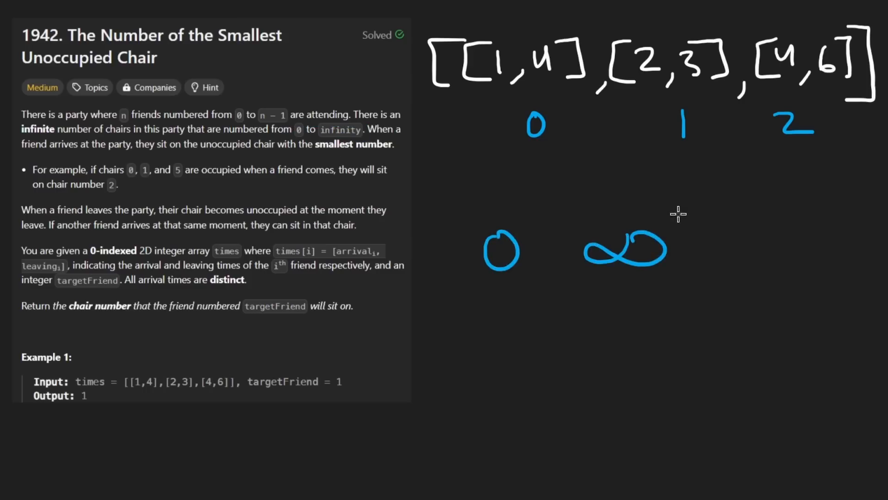
# - Box the chair range from 0 to infinity, then clear that sketch
pyautogui.moveTo(470, 218); pyautogui.dragTo(740, 286)
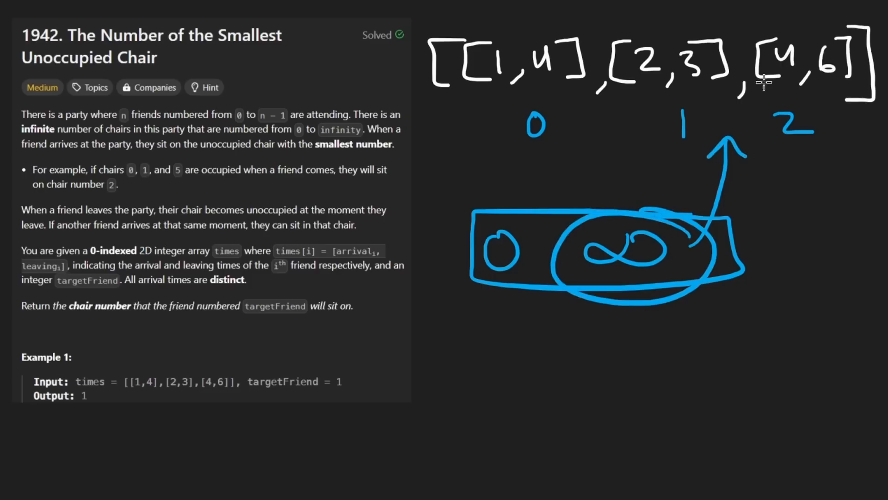
pyautogui.click(528, 248)
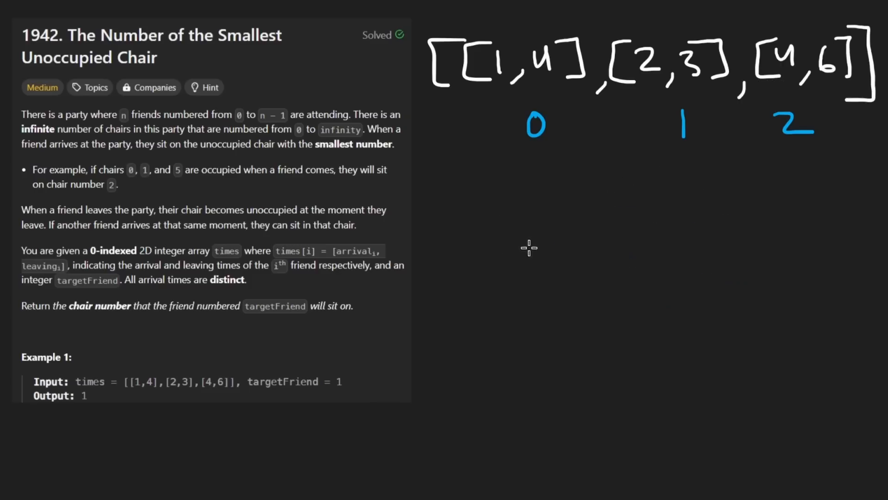
# - Write the number 3 below the array and briefly circle targetFriend in the input
pyautogui.moveTo(623, 243); pyautogui.dragTo(640, 289)
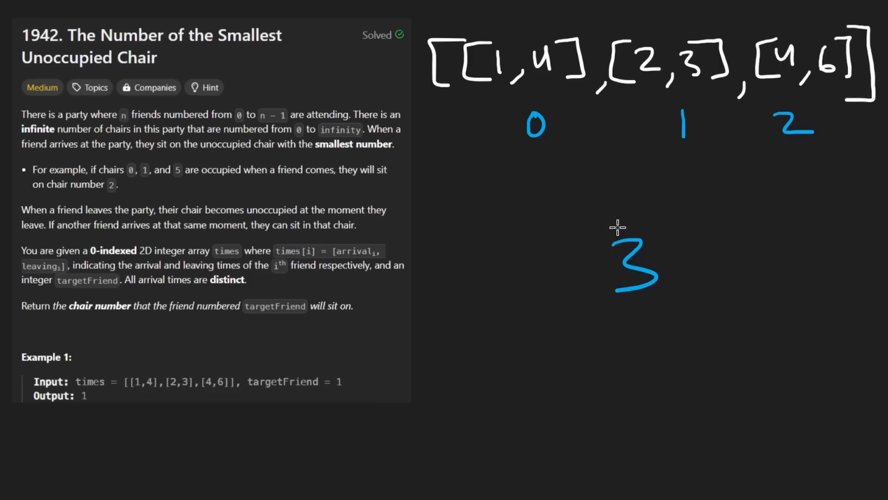
pyautogui.moveTo(642, 224)
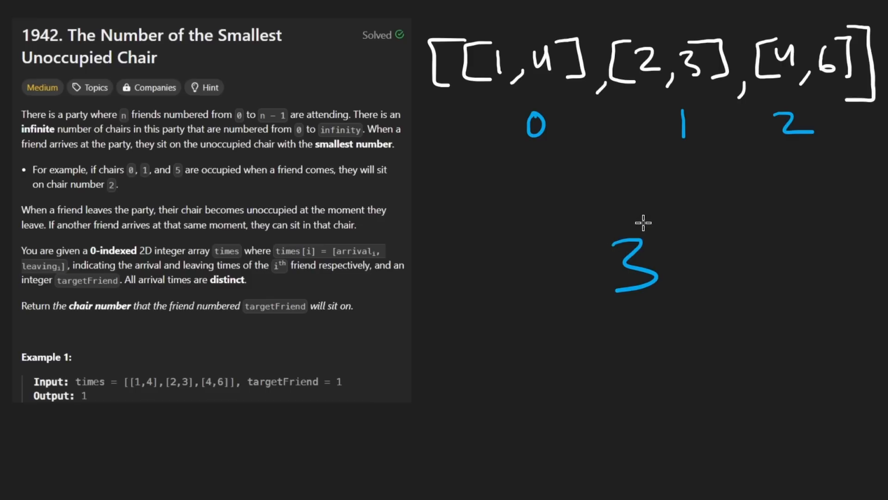
pyautogui.moveTo(624, 231)
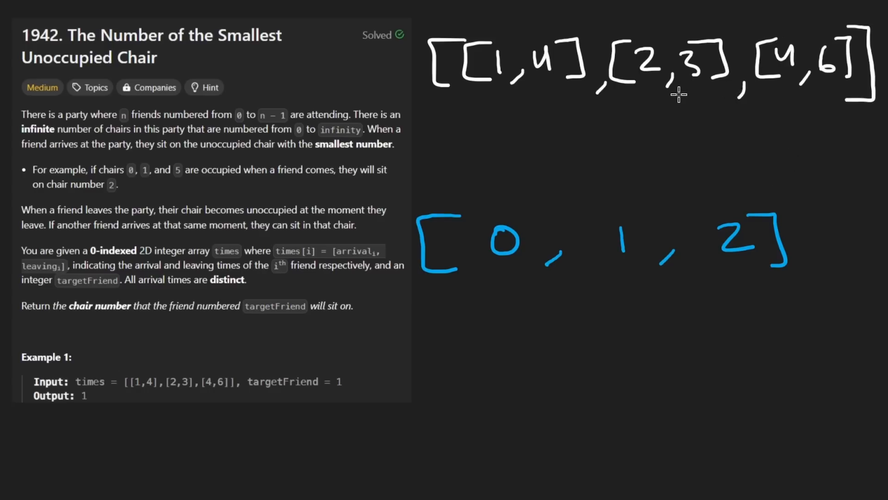
pyautogui.moveTo(638, 53)
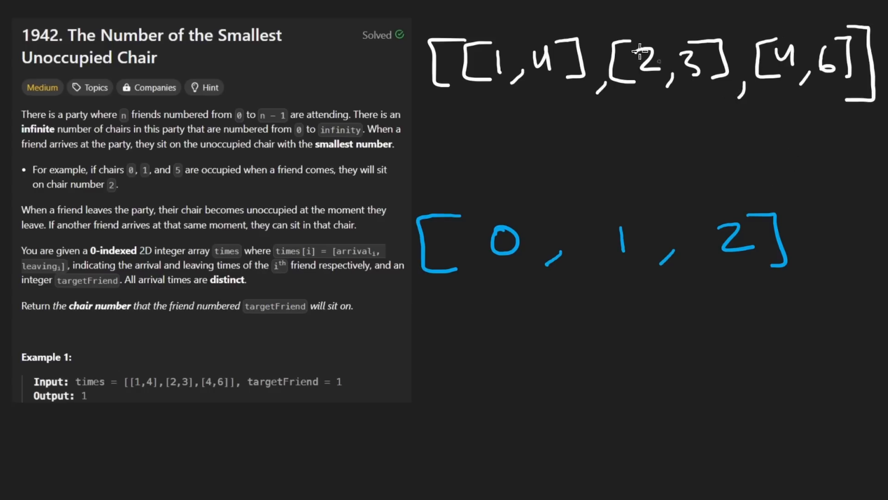
pyautogui.moveTo(68, 328); pyautogui.dragTo(352, 332)
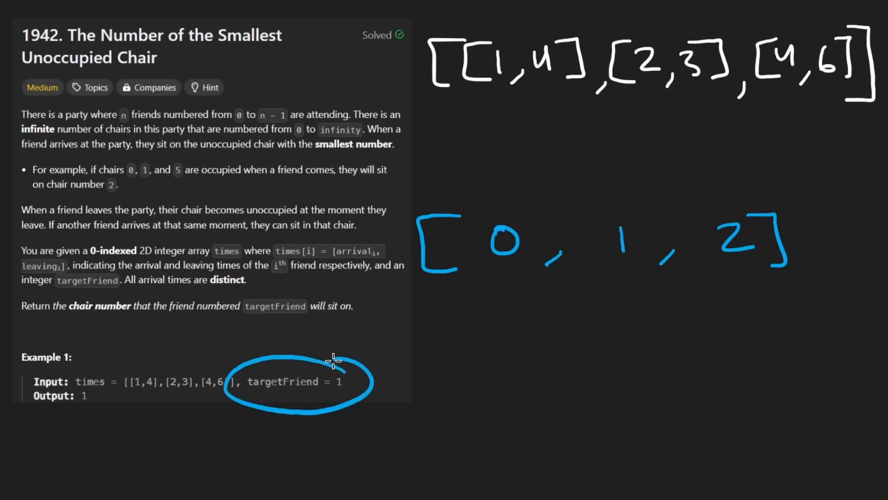
pyautogui.moveTo(317, 322); pyautogui.dragTo(323, 355)
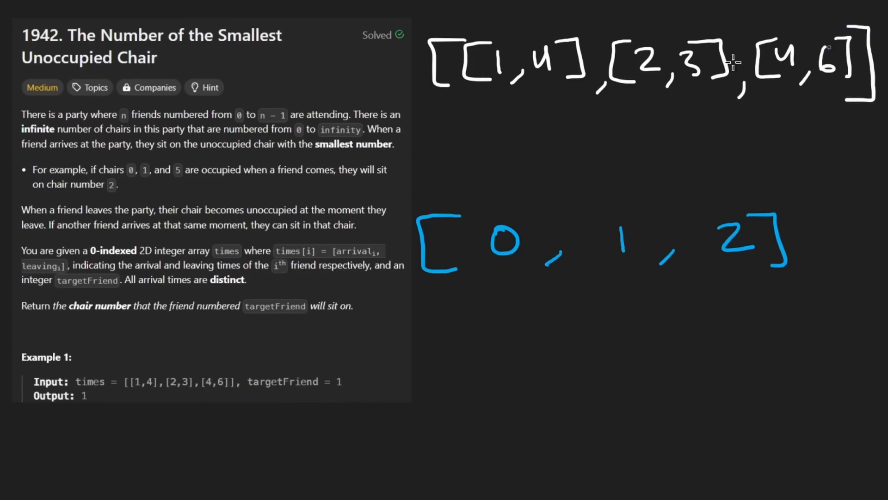
pyautogui.moveTo(629, 98)
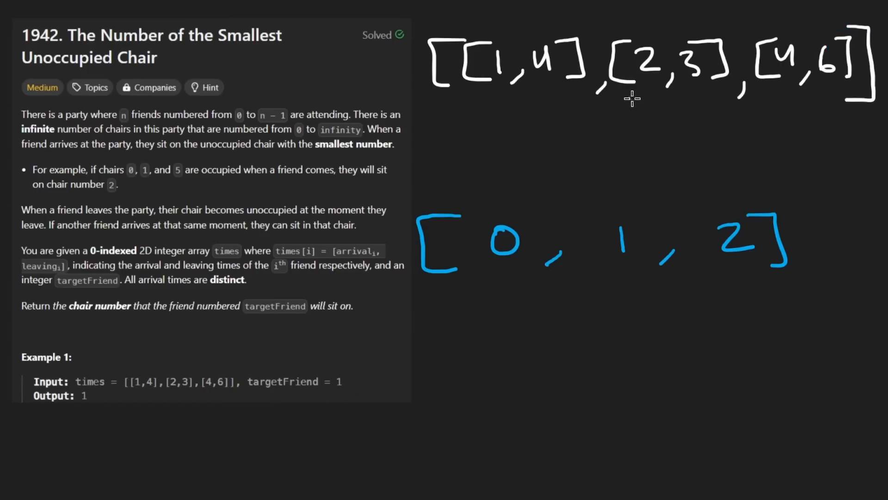
# - Write the bracketed chair list [0, 1, 2] below the times array
pyautogui.moveTo(612, 93); pyautogui.dragTo(748, 94)
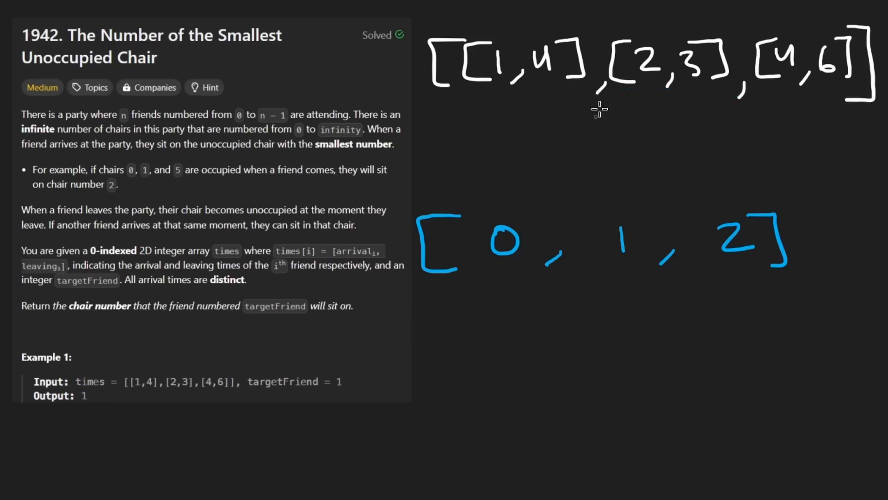
pyautogui.moveTo(595, 113); pyautogui.dragTo(708, 123)
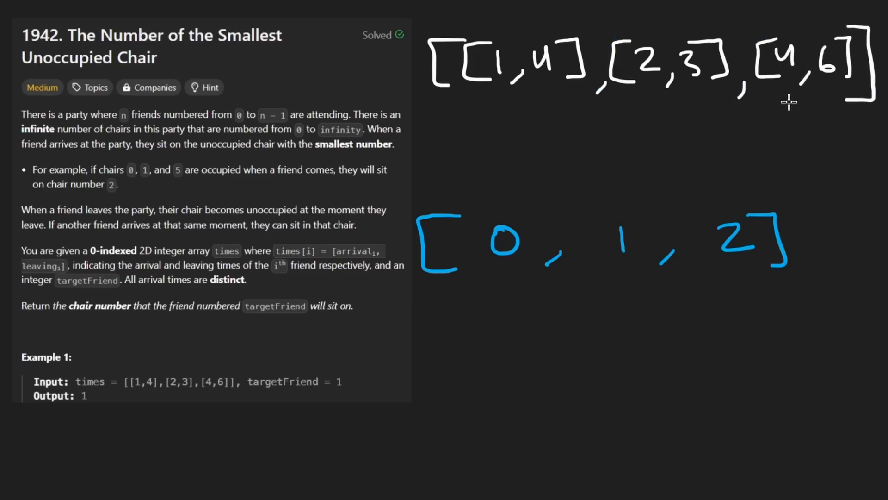
pyautogui.moveTo(539, 105); pyautogui.dragTo(538, 133)
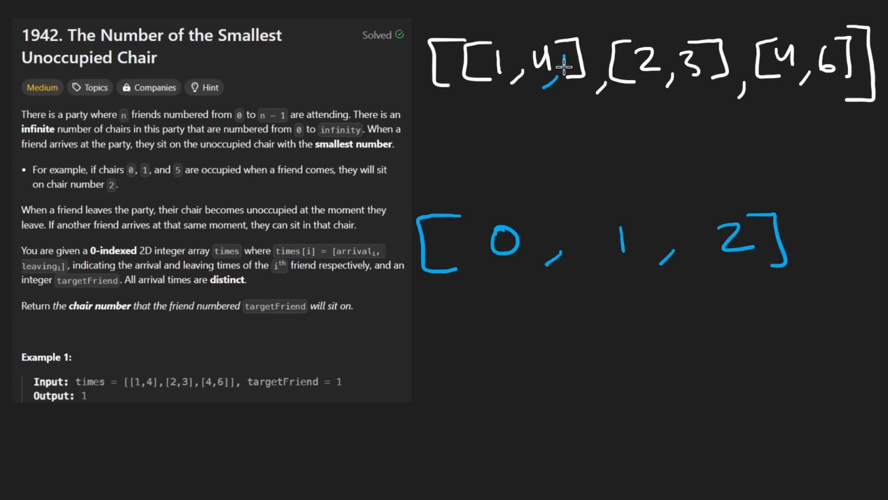
pyautogui.moveTo(561, 62); pyautogui.dragTo(703, 74)
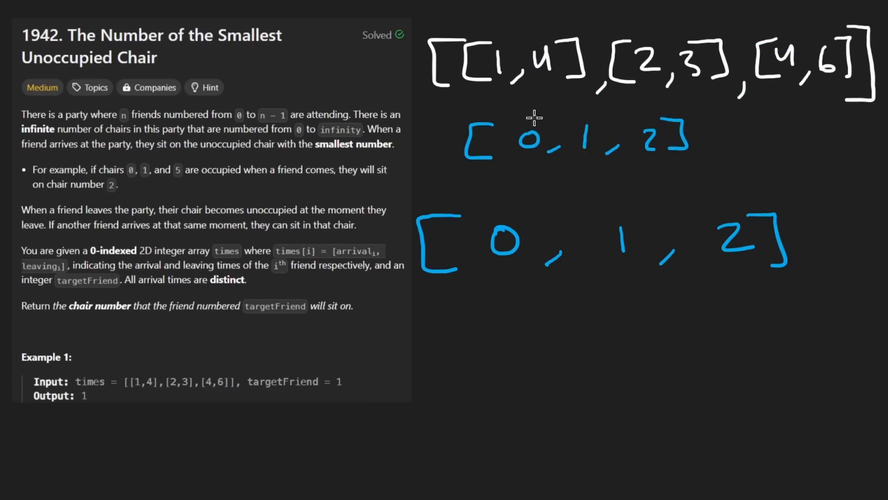
pyautogui.moveTo(826, 63)
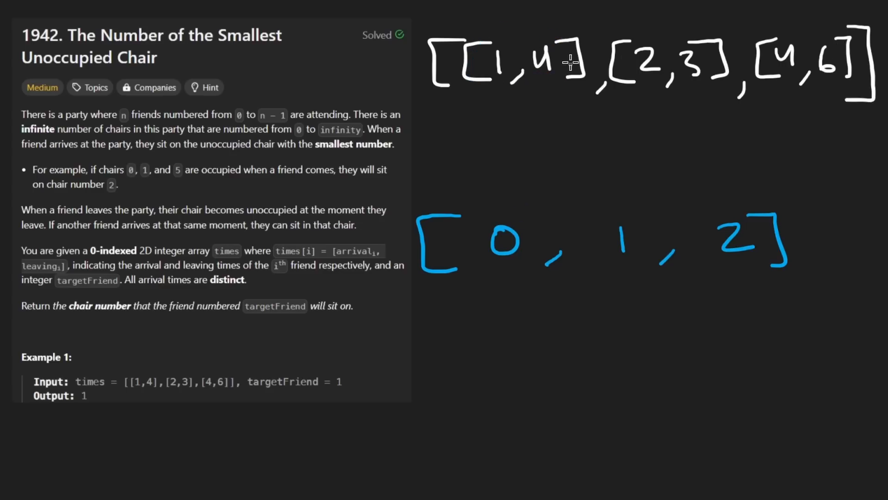
# - Underline the friends in arrival order, erase it, and label the chair list as available
pyautogui.moveTo(438, 96); pyautogui.dragTo(788, 96)
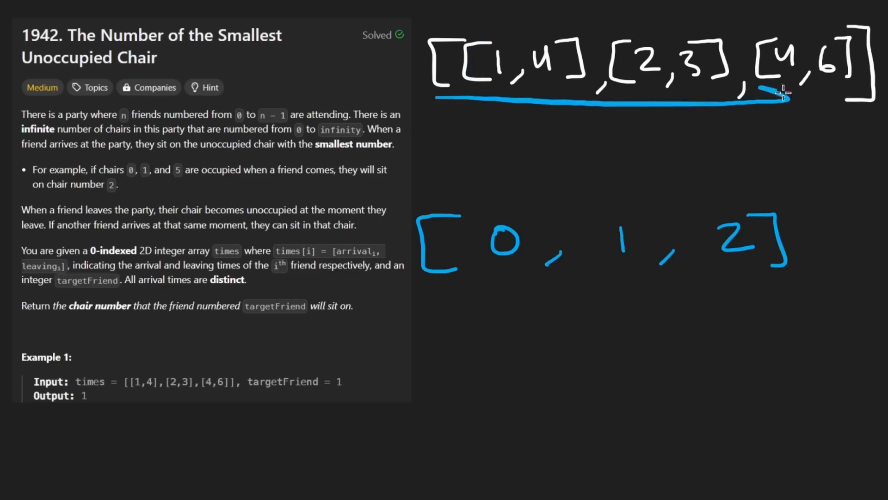
pyautogui.moveTo(736, 96); pyautogui.dragTo(776, 107)
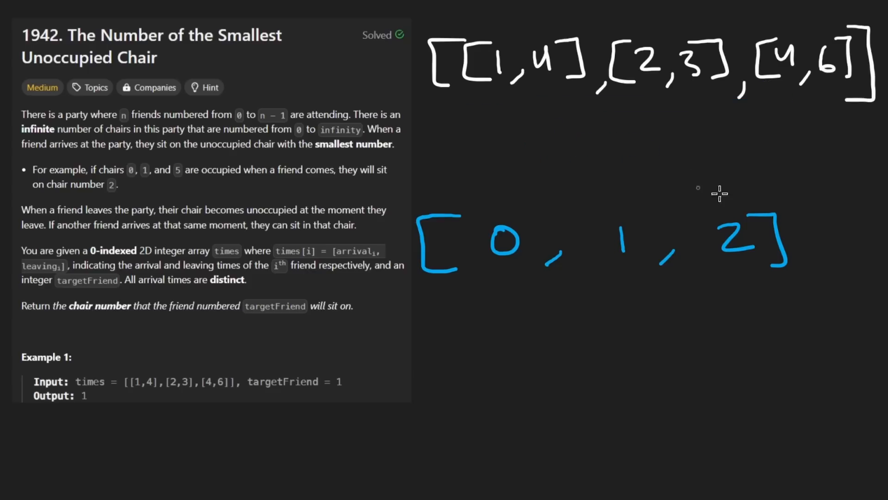
pyautogui.moveTo(422, 176); pyautogui.dragTo(445, 193)
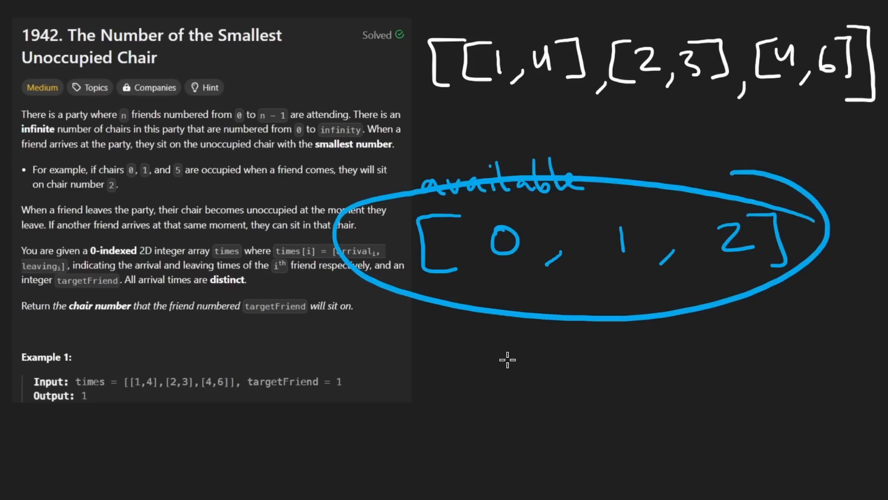
# - Write Smallest under the chairs, mark chair 1 as taken, and add a used label below
pyautogui.moveTo(493, 362); pyautogui.dragTo(622, 362)
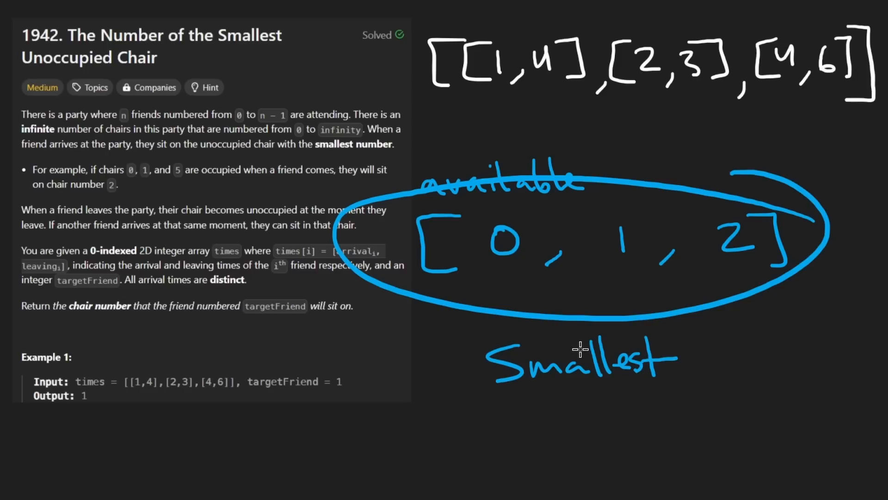
pyautogui.moveTo(478, 391); pyautogui.dragTo(697, 395)
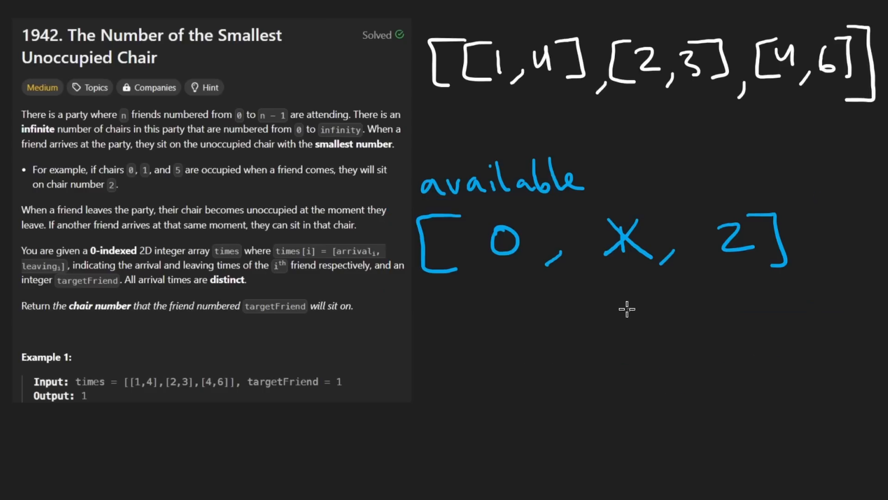
pyautogui.moveTo(442, 284)
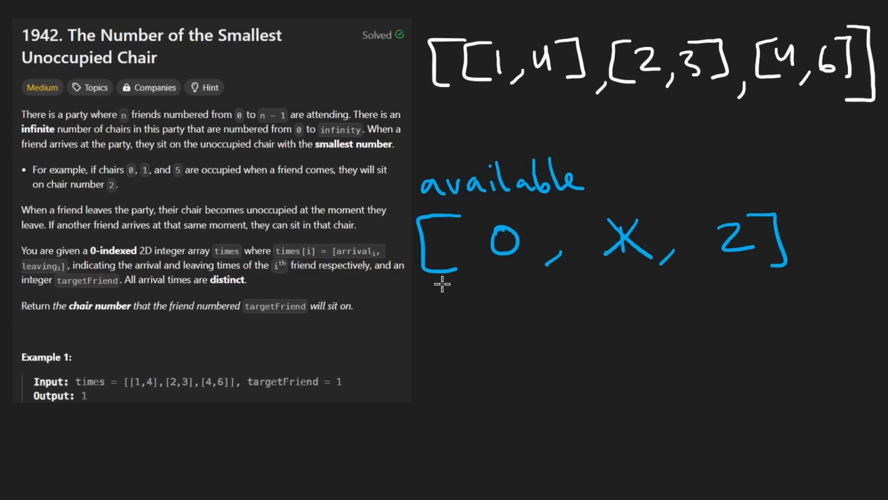
pyautogui.moveTo(442, 283); pyautogui.dragTo(759, 278)
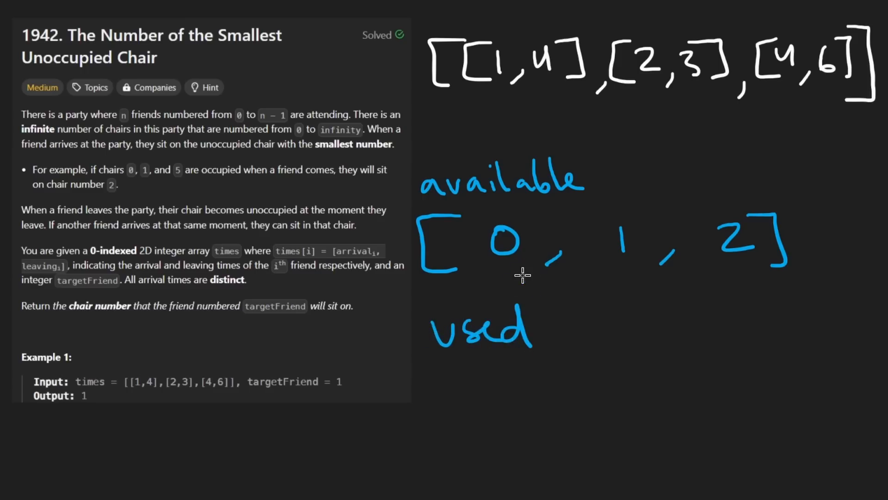
# - Underline the intervals, mark the first arrival time 1 and cross out chair 0 as taken
pyautogui.moveTo(422, 358); pyautogui.dragTo(558, 359)
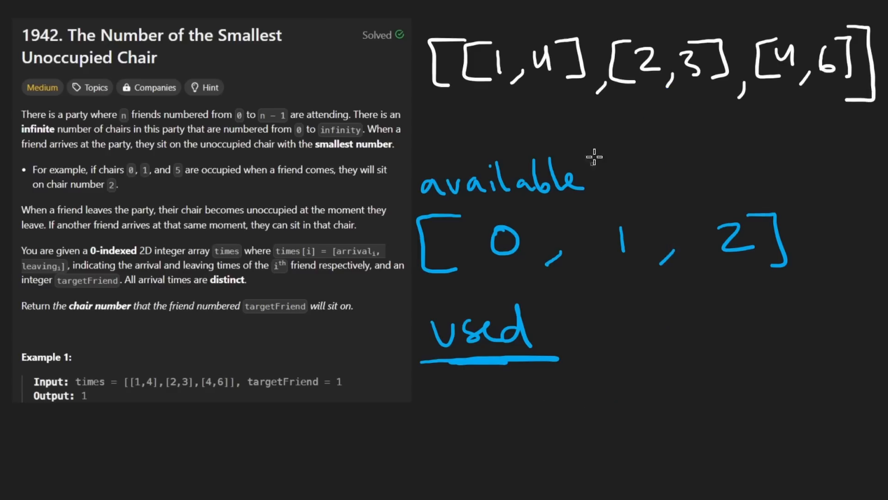
pyautogui.moveTo(431, 105); pyautogui.dragTo(782, 104)
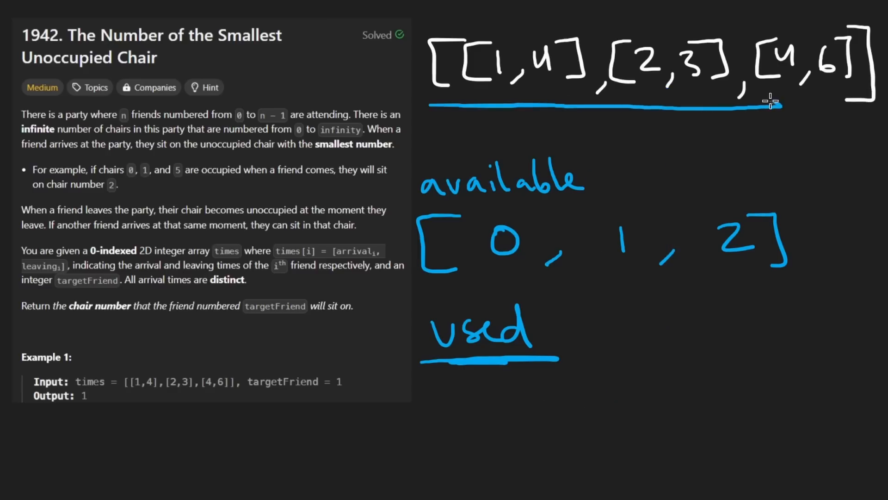
pyautogui.moveTo(510, 96); pyautogui.dragTo(510, 131)
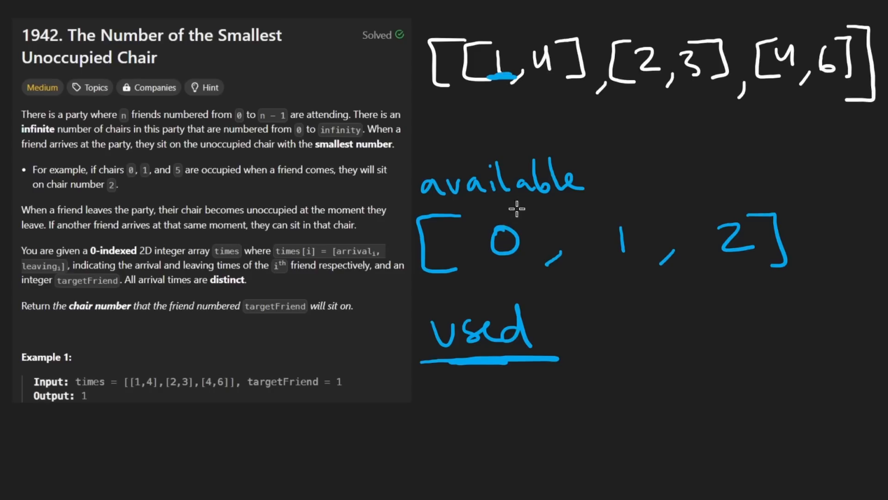
pyautogui.moveTo(493, 227); pyautogui.dragTo(527, 256)
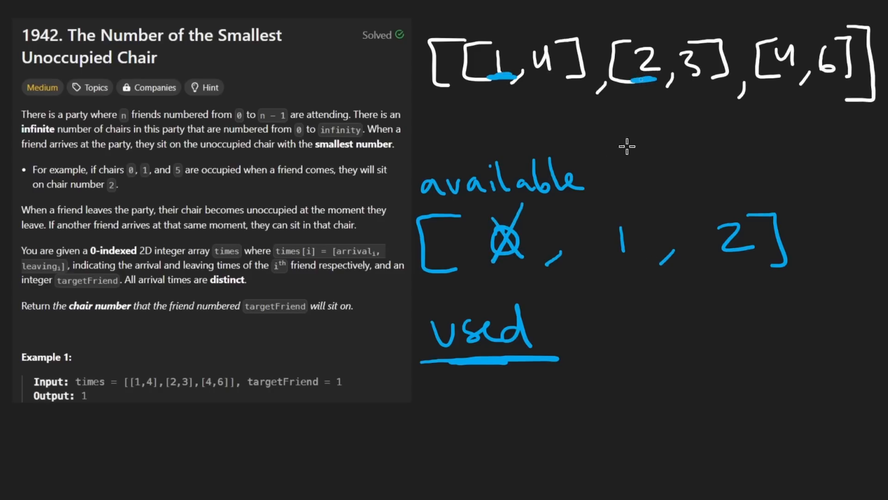
# - Mark arrival times 2 and 4, cross out chair 1, and trace an arc across the intervals
pyautogui.moveTo(609, 229); pyautogui.dragTo(643, 256)
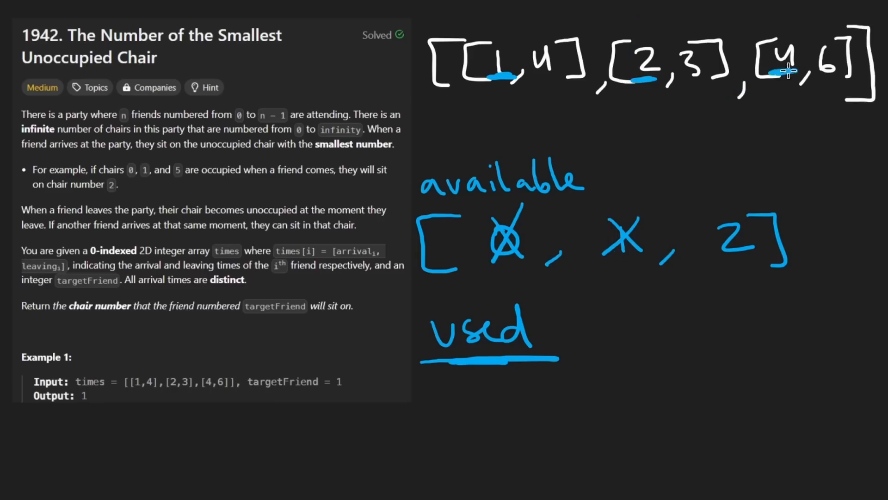
pyautogui.moveTo(785, 74); pyautogui.dragTo(711, 204)
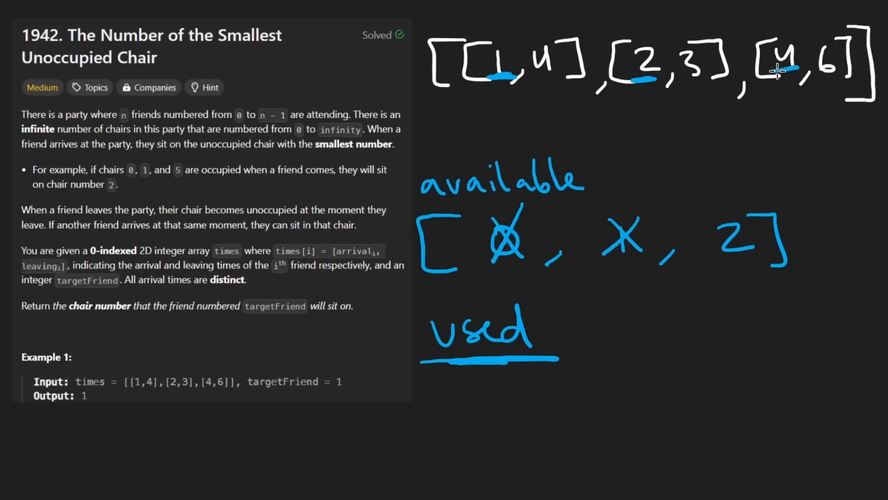
pyautogui.moveTo(443, 40); pyautogui.dragTo(708, 74)
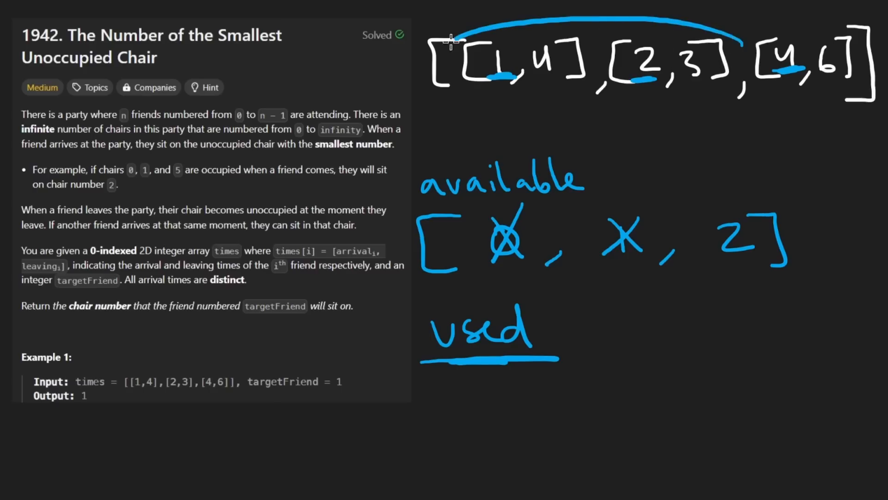
pyautogui.moveTo(448, 39); pyautogui.dragTo(615, 377)
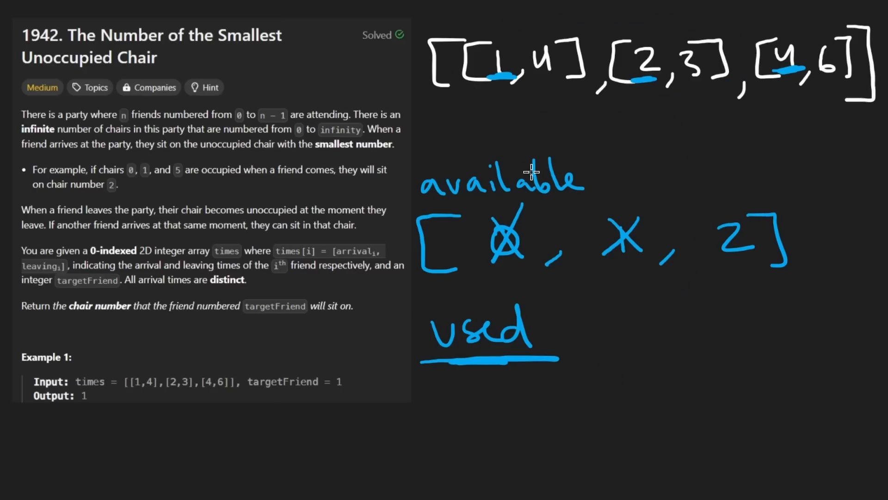
pyautogui.moveTo(572, 72)
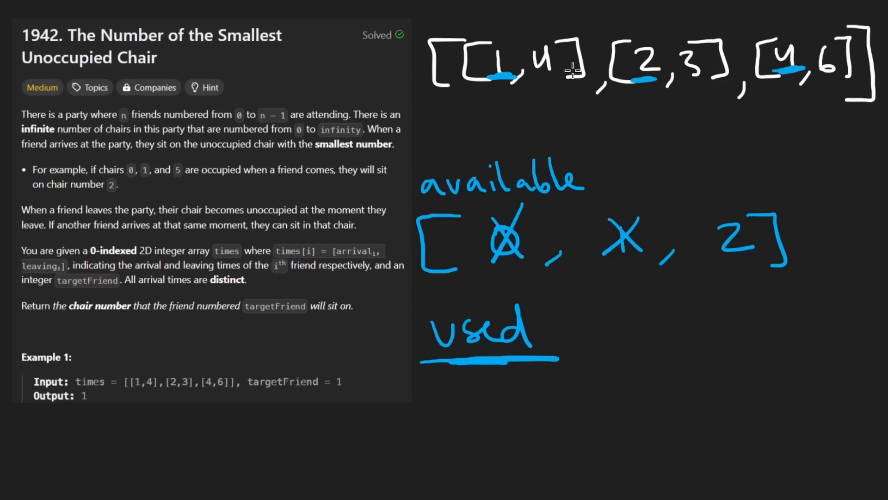
pyautogui.moveTo(463, 398)
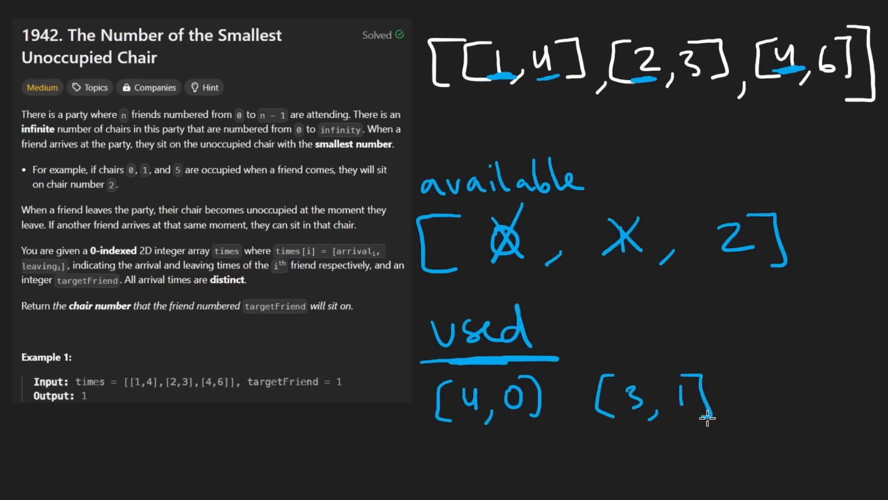
# - Write used pairs [4,0] and [3,1], circle the arrival time 4, and point an arrow at [3,1]
pyautogui.moveTo(771, 34); pyautogui.dragTo(793, 68)
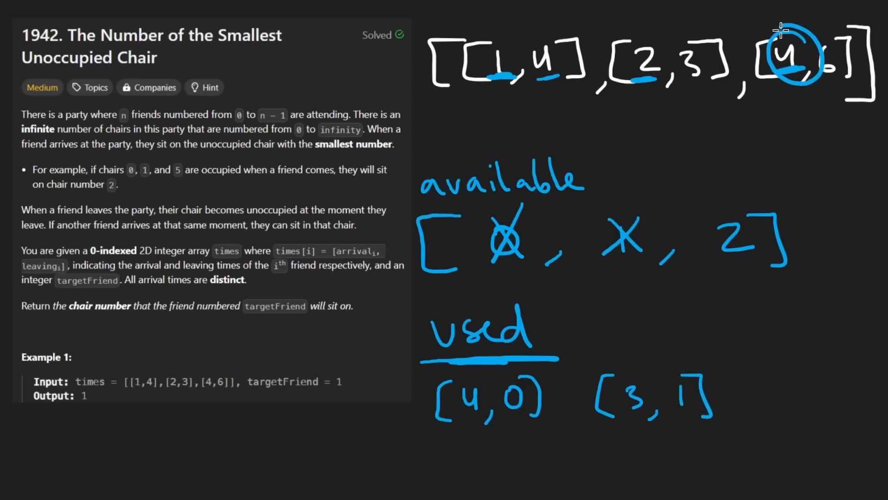
pyautogui.moveTo(810, 85); pyautogui.dragTo(595, 339)
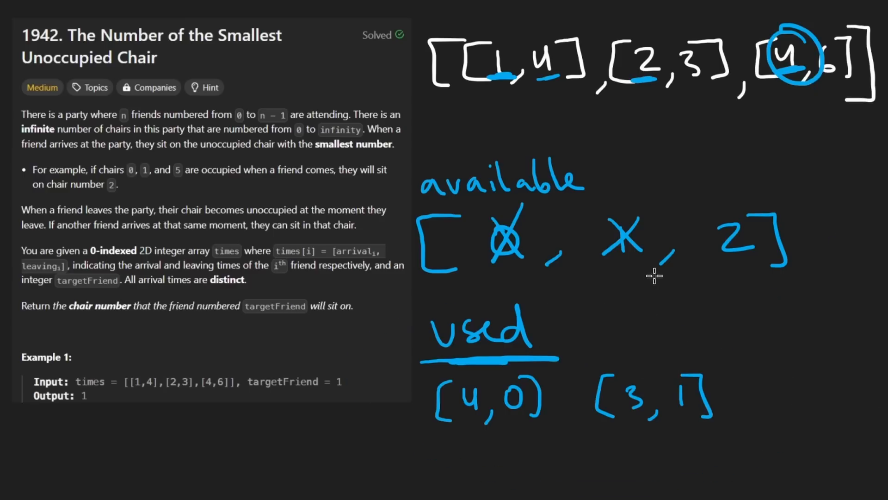
pyautogui.moveTo(651, 272); pyautogui.dragTo(652, 363)
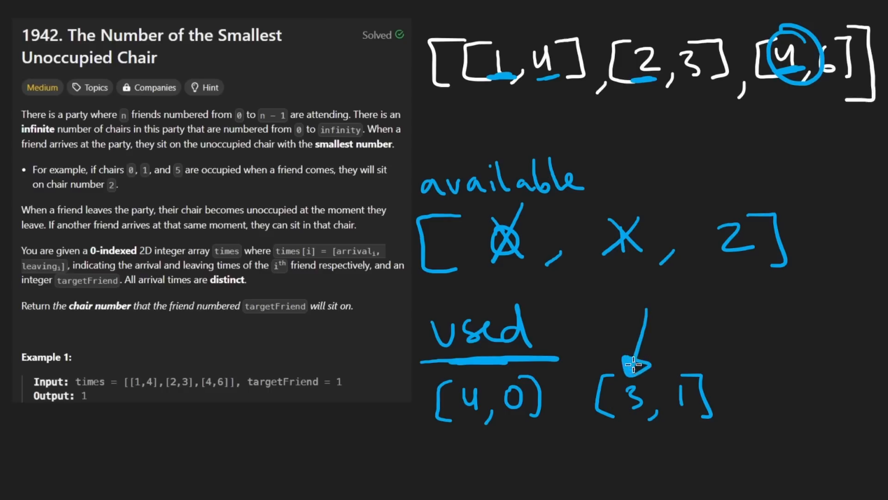
# - Remove [3,1] from used, restore chair 1 as available, and erase the walkthrough annotations
pyautogui.moveTo(787, 104); pyautogui.dragTo(806, 195)
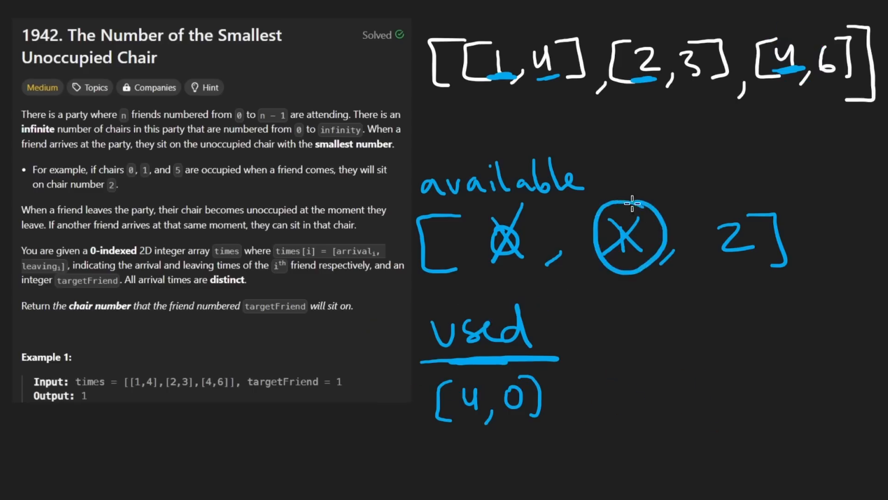
pyautogui.moveTo(600, 226); pyautogui.dragTo(657, 249)
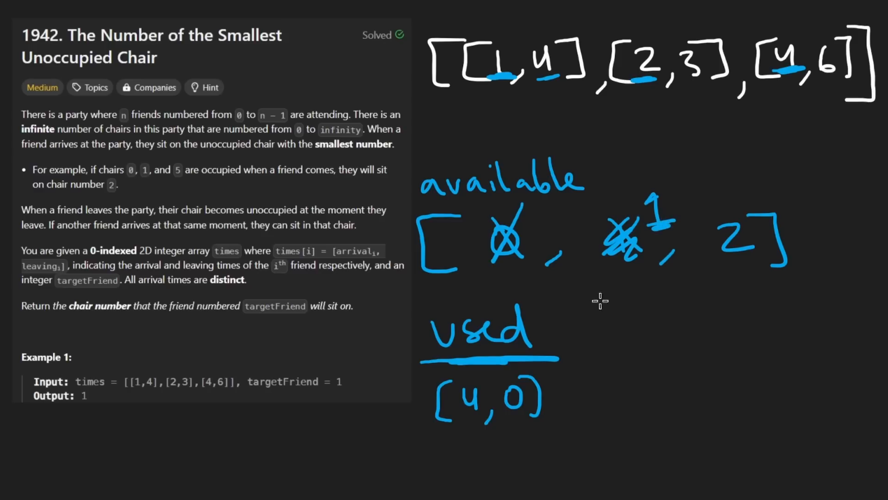
pyautogui.moveTo(627, 351)
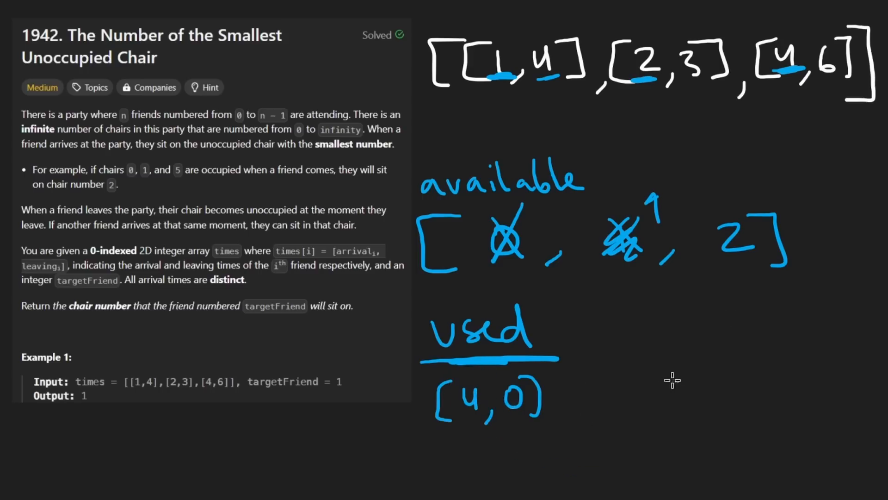
pyautogui.moveTo(672, 379); pyautogui.dragTo(731, 379)
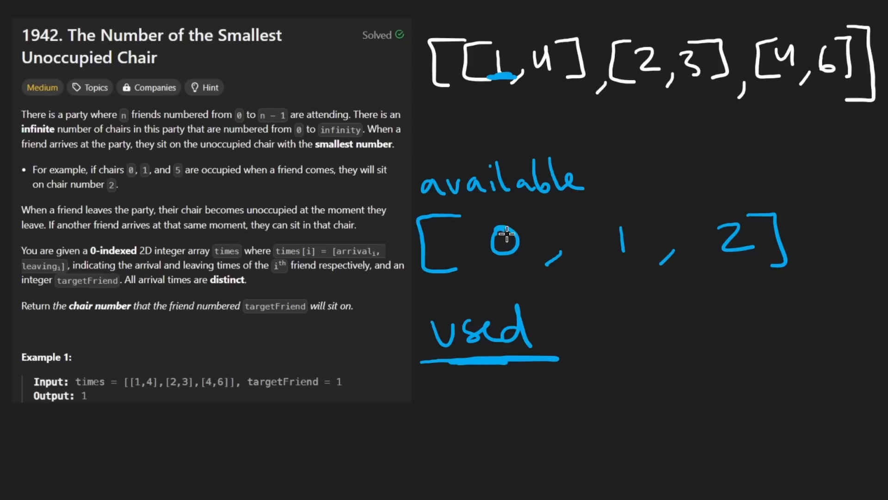
# - Circle the intervals and available chairs lists and note the O(n log n) complexity
pyautogui.moveTo(504, 237); pyautogui.dragTo(771, 108)
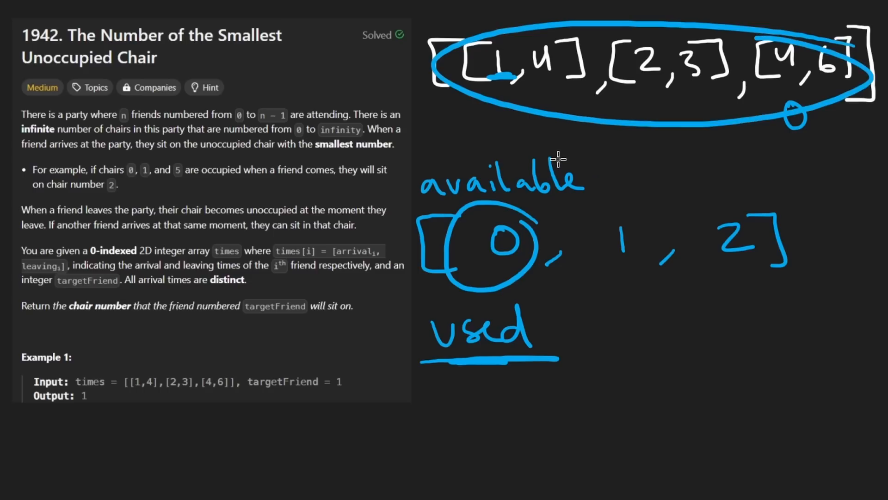
pyautogui.write('Two')
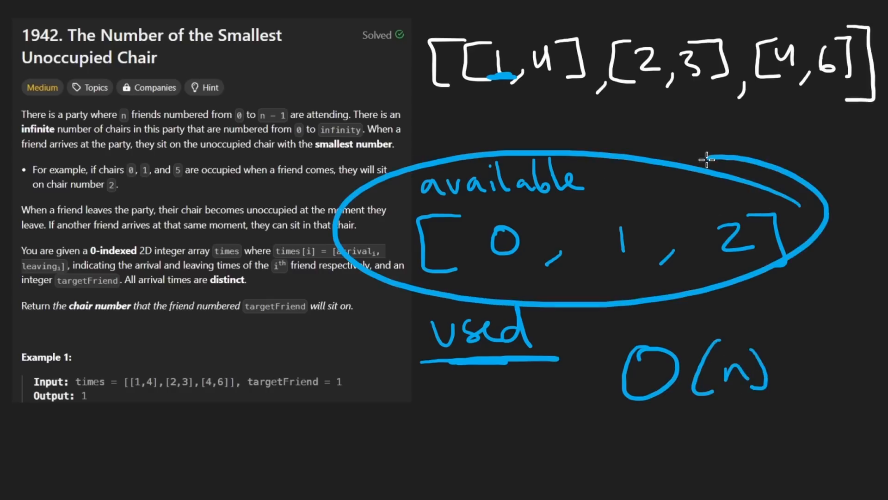
pyautogui.moveTo(680, 318); pyautogui.dragTo(657, 116)
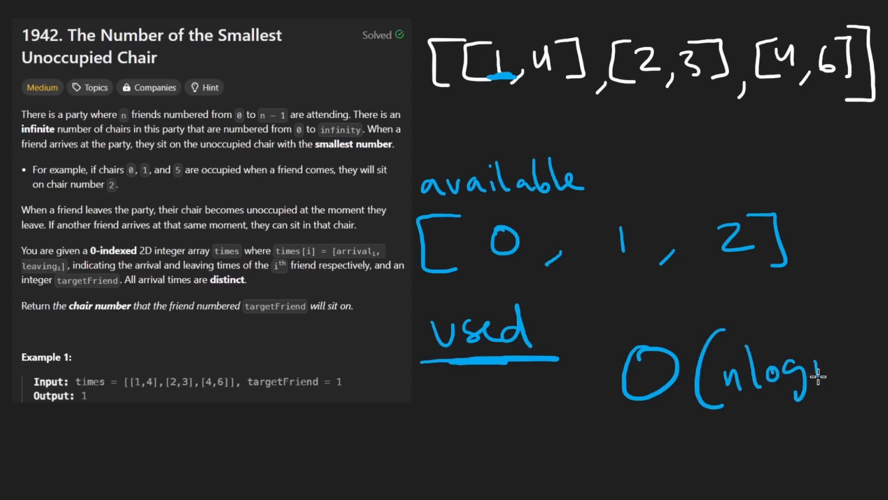
pyautogui.moveTo(681, 130); pyautogui.dragTo(601, 181)
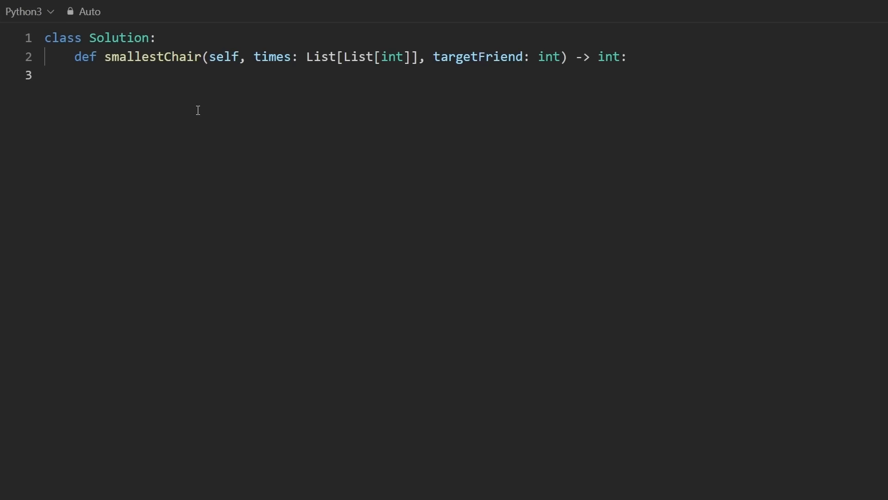
# - Write times = [(t[0], t[1], i) for i, t in enumerate(times)] inside smallestChair
pyautogui.write('[]')
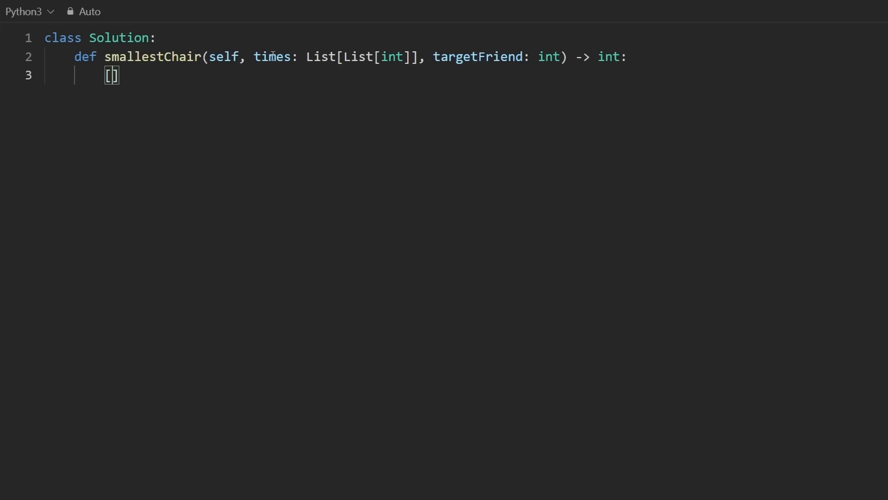
pyautogui.write('for t in')
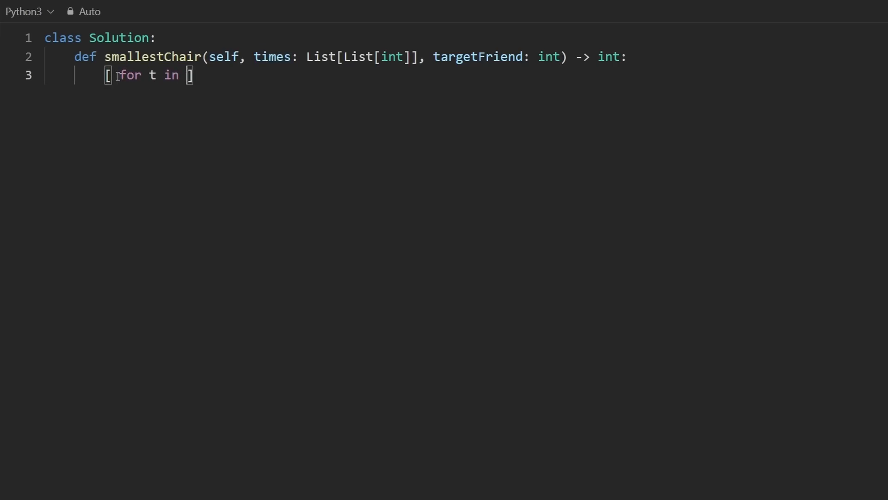
pyautogui.write('times)')
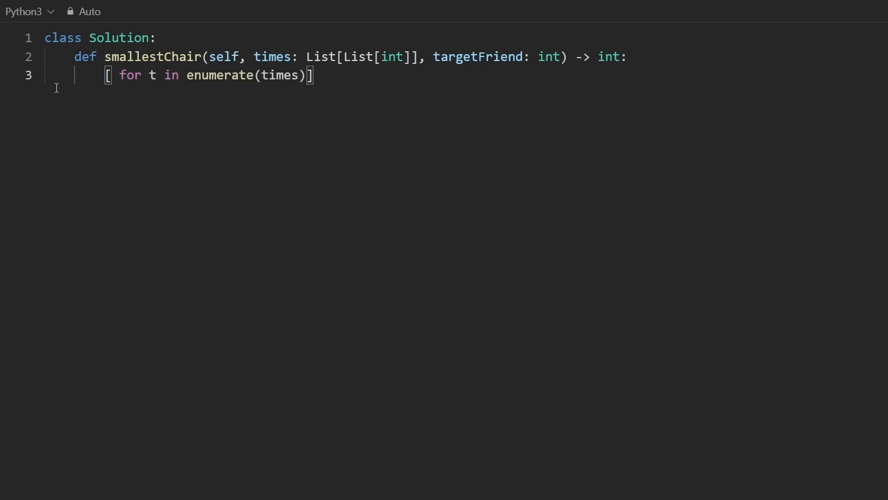
pyautogui.write('i,')
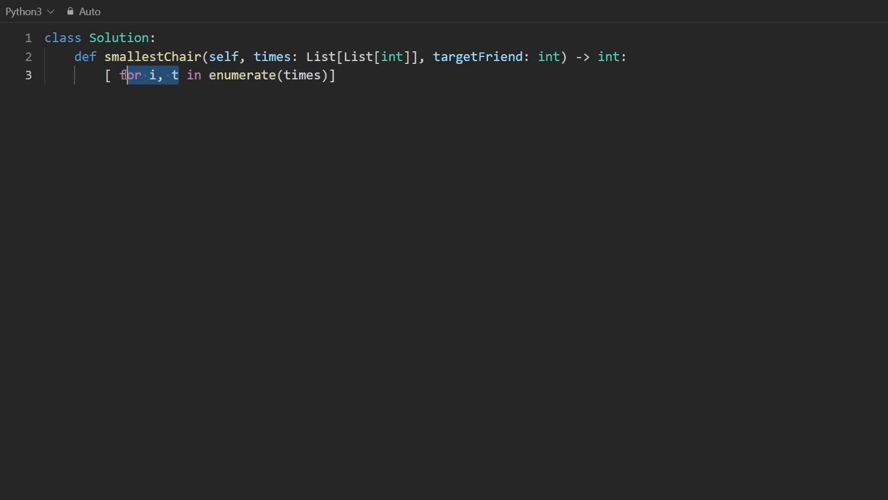
pyautogui.moveTo(201, 109)
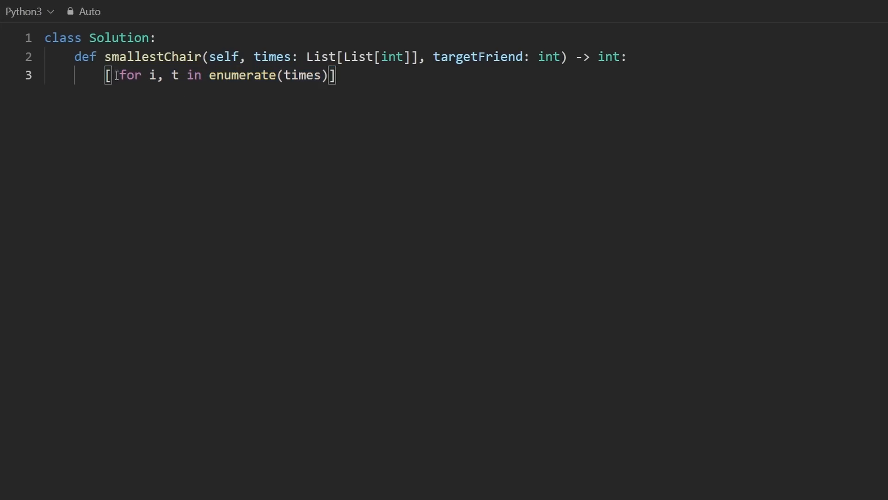
pyautogui.write('()')
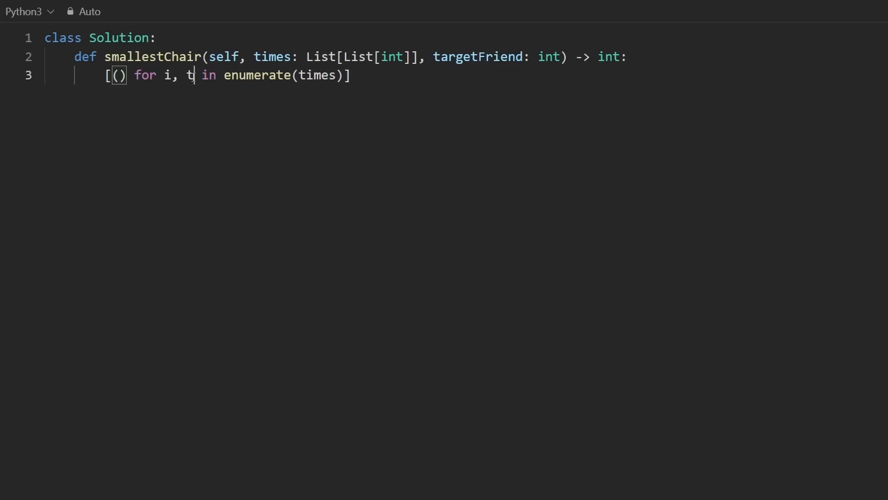
pyautogui.write('t[0]')
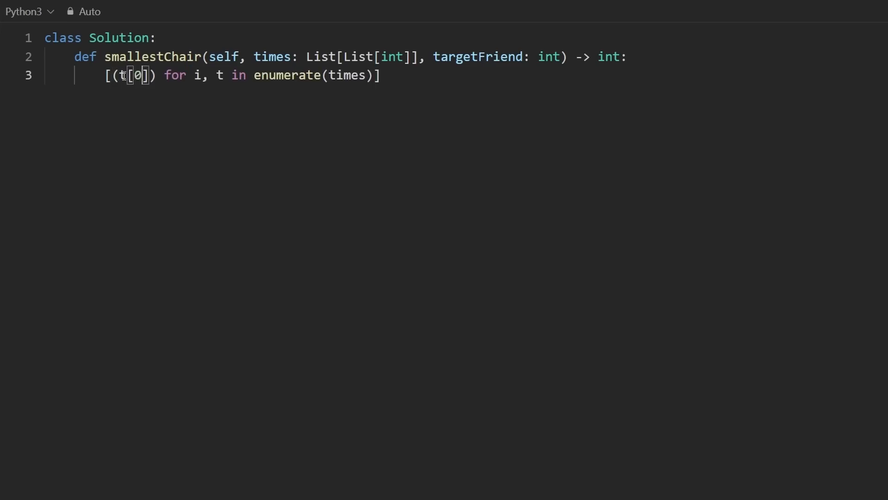
pyautogui.write(', t[1]')
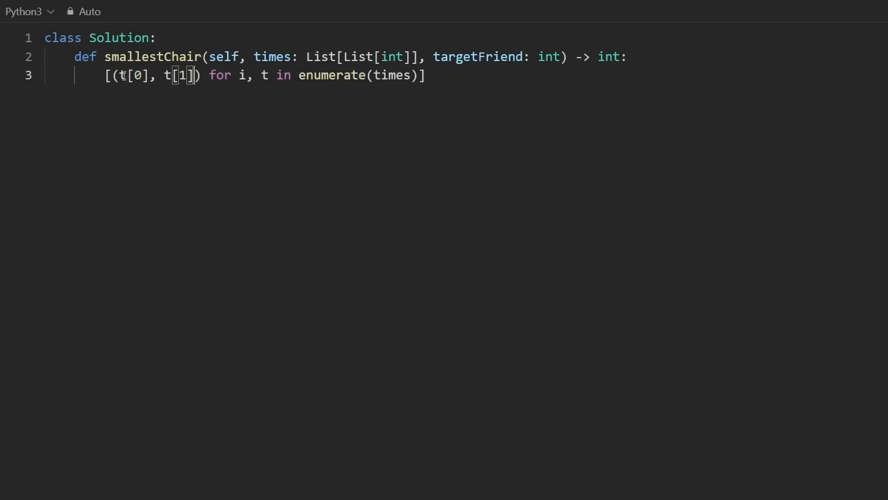
pyautogui.write(', i')
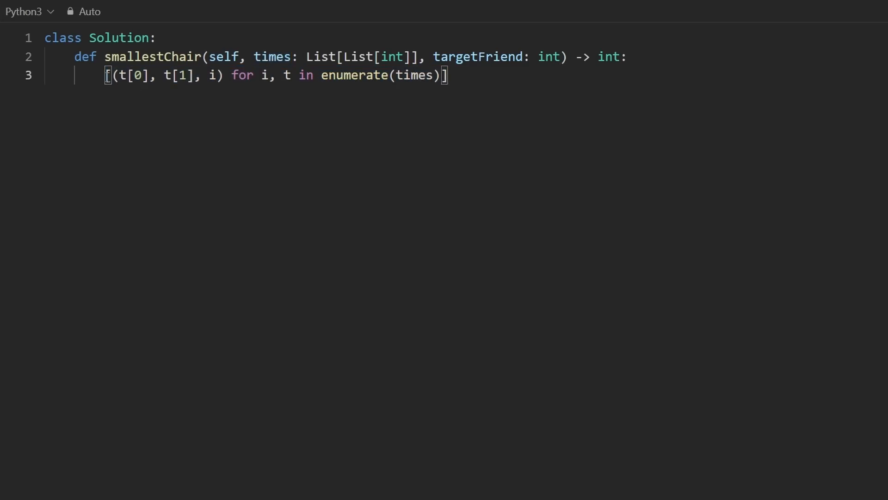
pyautogui.write('times =')
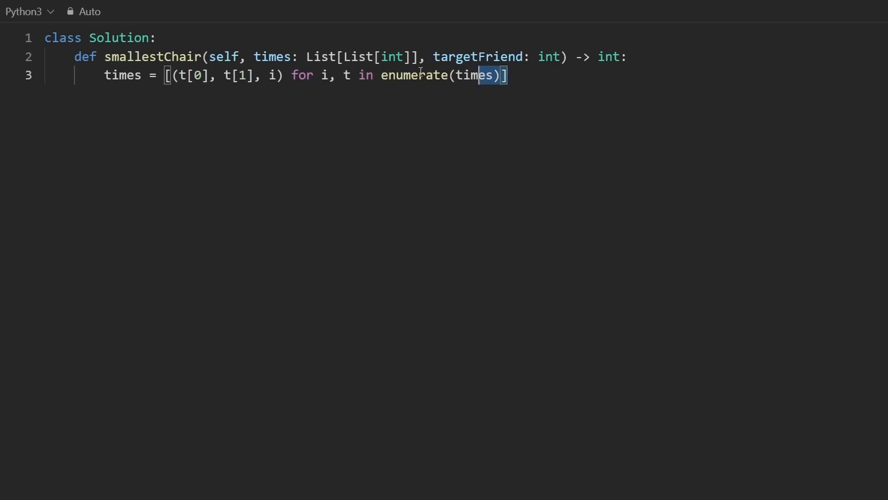
# - Review the reassigned times line and move the cursor to its end
pyautogui.doubleClick(270, 57)
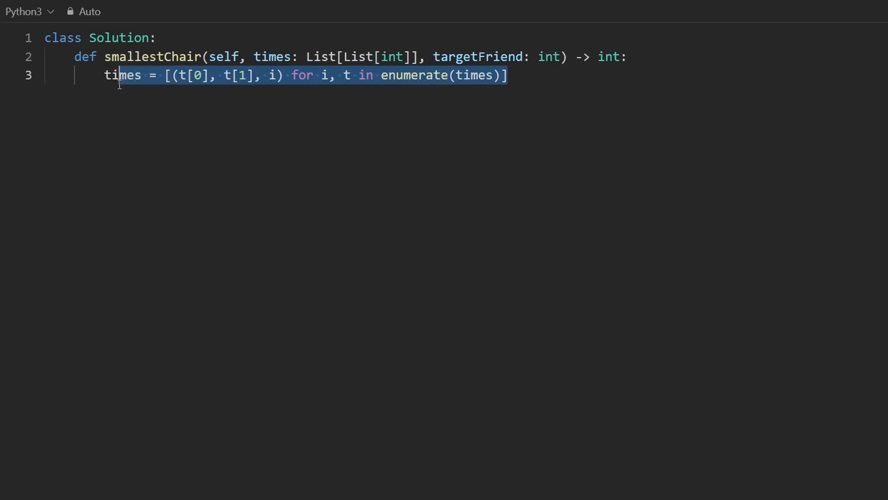
pyautogui.doubleClick(122, 75)
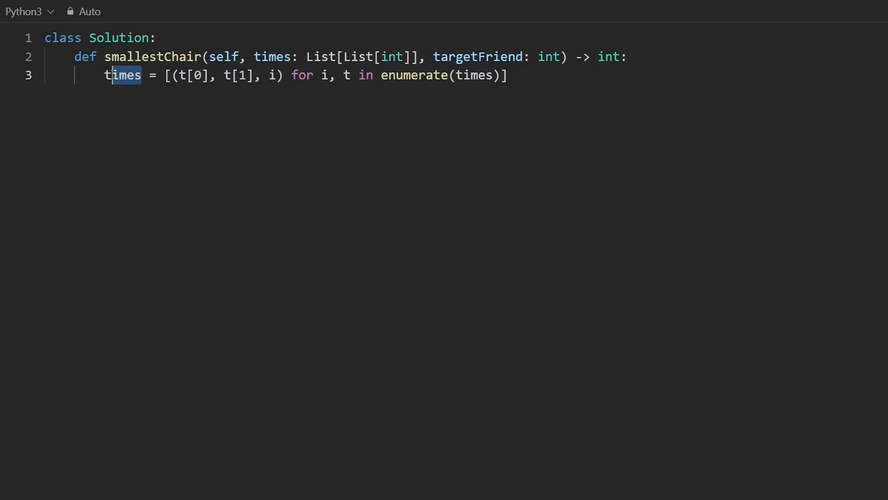
pyautogui.doubleClick(272, 56)
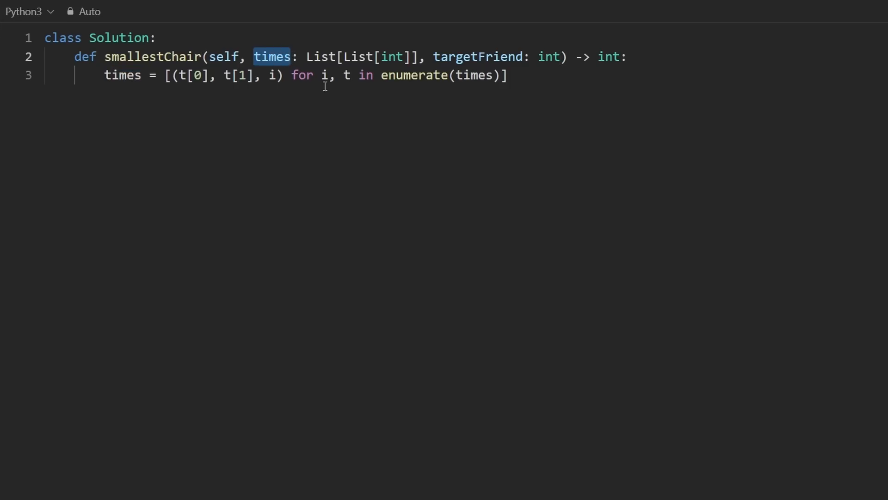
pyautogui.click(344, 58)
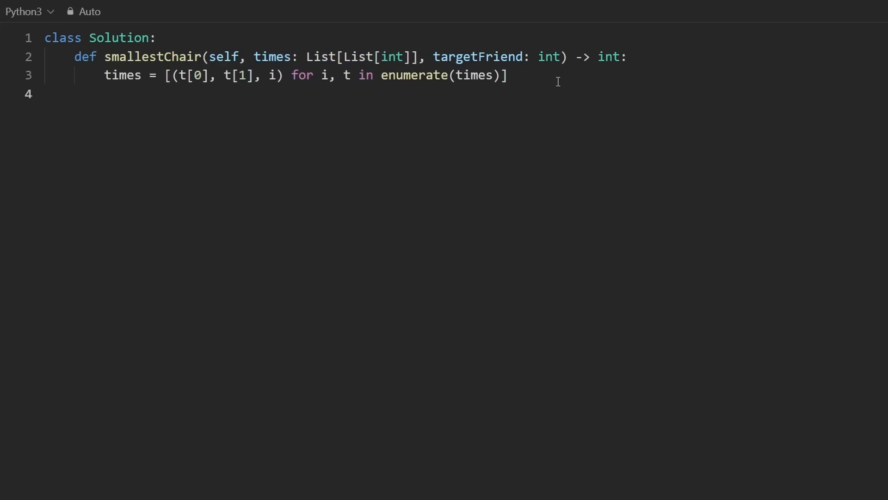
# - Add times.sort() and an empty used_chair heap commented # (l, chair)
pyautogui.write('times.sort(')
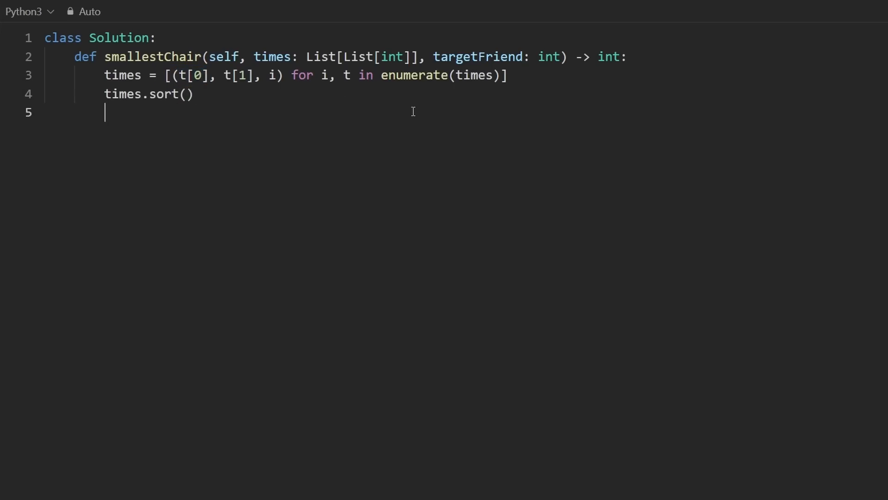
pyautogui.press('Enter')
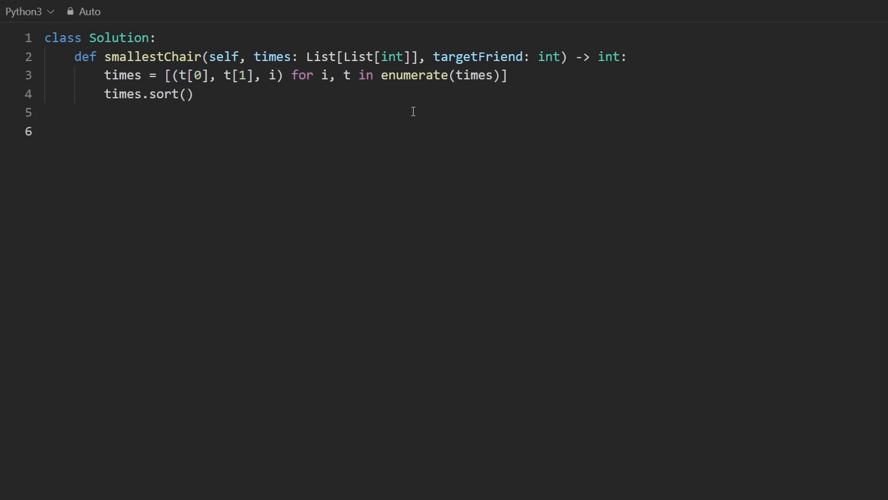
pyautogui.write('used')
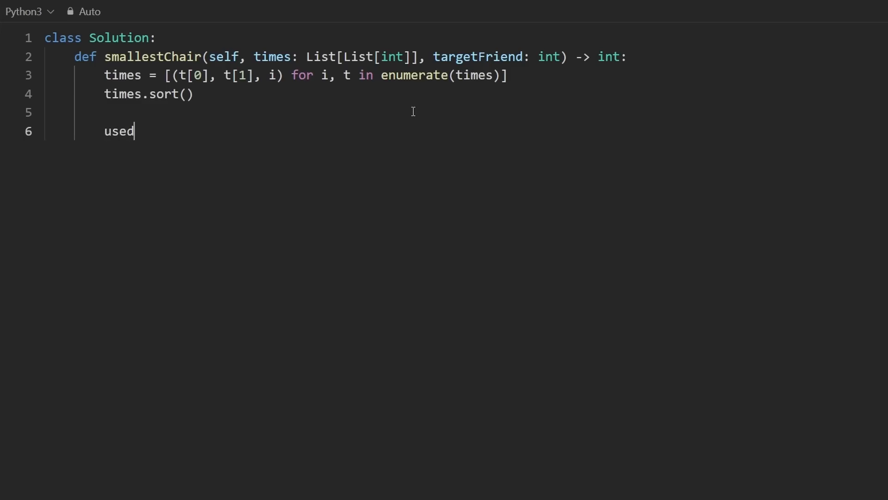
pyautogui.write('_chair')
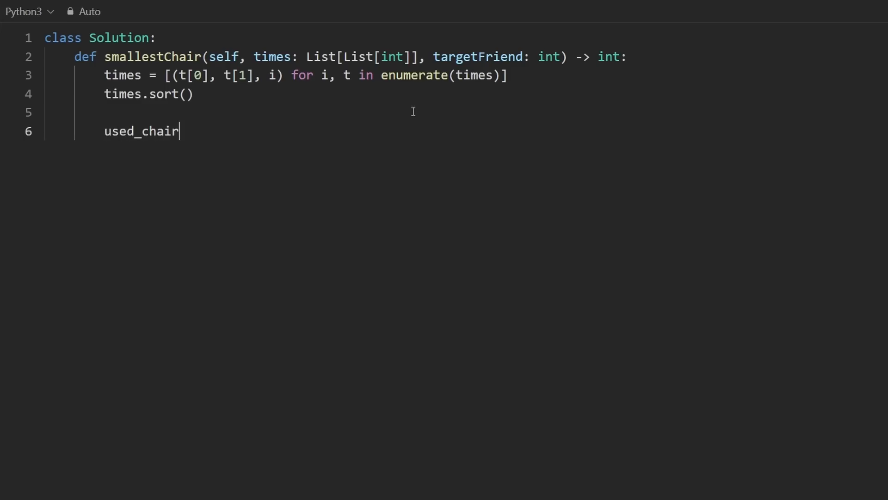
pyautogui.write('=')
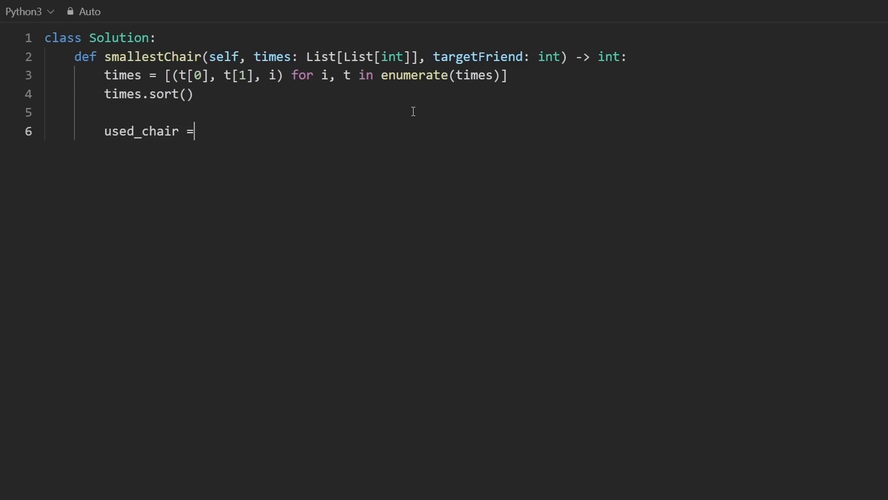
pyautogui.write('[]')
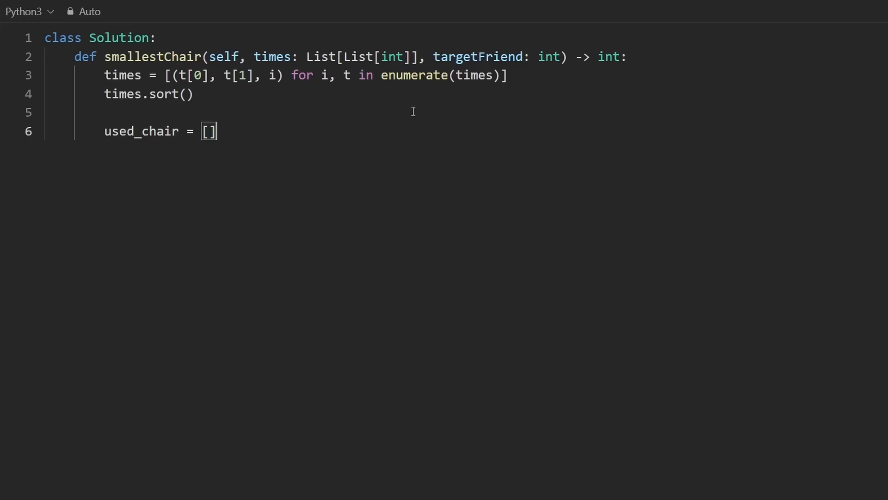
pyautogui.write('# ()')
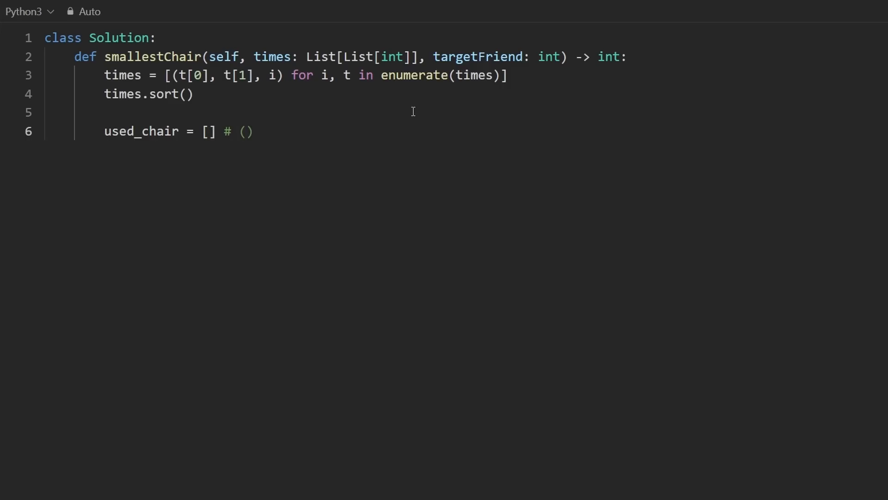
pyautogui.write('1,')
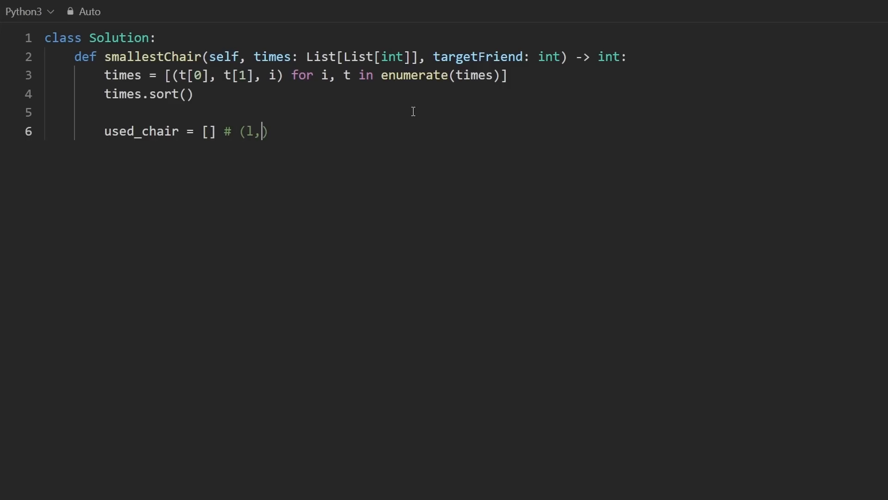
pyautogui.write('chair)')
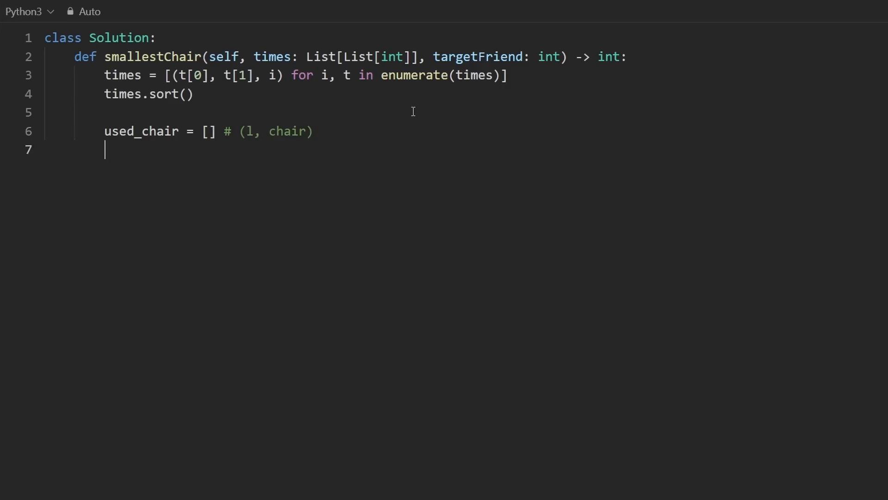
# - Define available_chairs = [i for i in range(len(times))] commented # (chair)
pyautogui.write('available_')
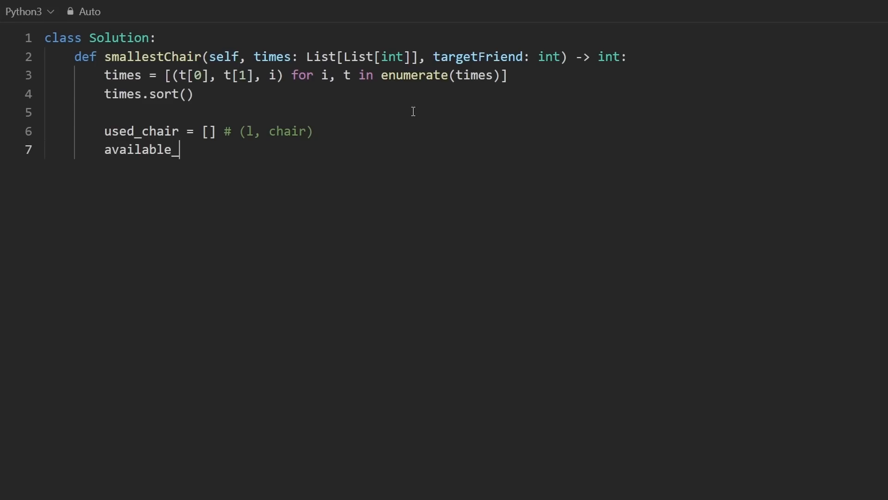
pyautogui.write('chairs = [] #')
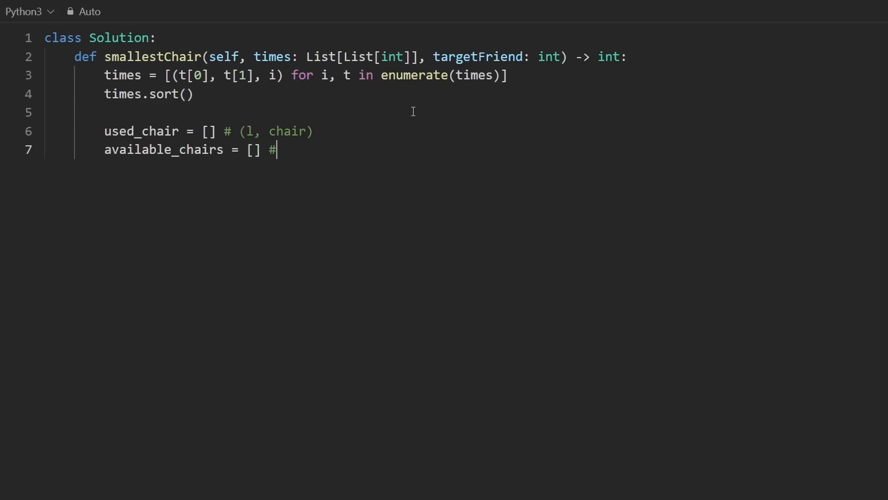
pyautogui.write('(chair)')
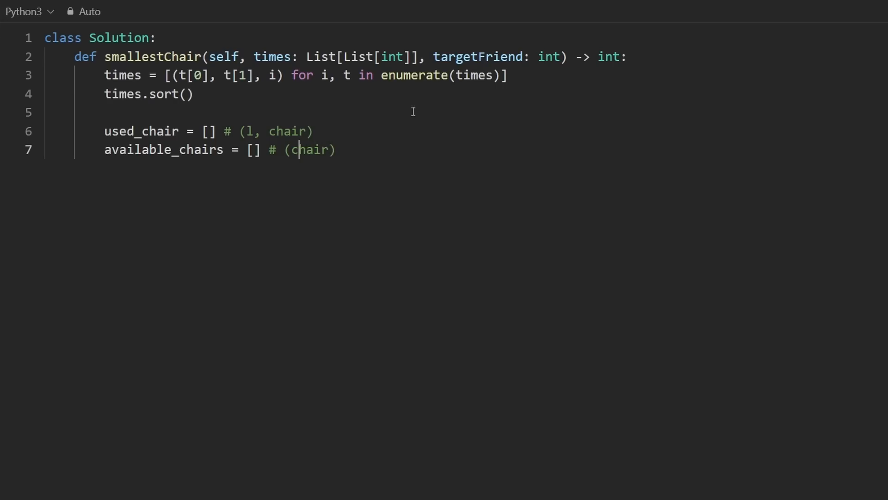
pyautogui.moveTo(173, 150); pyautogui.dragTo(263, 150)
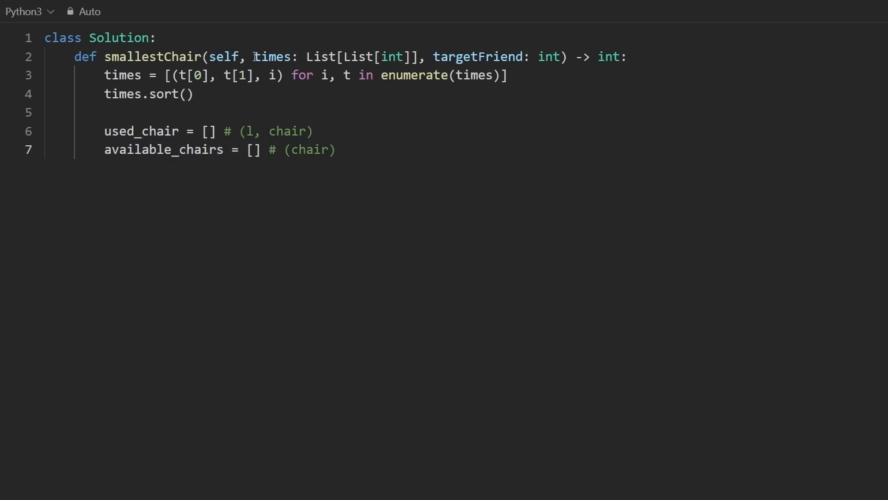
pyautogui.moveTo(254, 56); pyautogui.dragTo(418, 57)
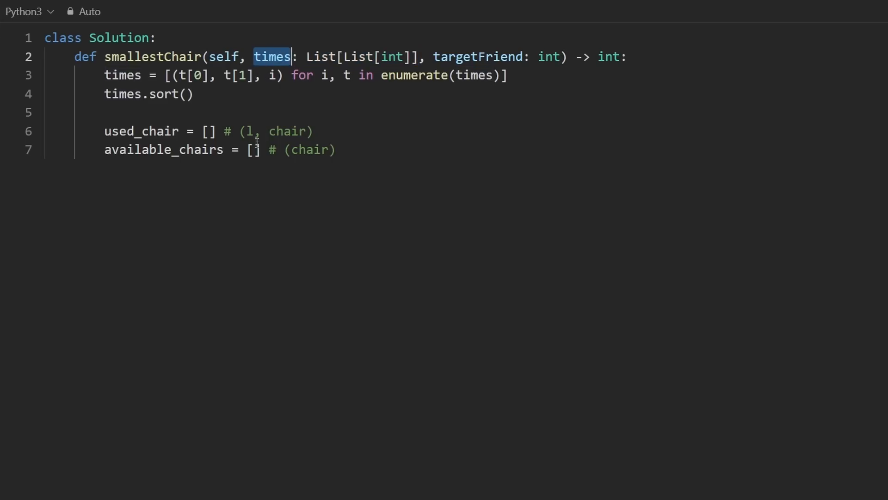
pyautogui.click(253, 150)
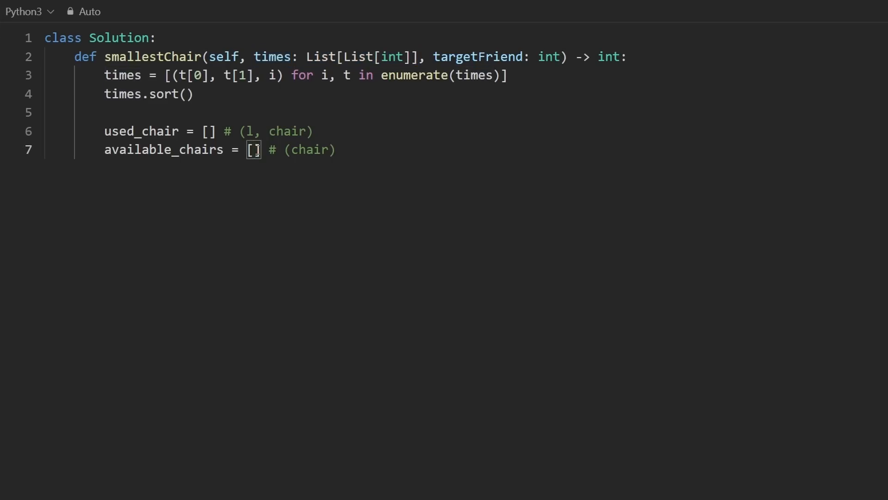
pyautogui.write('for i in range(len(times')
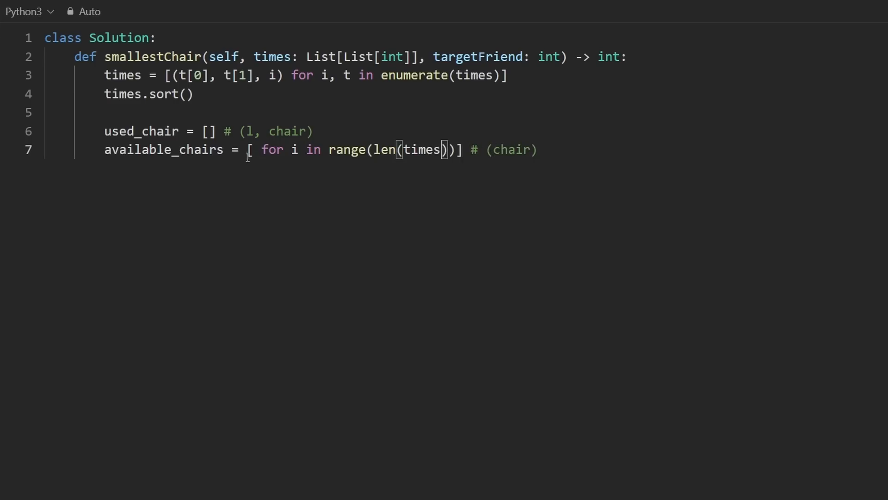
pyautogui.write('i')
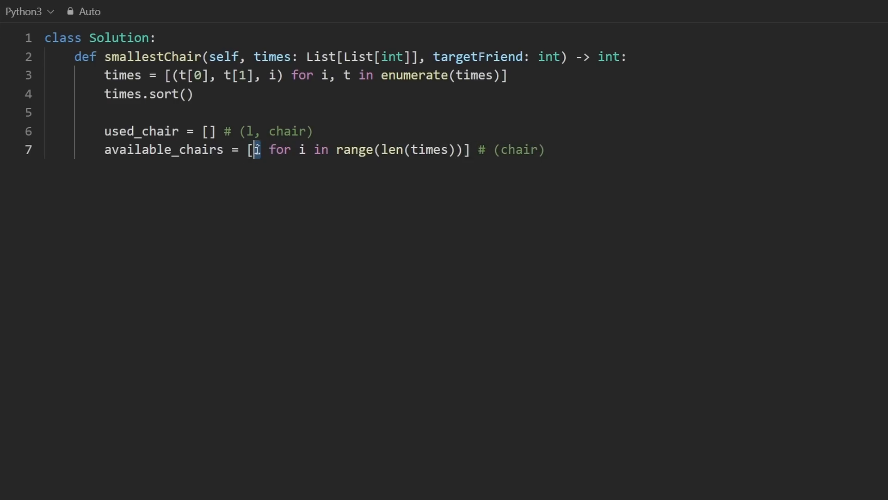
pyautogui.moveTo(249, 150); pyautogui.dragTo(478, 150)
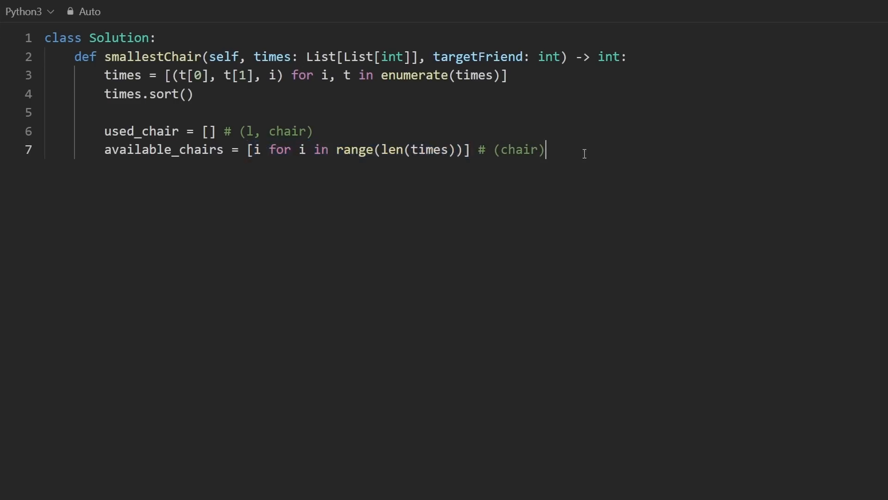
# - Begin a for loop over the sorted times below the chair lists
pyautogui.press('Enter')
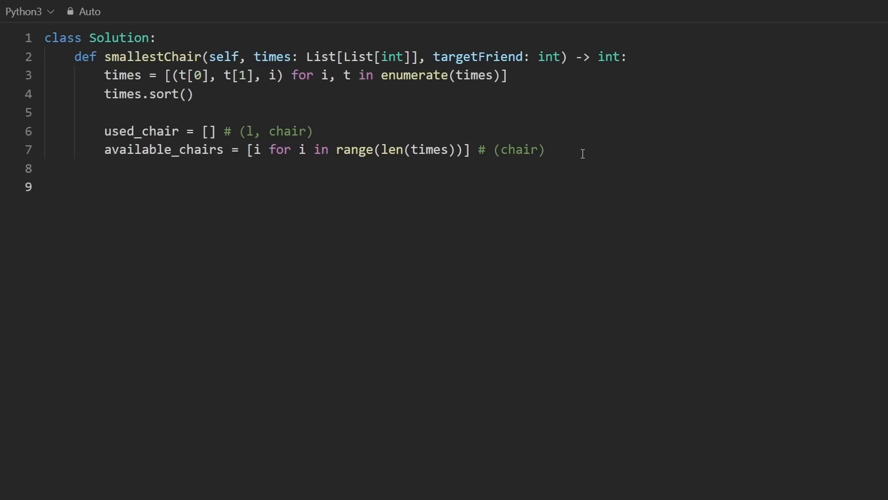
pyautogui.moveTo(104, 75); pyautogui.dragTo(192, 94)
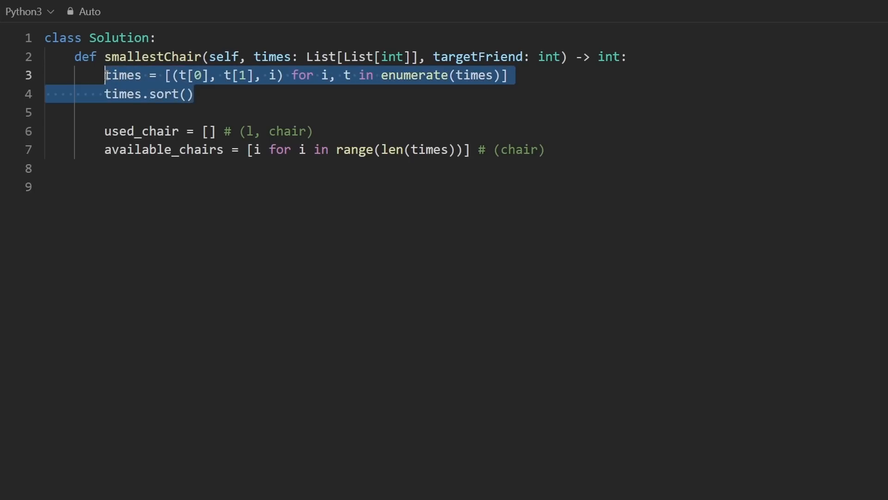
pyautogui.write('for a, lin times:')
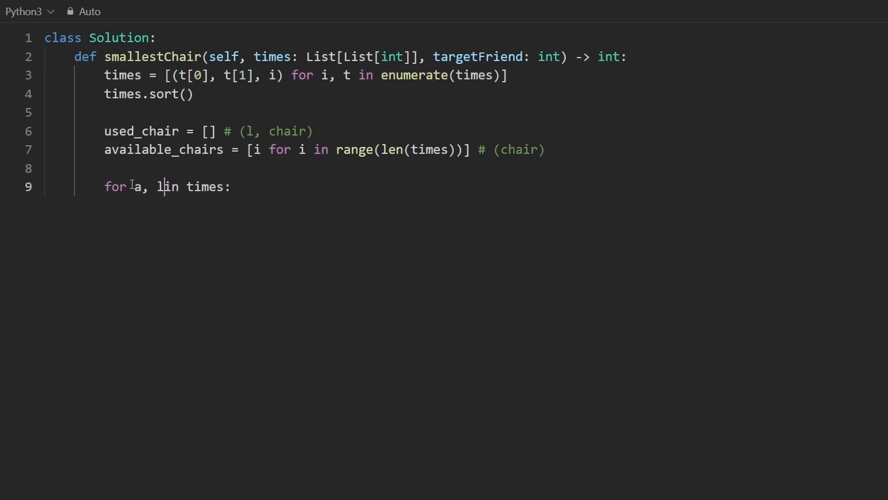
# - Unpack the index i in the loop and pop the lowest free chair from available_chairs
pyautogui.write(', i')
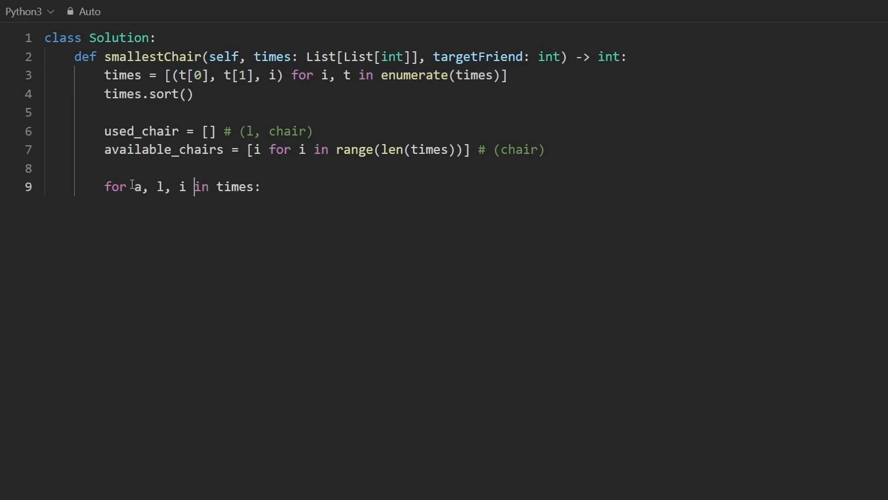
pyautogui.press('Enter')
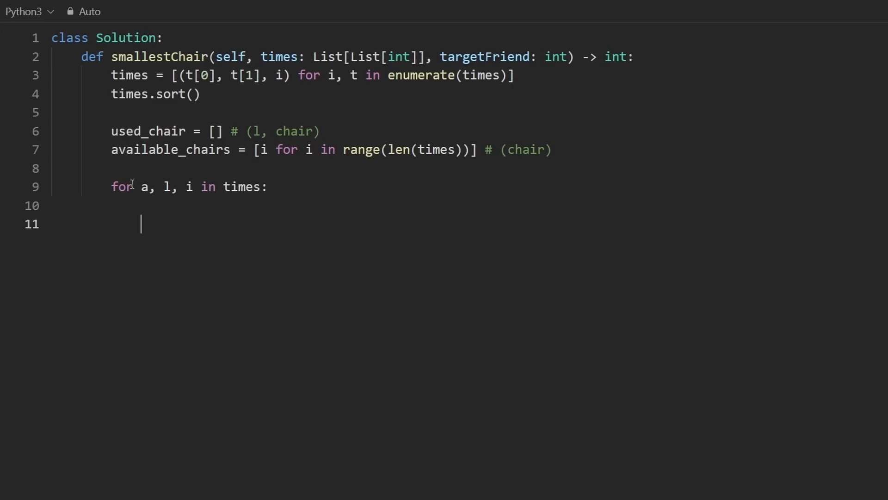
pyautogui.write('heap')
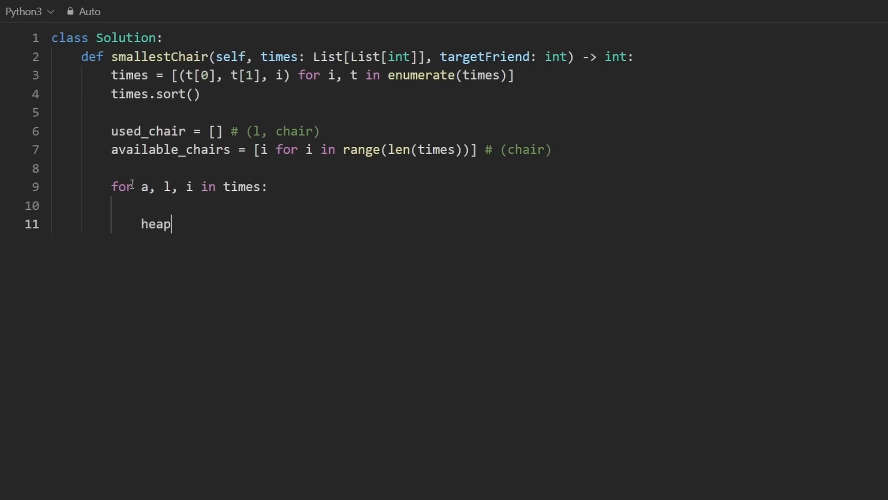
pyautogui.write('q.heappop()')
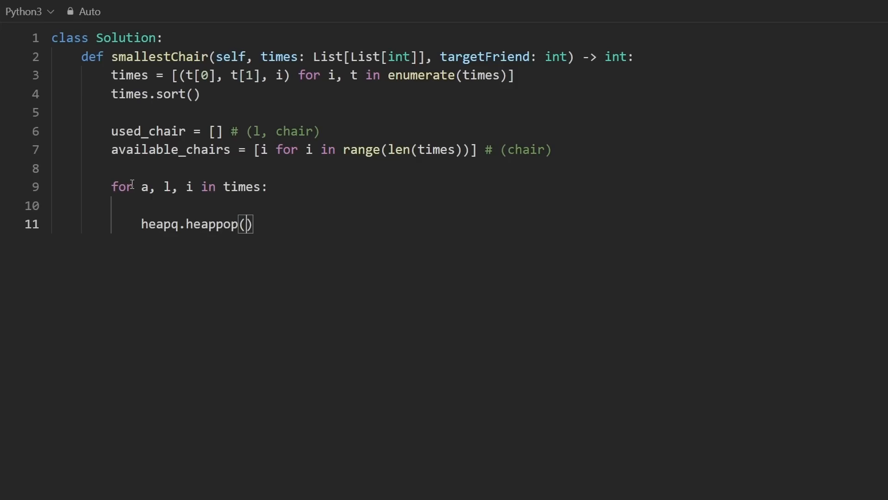
pyautogui.write('available_chairs')
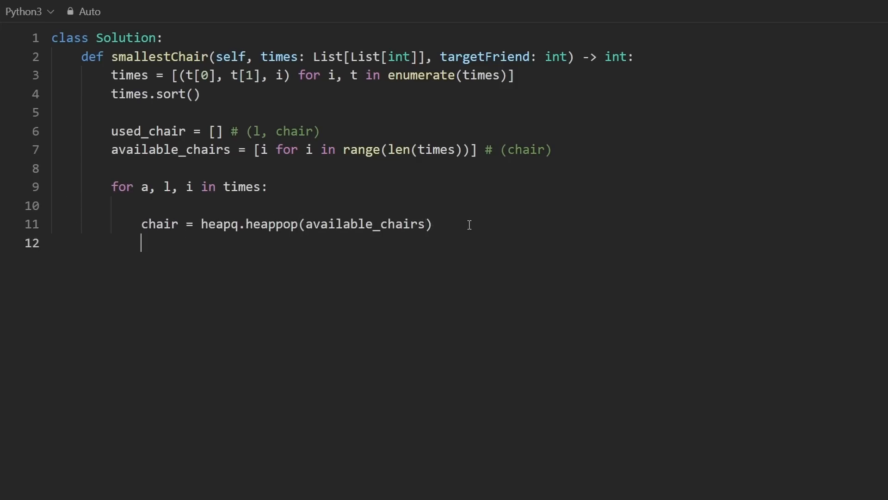
# - Push (l, chair) onto used_chairs and select the pop and push lines
pyautogui.write('hea')
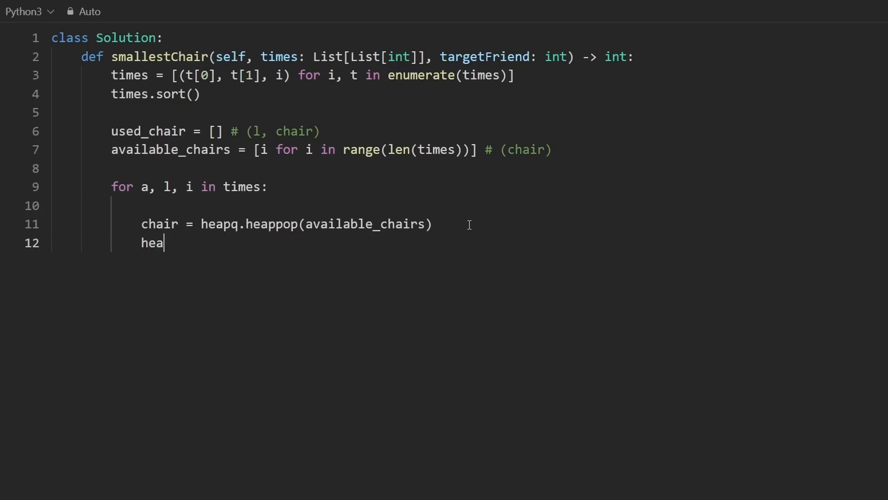
pyautogui.write('pq.heap')
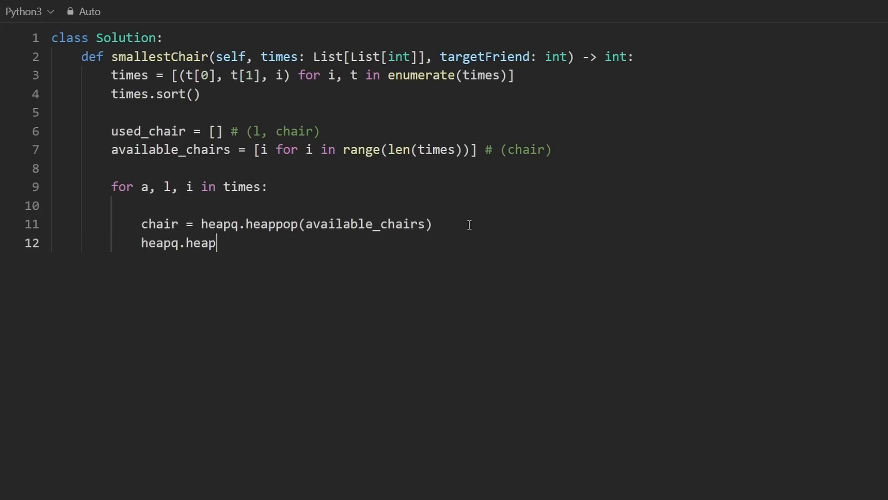
pyautogui.write('push(used_ch')
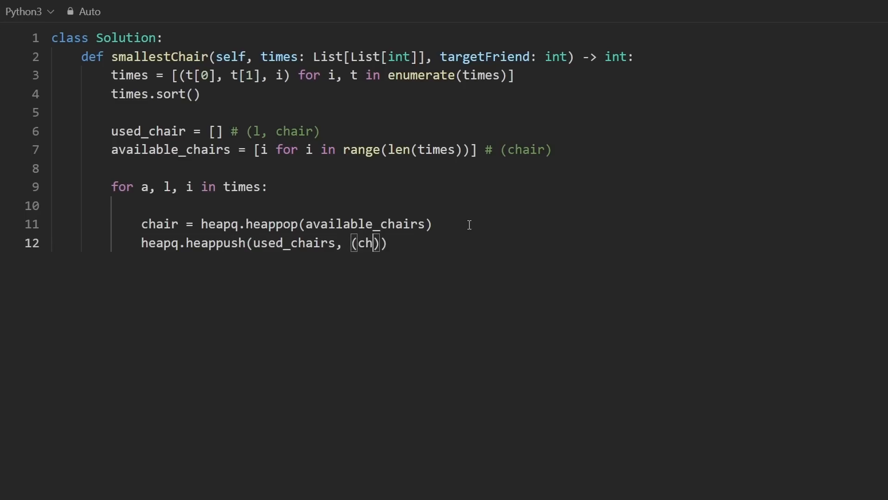
pyautogui.write('air')
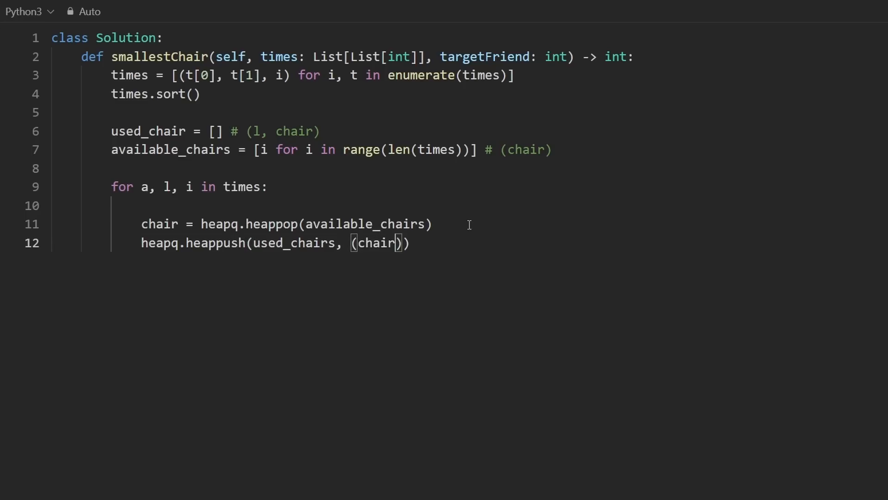
pyautogui.moveTo(117, 186); pyautogui.dragTo(198, 186)
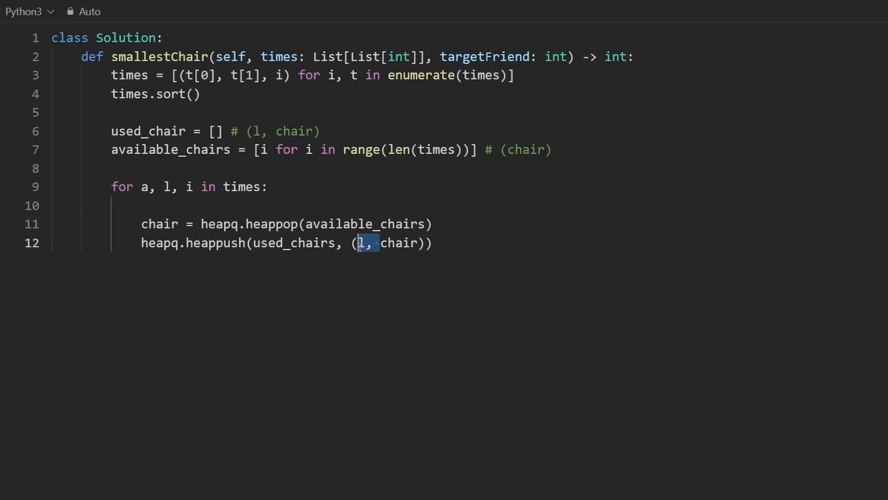
pyautogui.moveTo(368, 243); pyautogui.dragTo(140, 223)
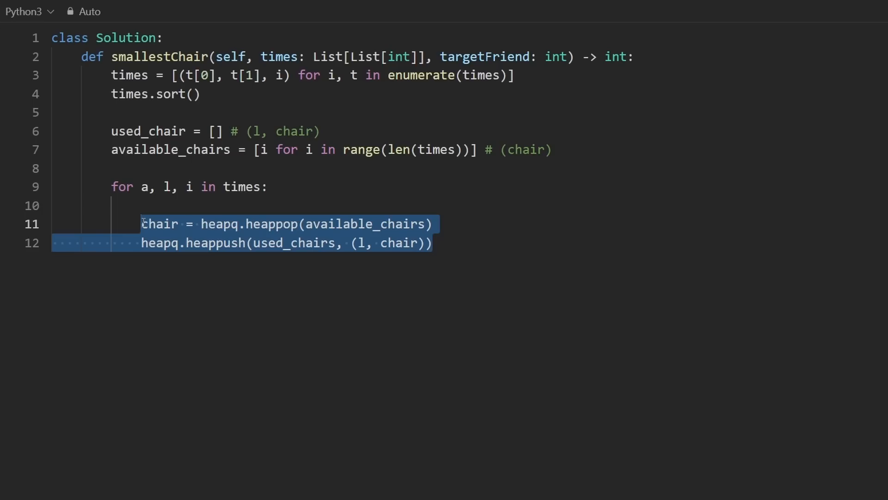
# - Add a while loop at the top of the body running while used_chairs and used_chairs[0][0] <= a
pyautogui.click(239, 224)
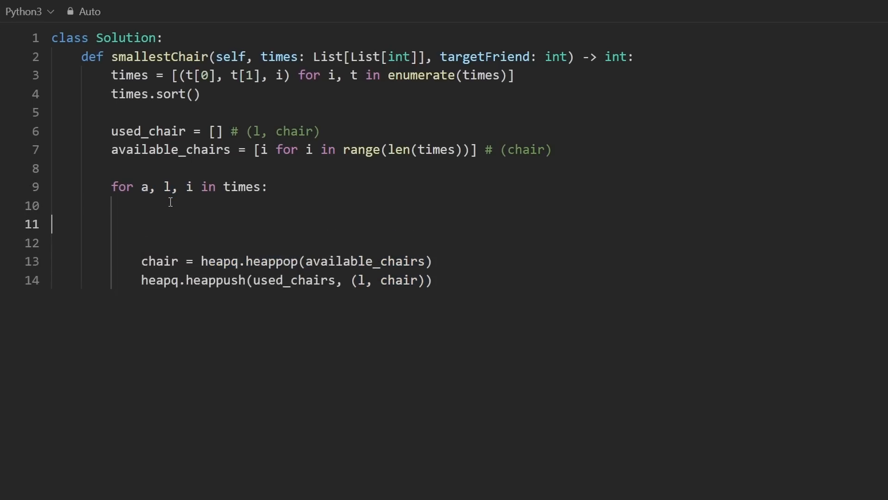
pyautogui.write('w')
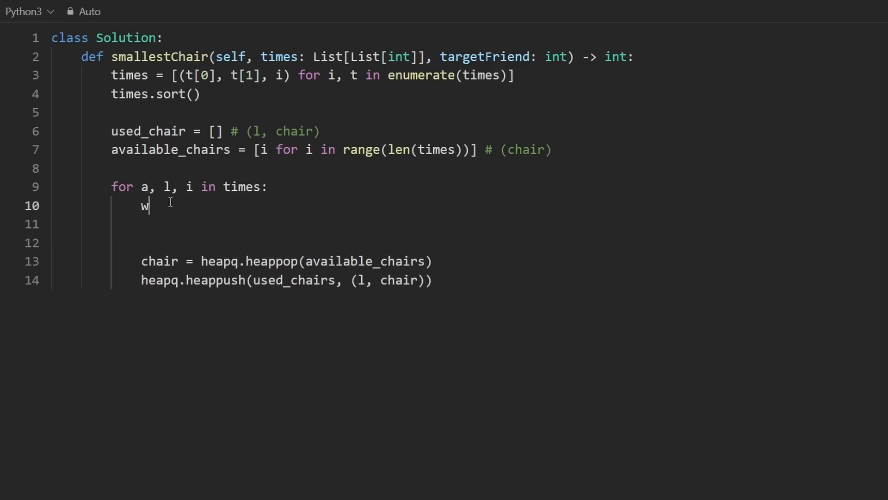
pyautogui.write('hile used_chair')
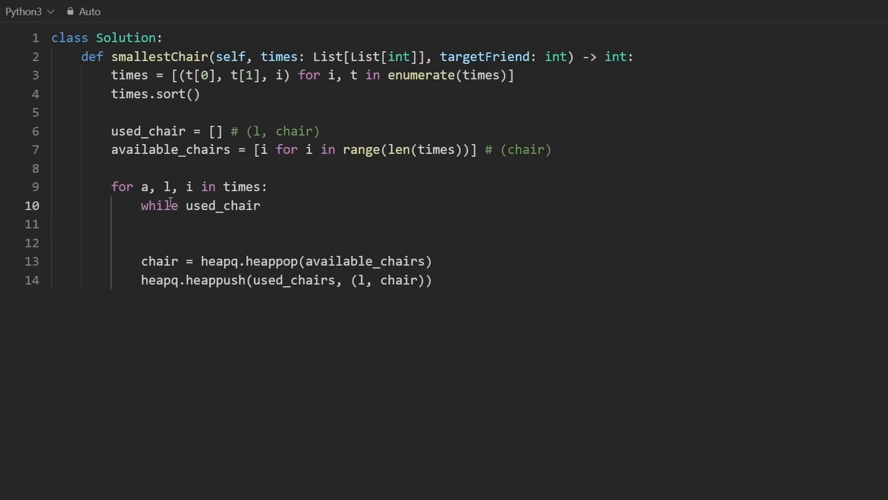
pyautogui.write('and')
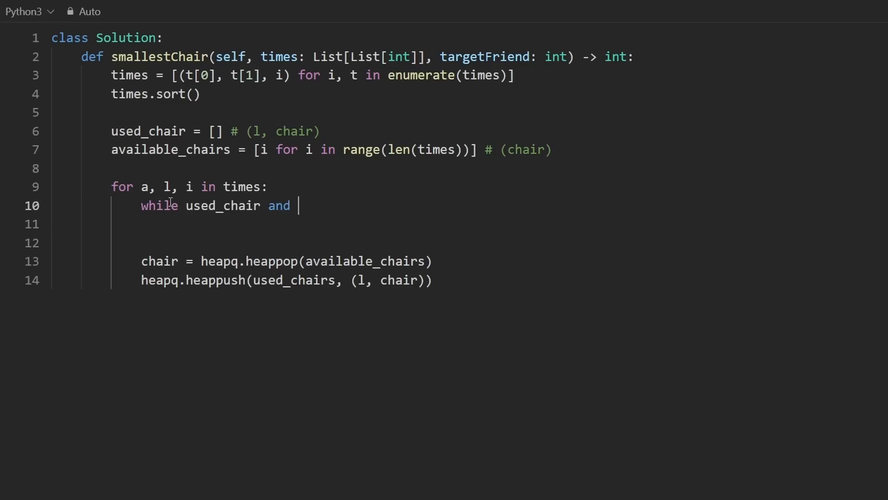
pyautogui.write('used_chai')
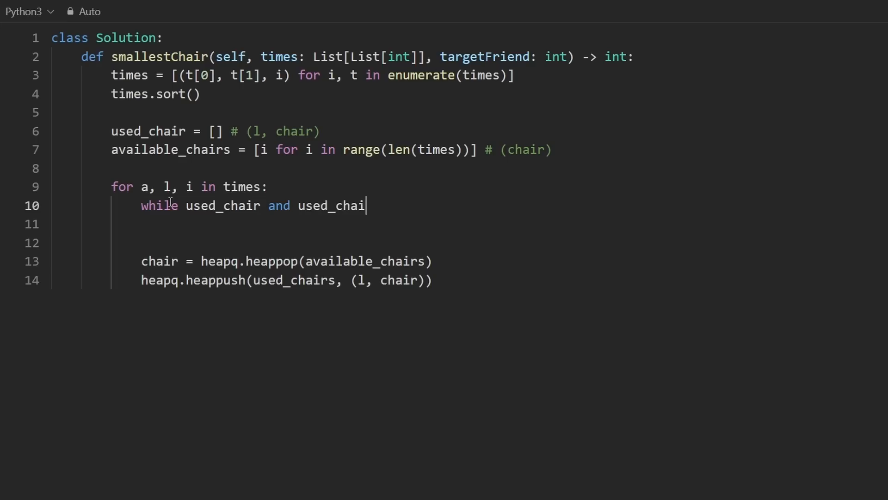
pyautogui.write('r[0]')
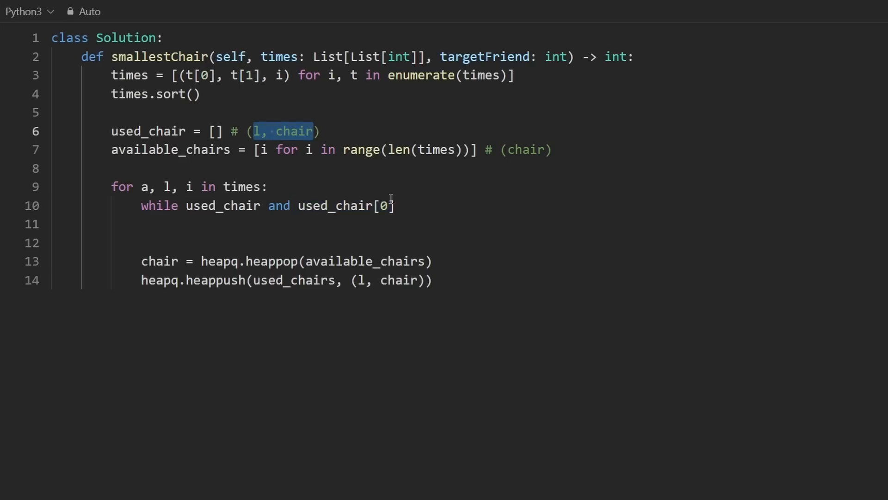
pyautogui.write('[]')
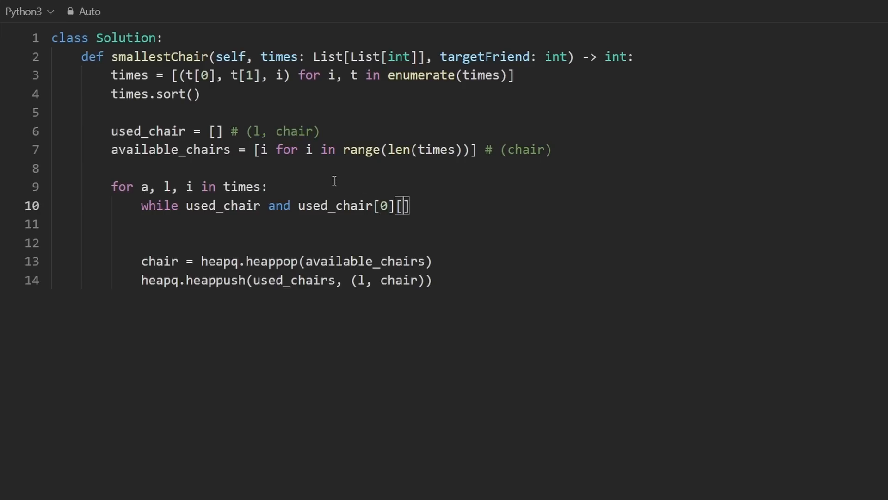
pyautogui.write('0')
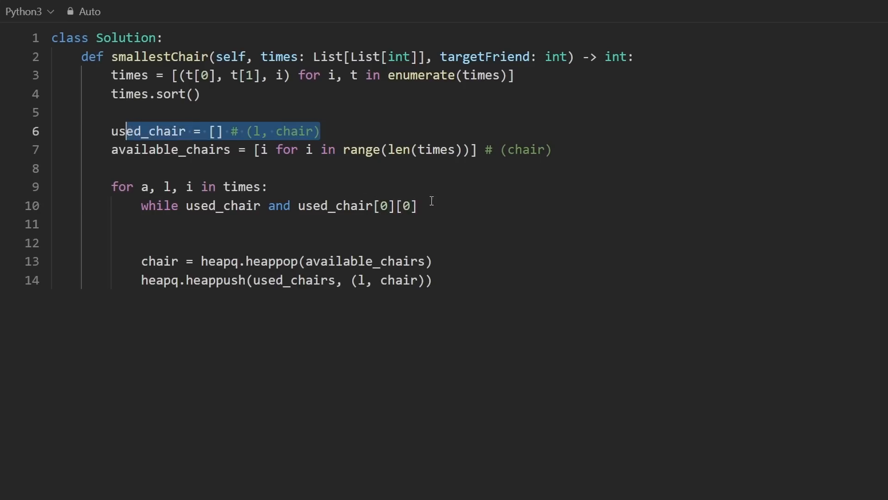
pyautogui.write('<')
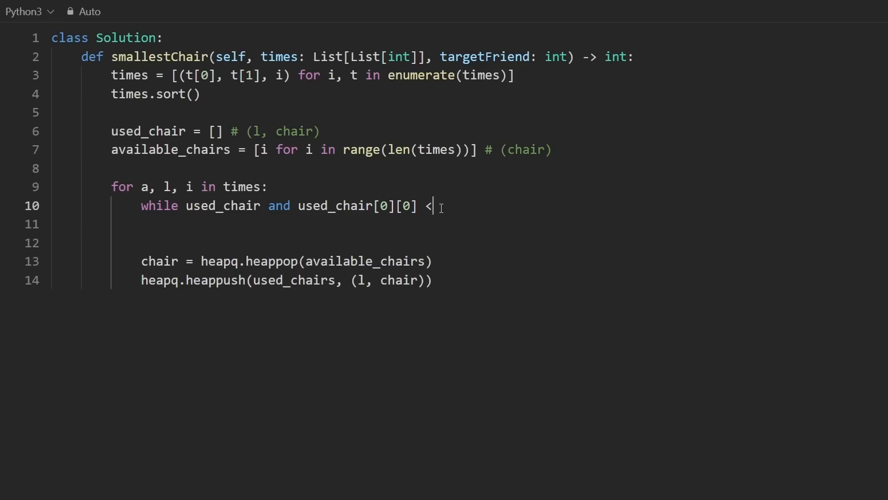
pyautogui.write('=')
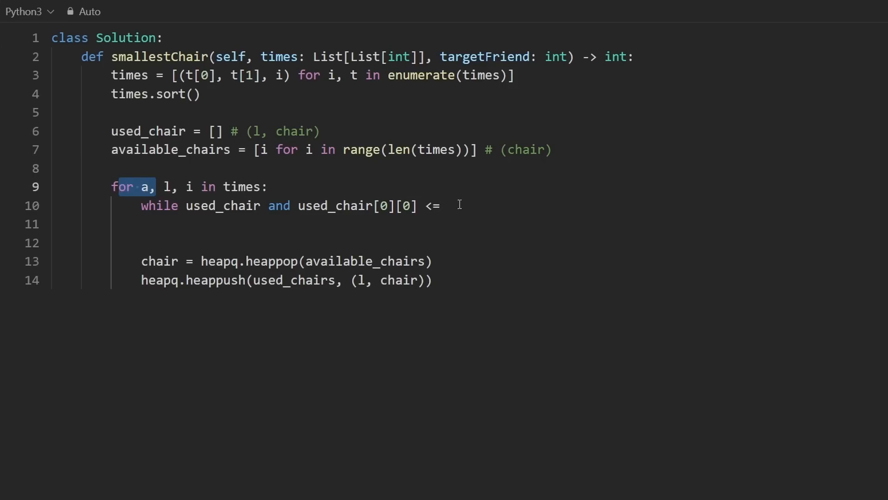
pyautogui.write('a:')
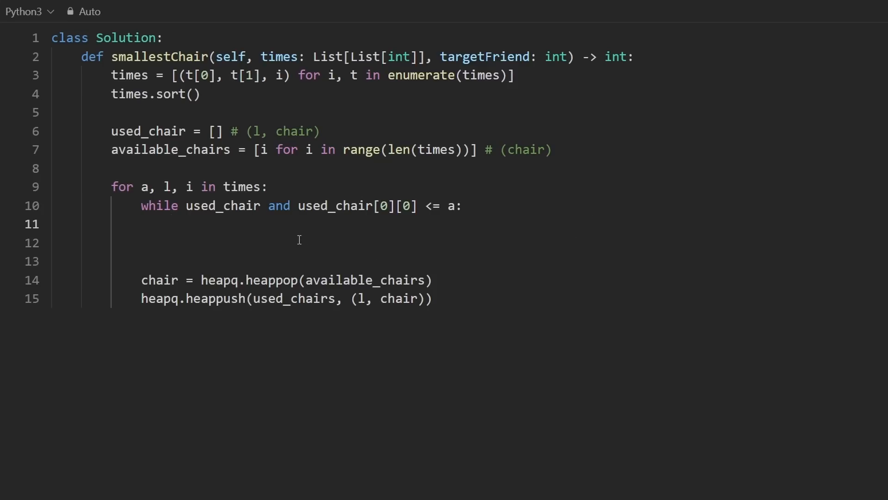
# - Inside the while, pop (leave, chair) from used_chairs and push chair onto the available heap
pyautogui.write('heapq.heappop')
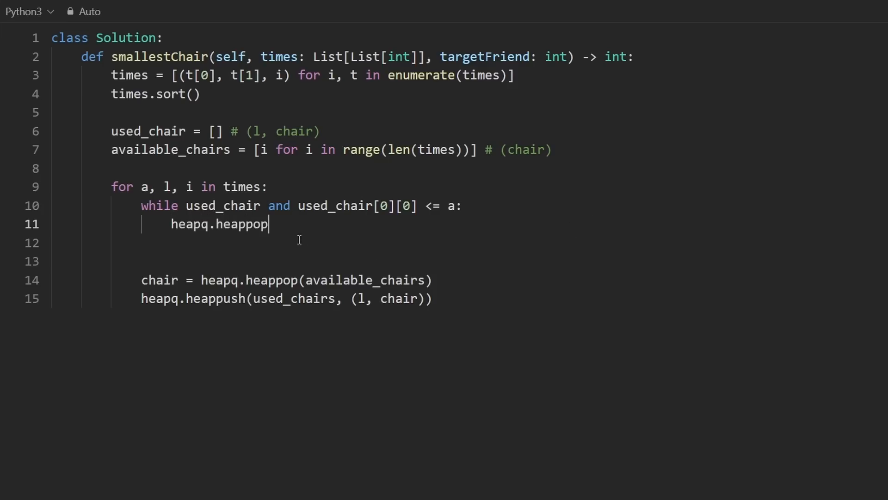
pyautogui.write('(used_chair)')
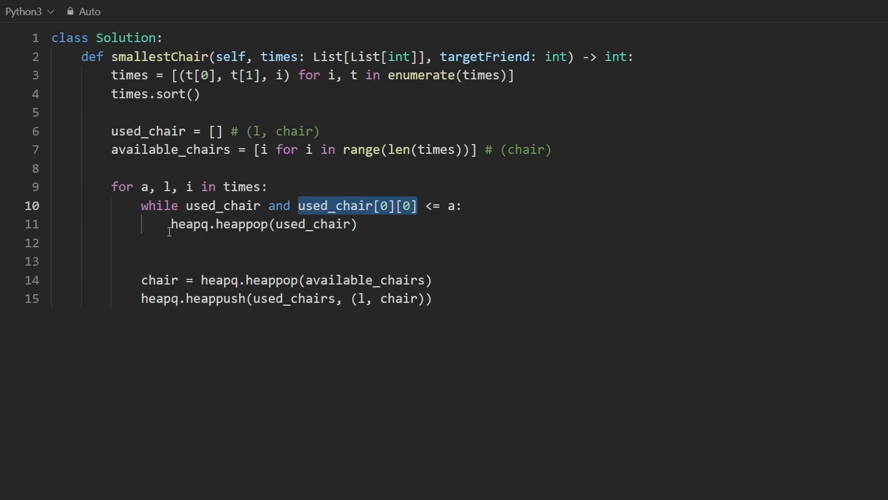
pyautogui.write('chair =')
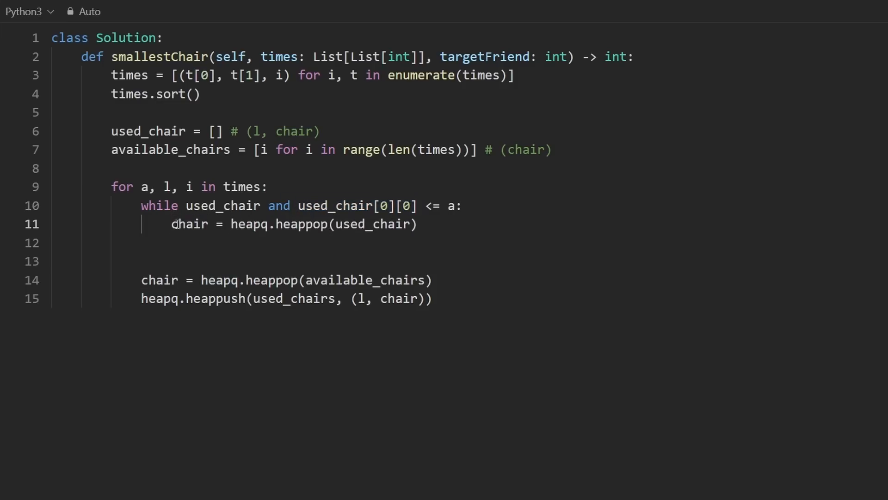
pyautogui.write('le')
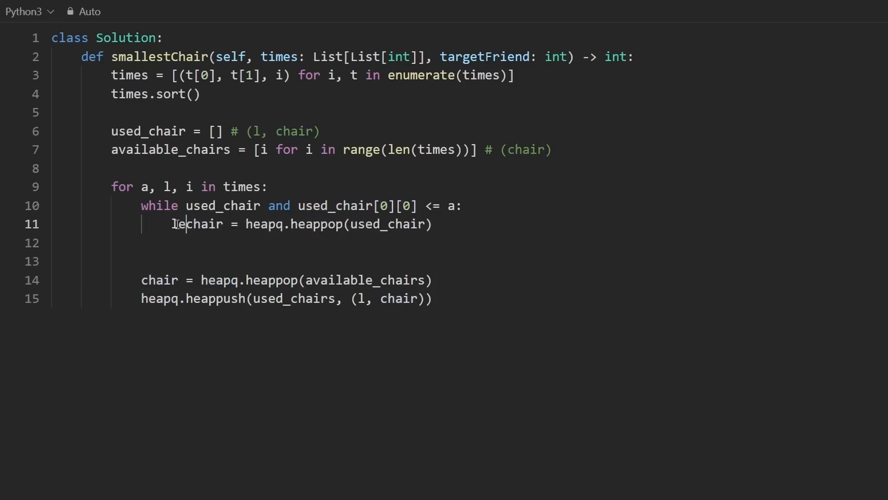
pyautogui.write('leave,')
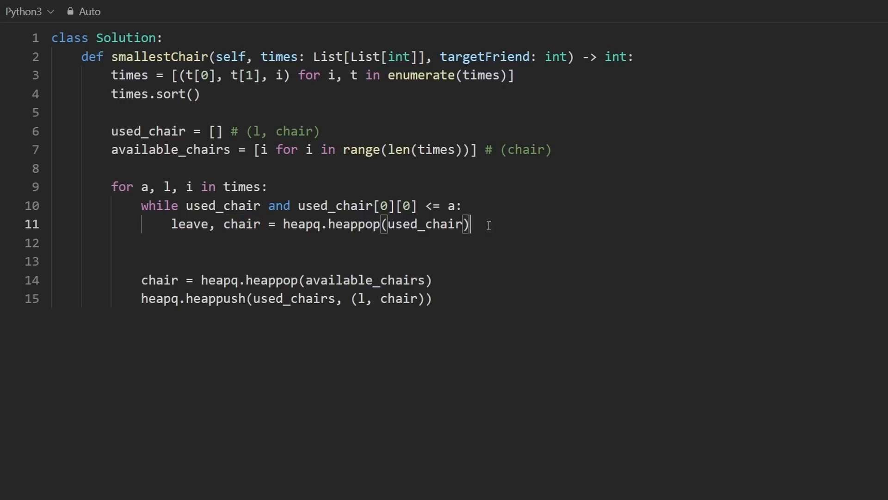
pyautogui.write('heapq.he')
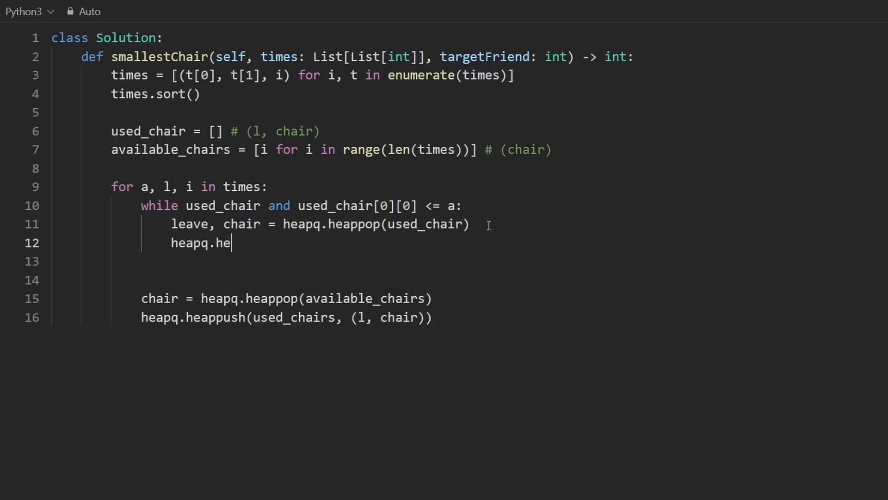
pyautogui.write('appush(avail')
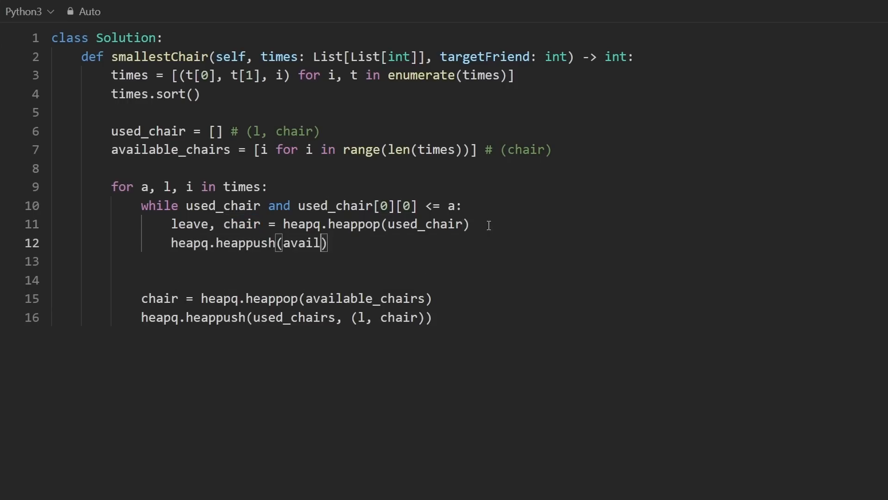
pyautogui.write('able, chair')
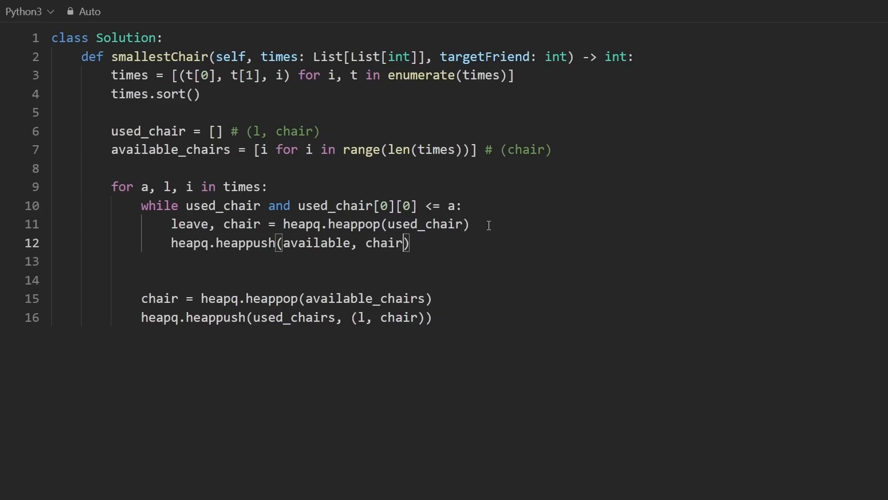
# - Complete the names to available_chairs and used_chairs and remove the stray blank line
pyautogui.click(539, 149)
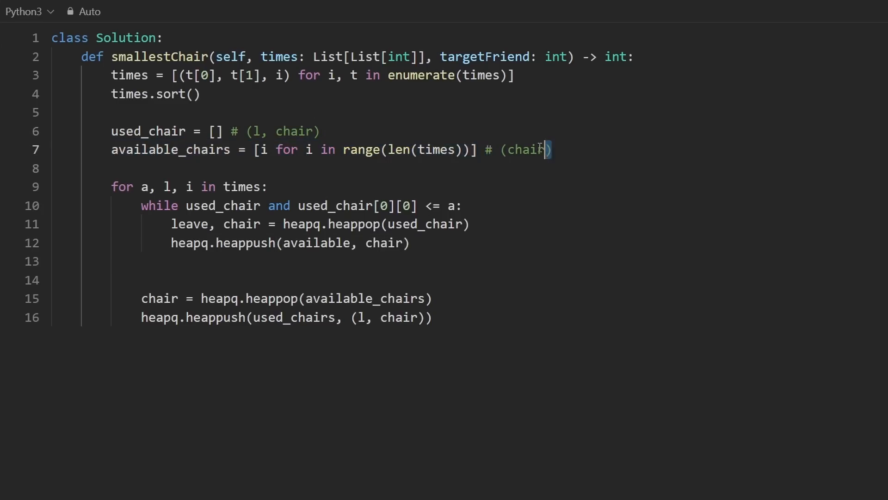
pyautogui.doubleClick(317, 243)
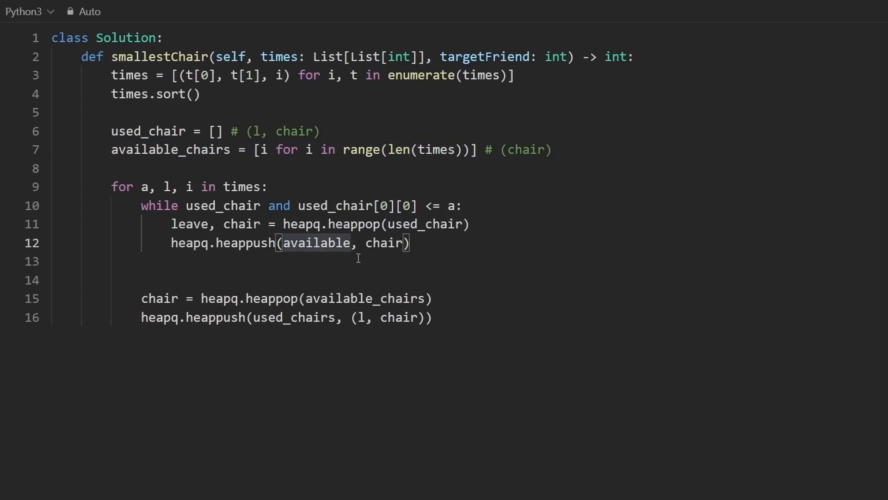
pyautogui.write('_chairs')
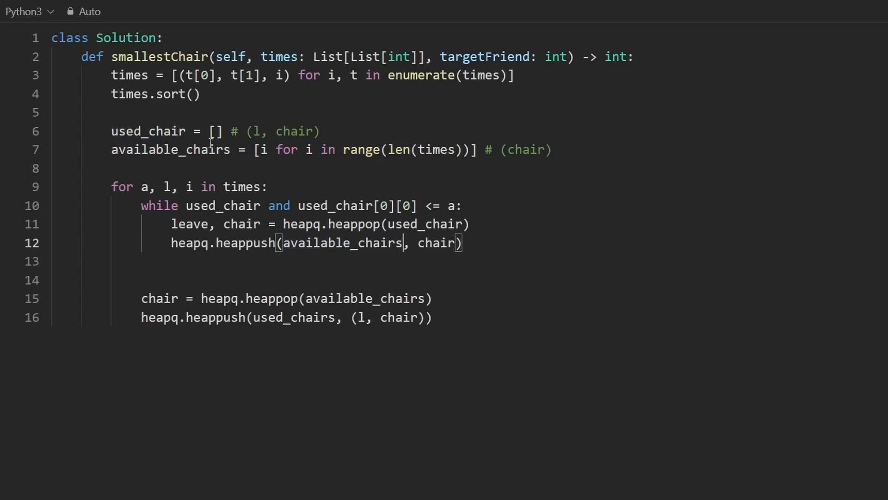
pyautogui.write('s')
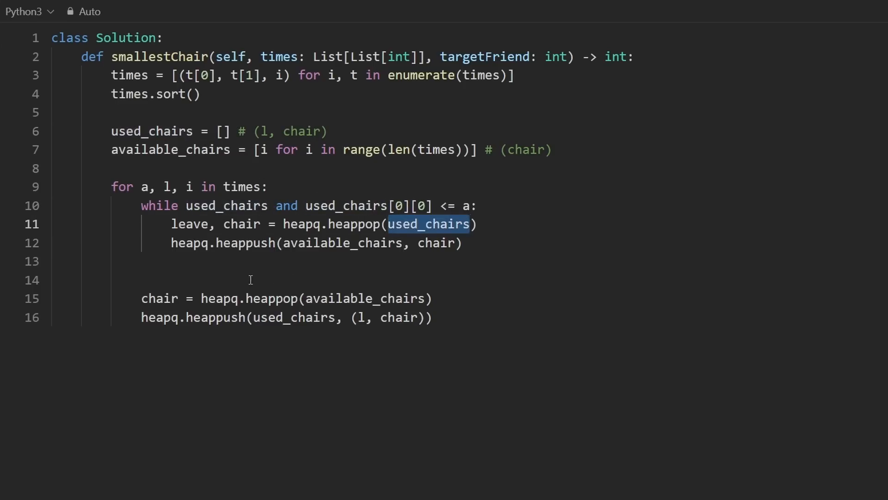
pyautogui.press('Backspace')
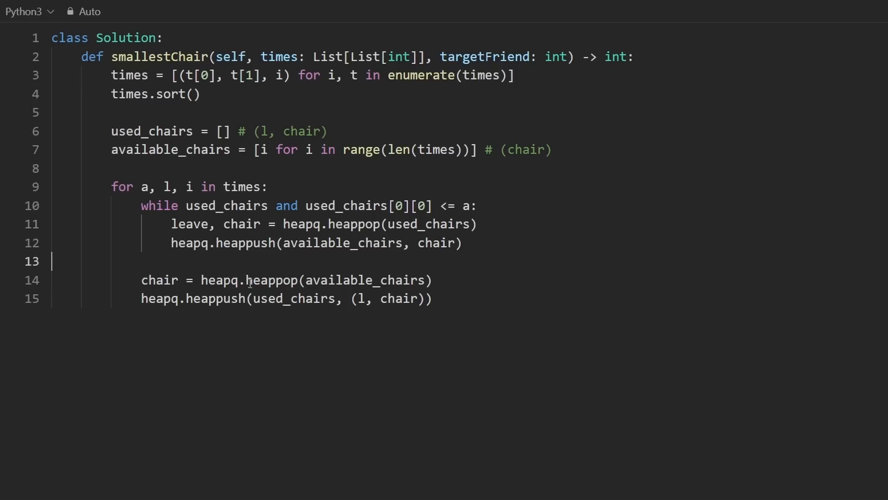
pyautogui.moveTo(366, 399)
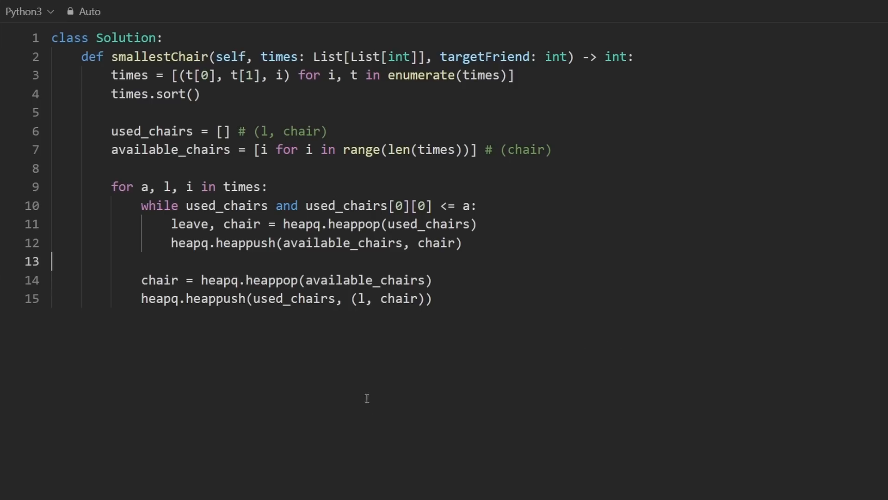
pyautogui.doubleClick(485, 57)
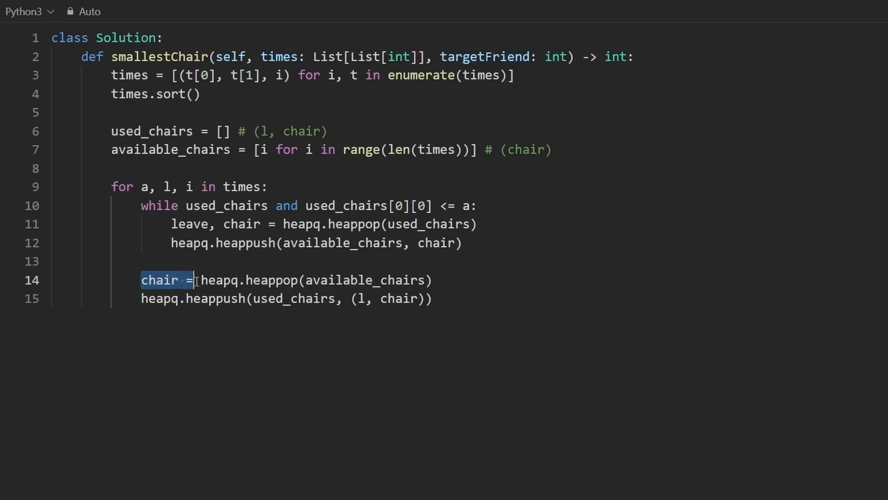
pyautogui.click(456, 313)
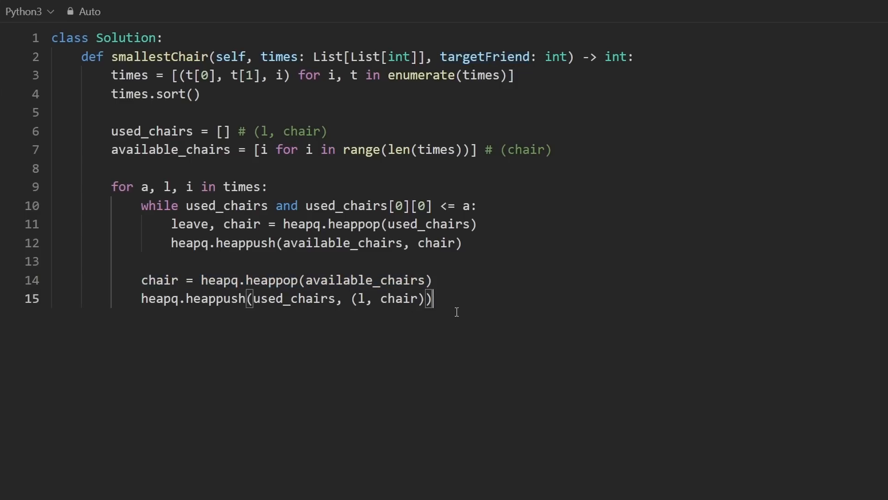
# - Return chair when i == targetFriend and delete the fallback return -1 below the loop
pyautogui.press('Enter')
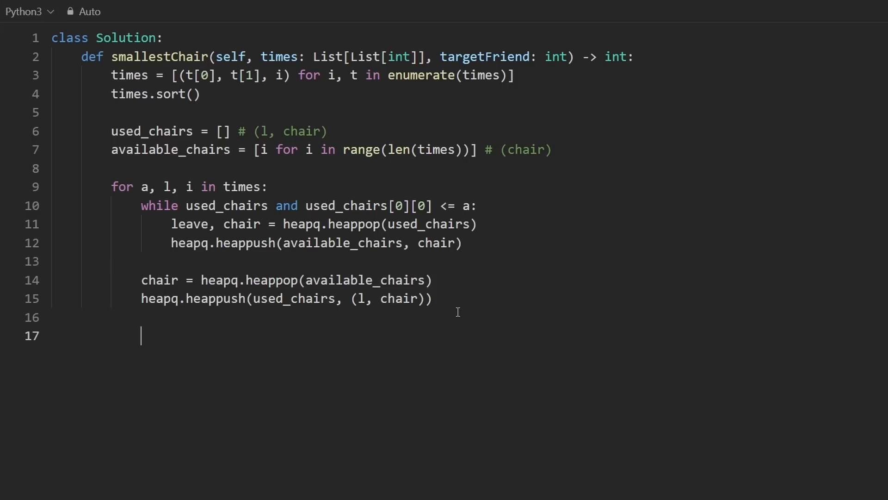
pyautogui.write('if i == i')
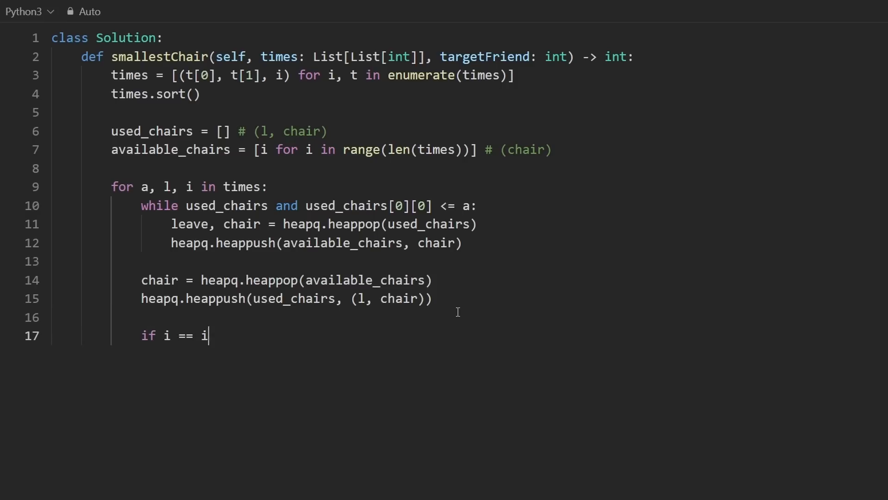
pyautogui.write('argetFriend:')
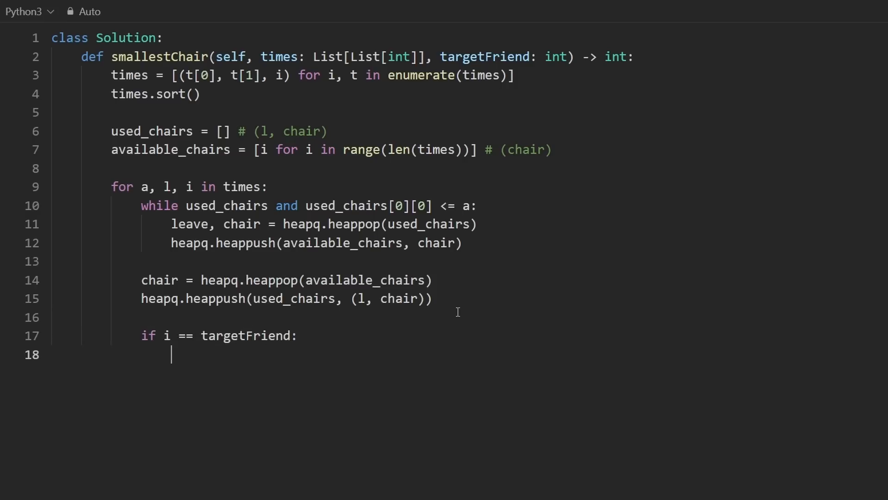
pyautogui.write('return chai')
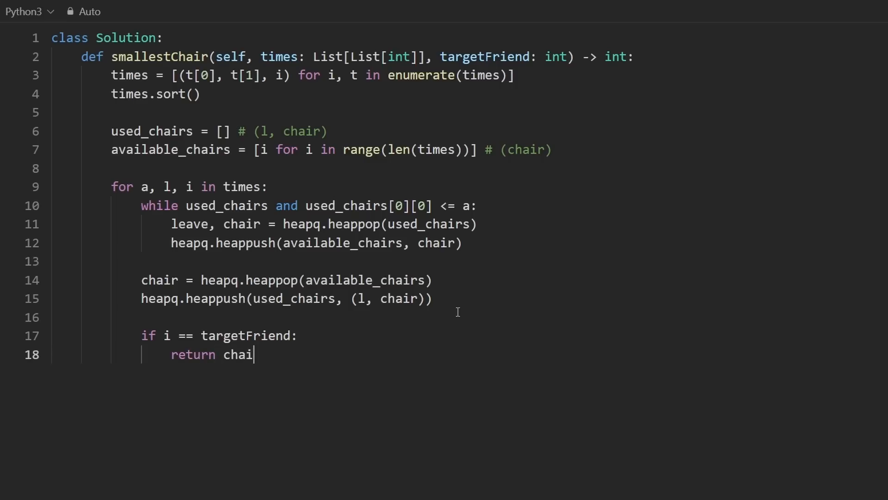
pyautogui.write('r')
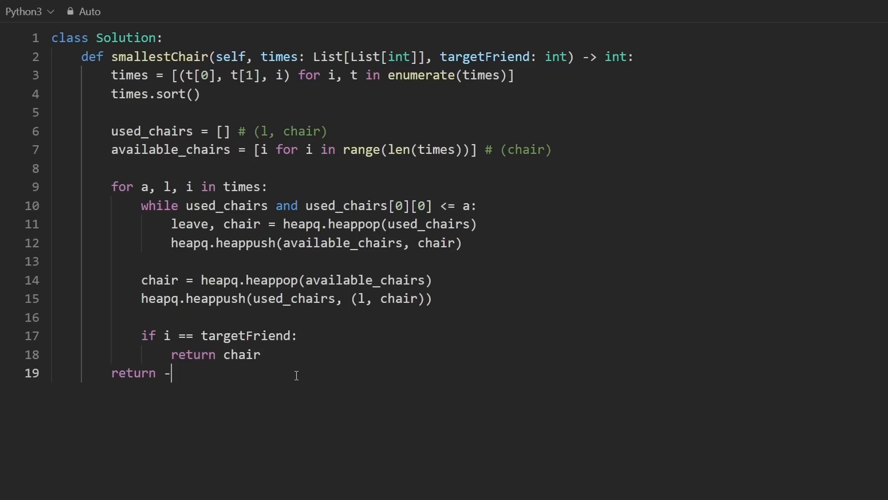
pyautogui.press('Backspace')
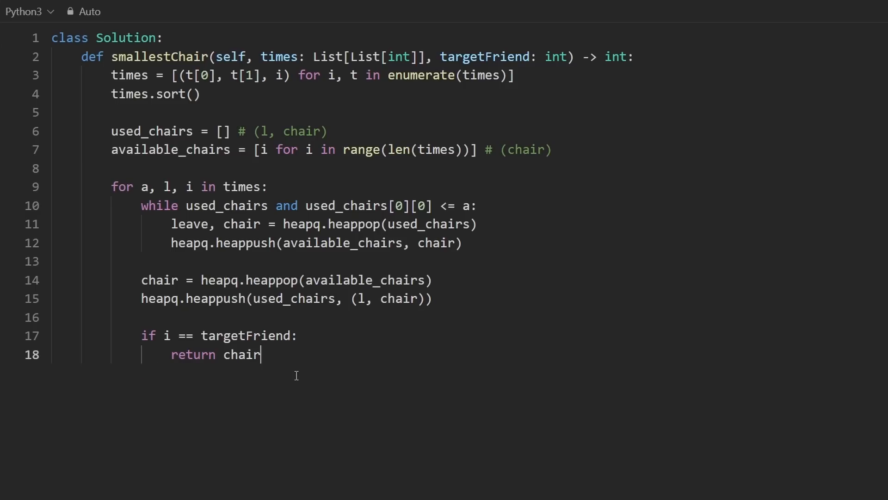
pyautogui.doubleClick(483, 56)
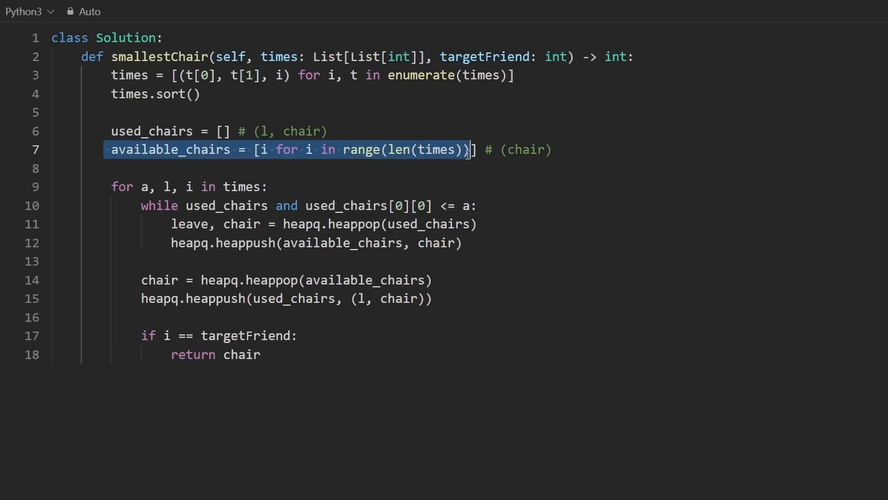
pyautogui.press('ctrl+a')
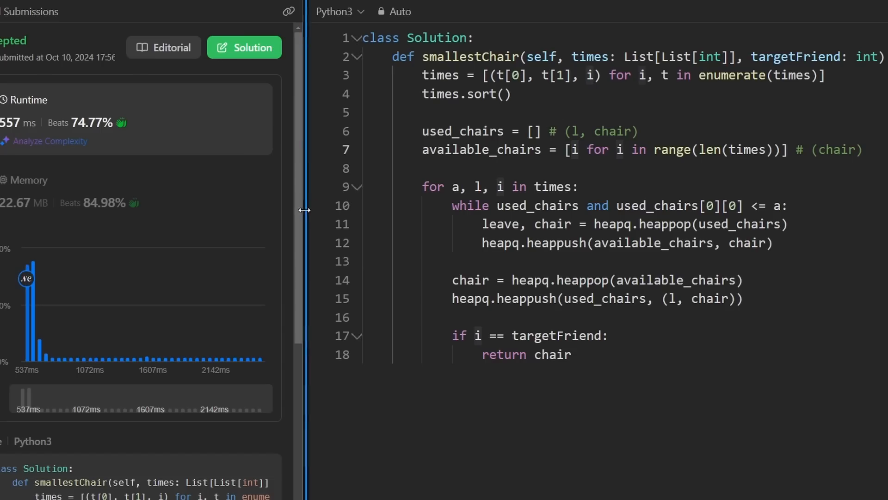
pyautogui.moveTo(305, 210); pyautogui.dragTo(261, 202)
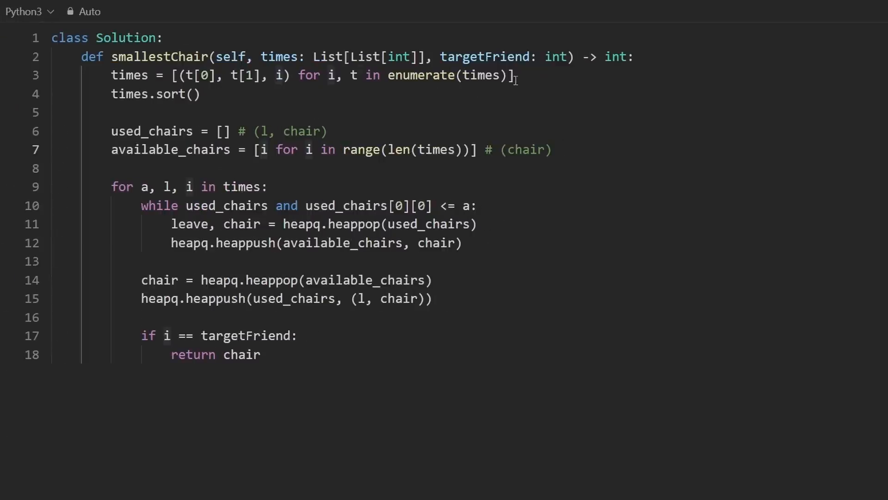
pyautogui.moveTo(157, 75); pyautogui.dragTo(514, 75)
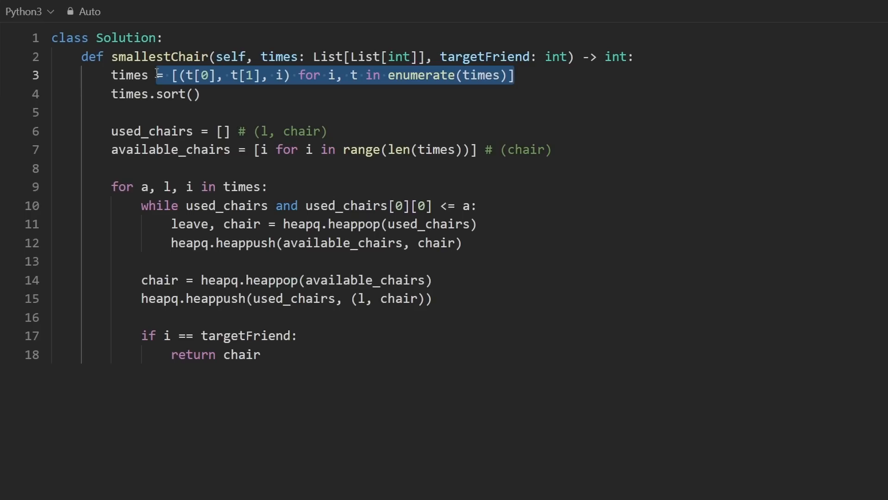
# - Build indexes = [i for i in range(len(times))]
pyautogui.write('indexes = [i f')
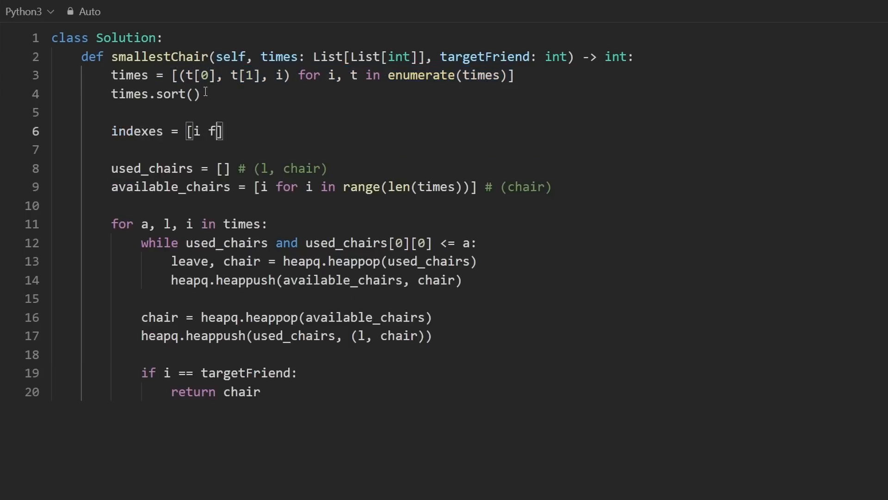
pyautogui.write('or i in range(')
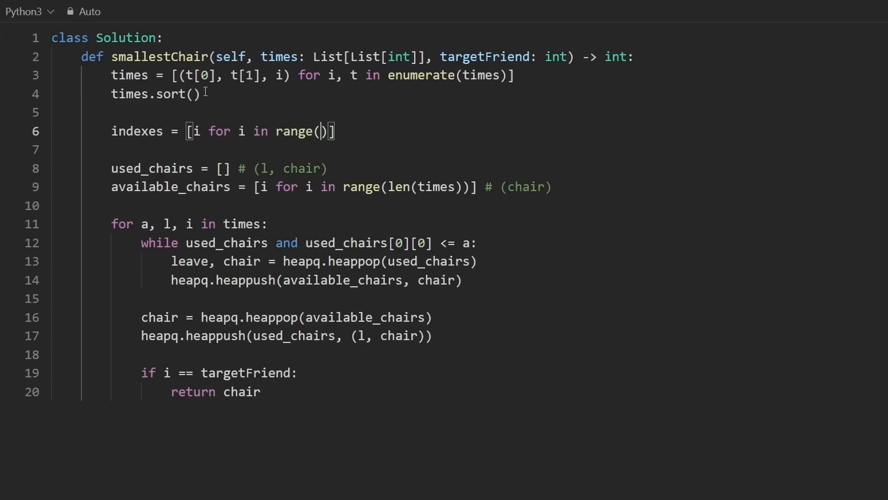
pyautogui.write('len(times')
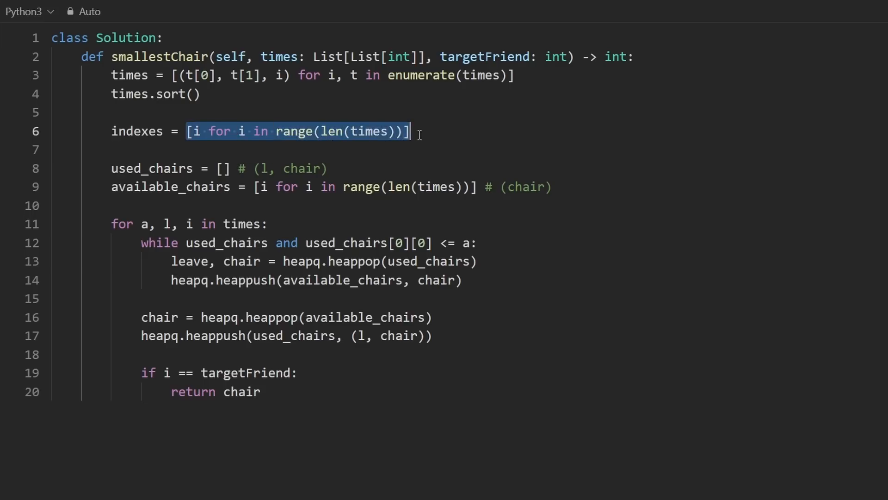
# - Sort indexes with key=lambda i : times[i][0], replacing the old tuple rebuild and times.sort
pyautogui.write('index')
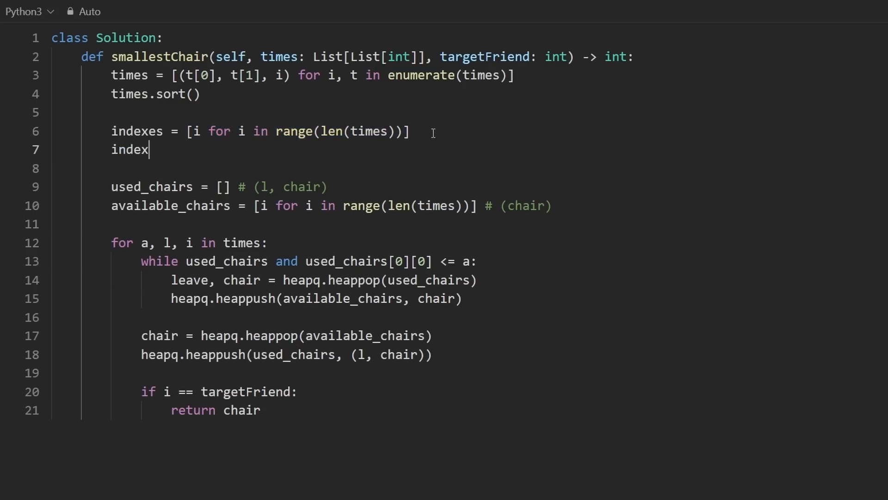
pyautogui.write('es.sort()')
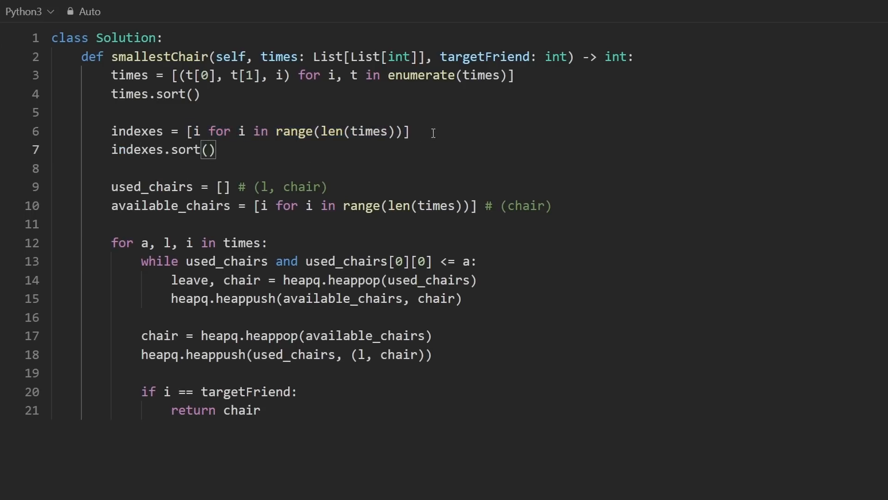
pyautogui.write('key=lambda')
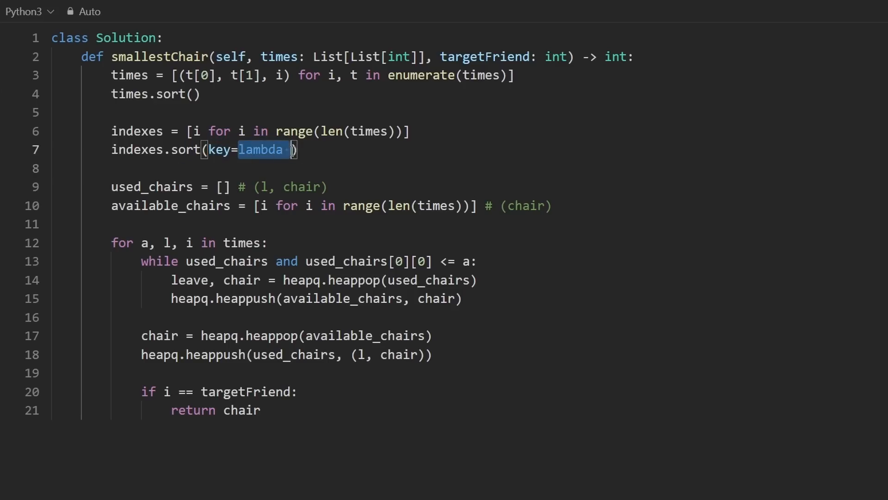
pyautogui.doubleClick(136, 131)
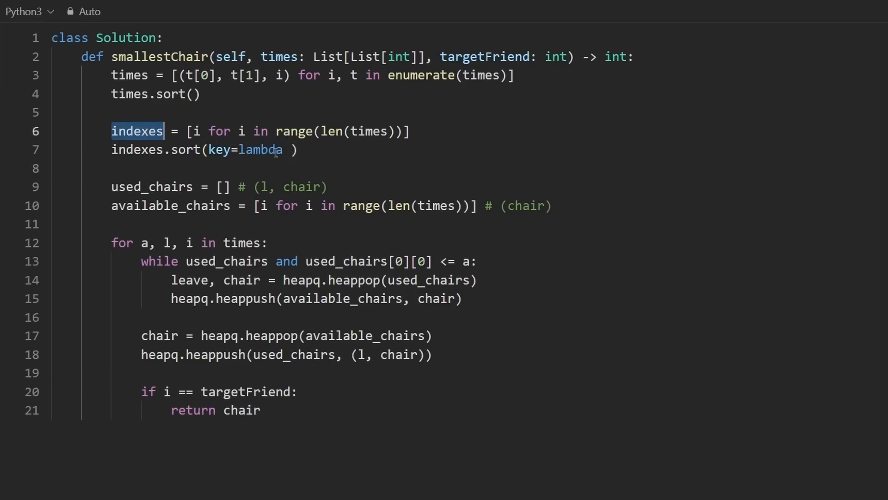
pyautogui.write('i :')
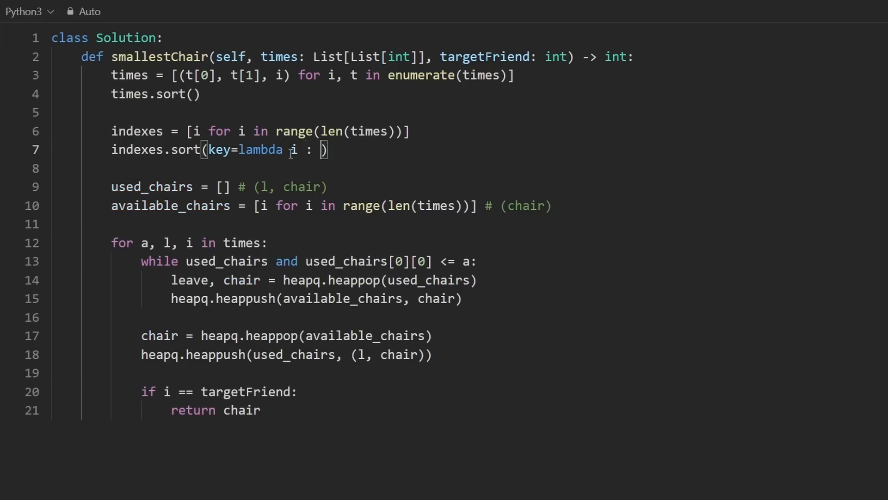
pyautogui.write('i')
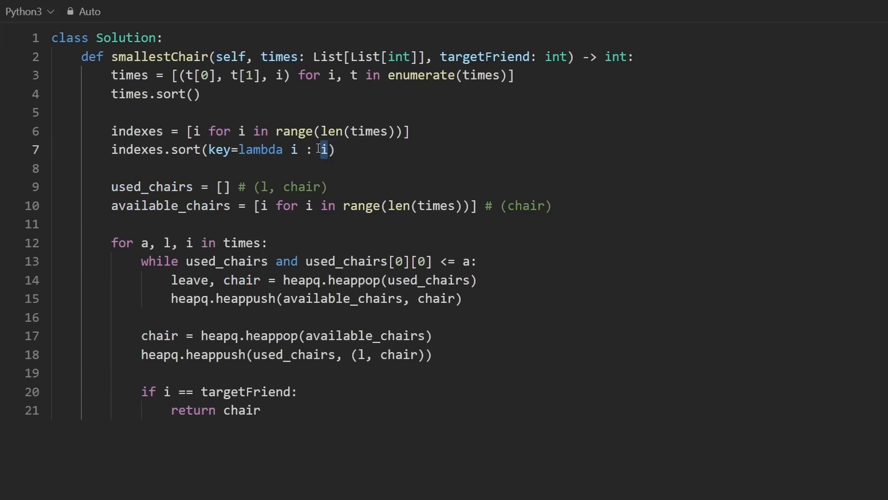
pyautogui.write('times[]')
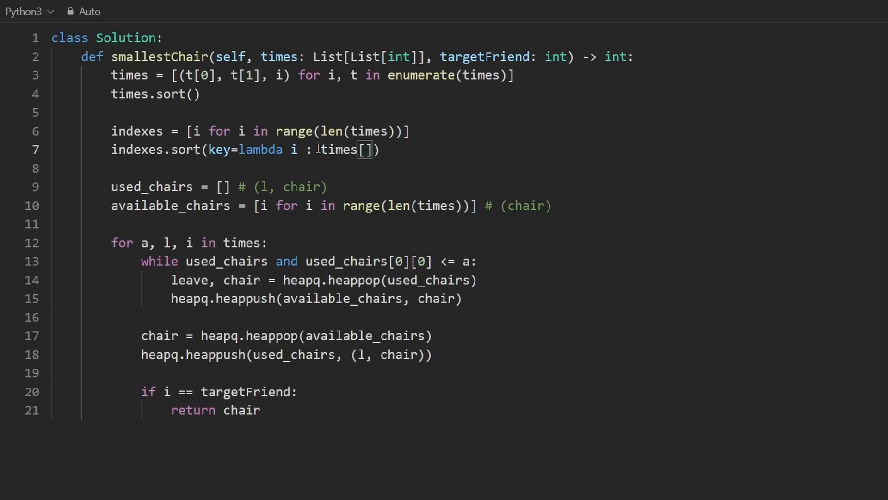
pyautogui.write('i]p')
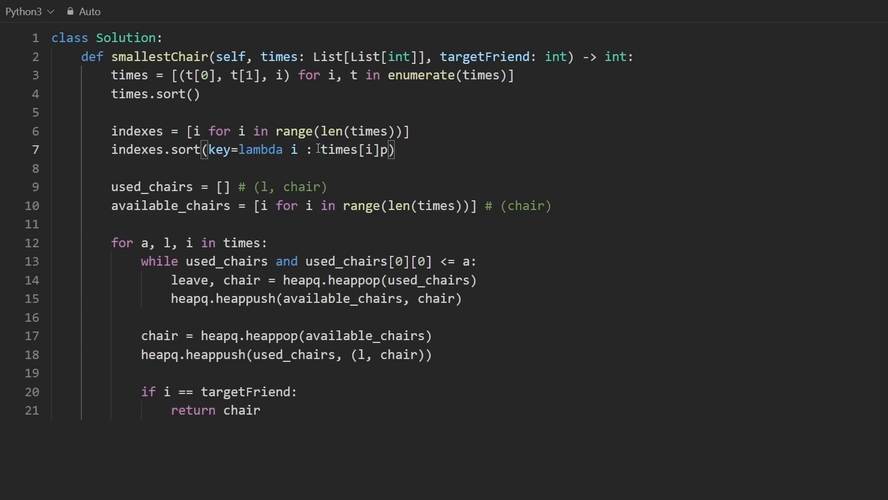
pyautogui.write('[0]')
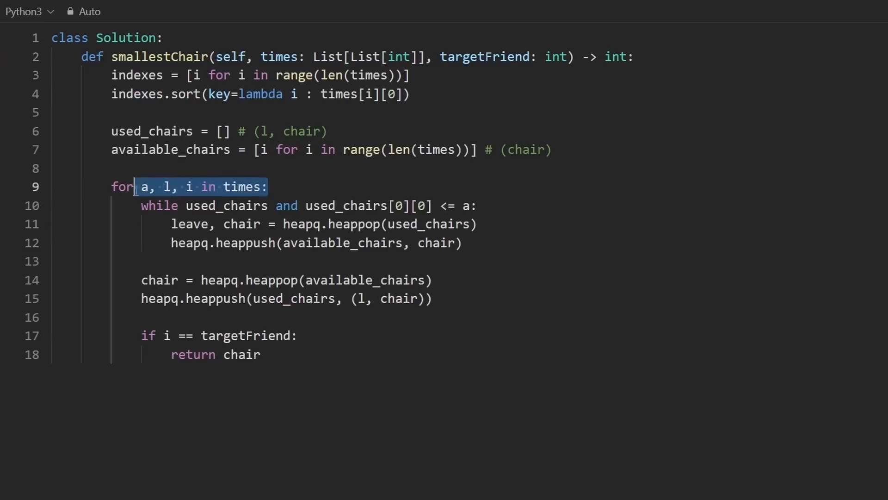
# - Loop with for i in indexes and unpack a, l = times[i] as its first line
pyautogui.write('i in r')
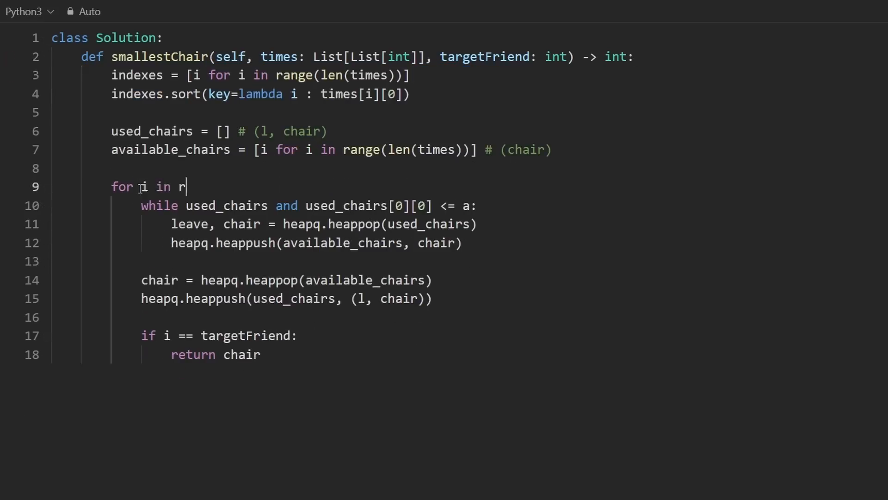
pyautogui.write('a')
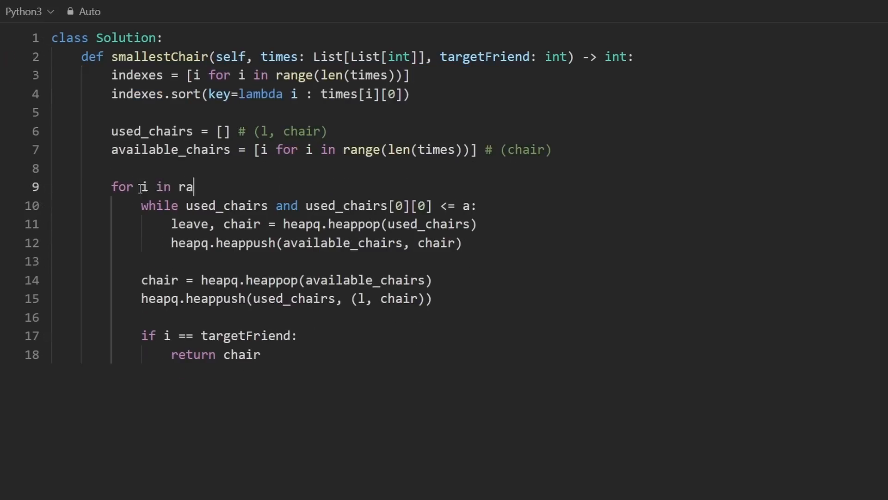
pyautogui.write('ndexes:')
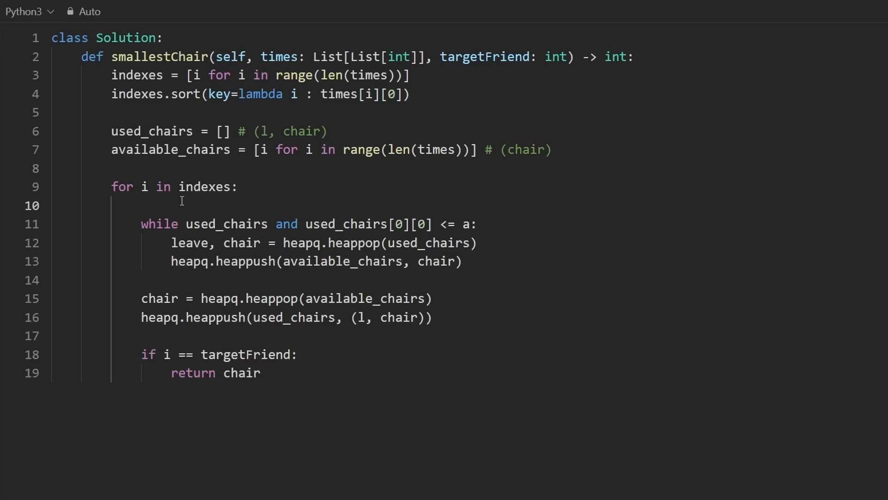
pyautogui.write('a, l = tim')
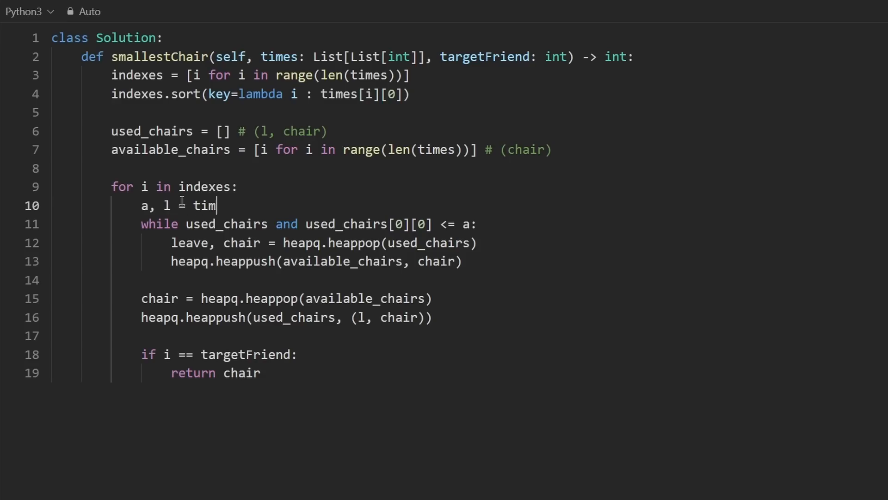
pyautogui.write('es[i]')
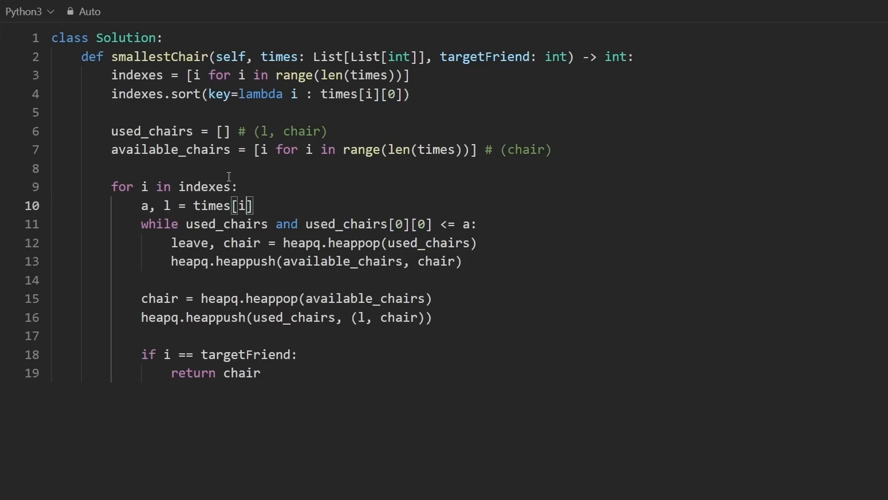
pyautogui.press('ctrl+a')
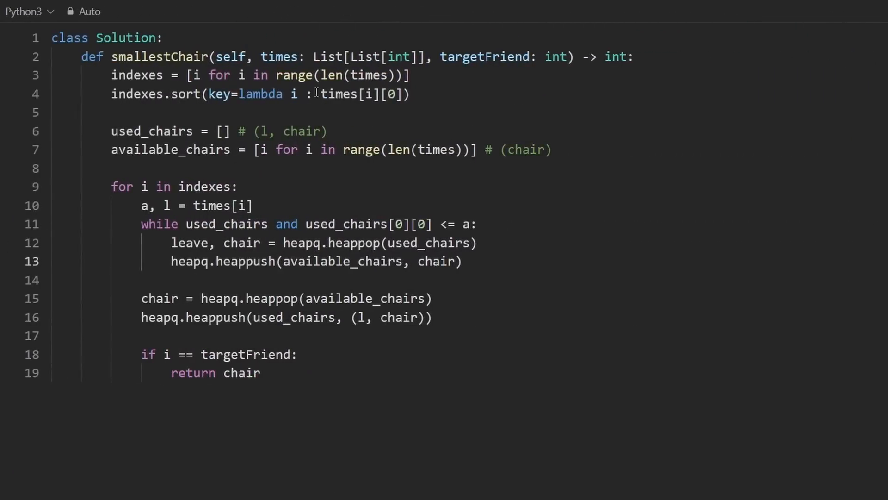
pyautogui.moveTo(187, 94); pyautogui.dragTo(411, 94)
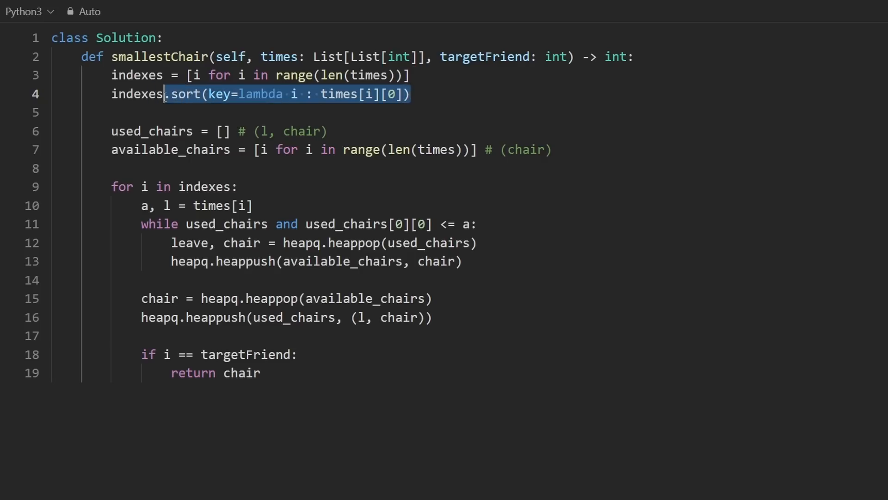
pyautogui.click(172, 95)
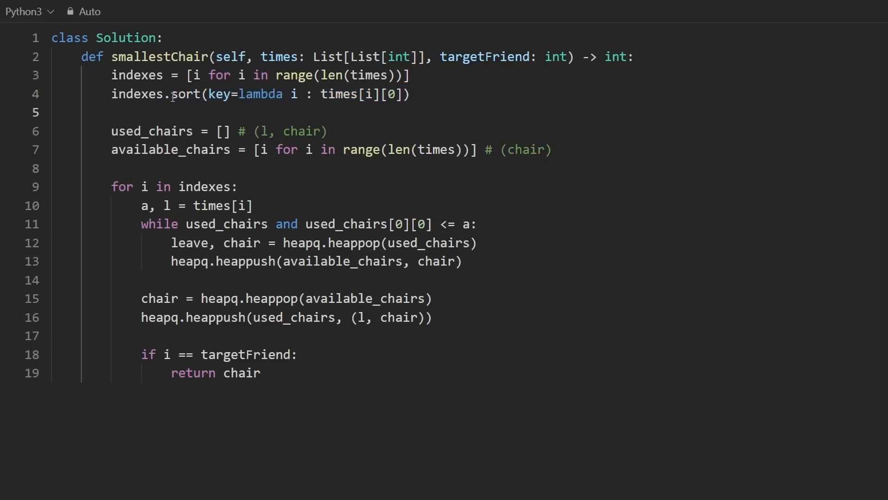
pyautogui.moveTo(166, 94); pyautogui.dragTo(410, 95)
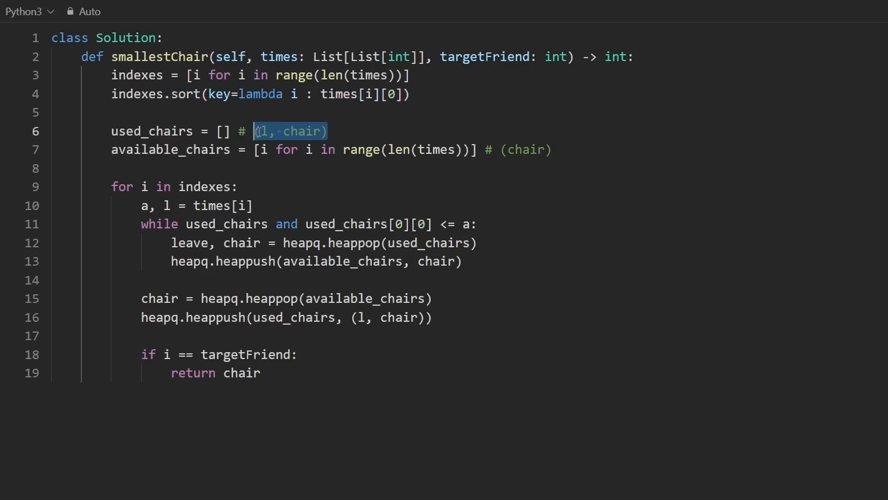
pyautogui.moveTo(411, 242)
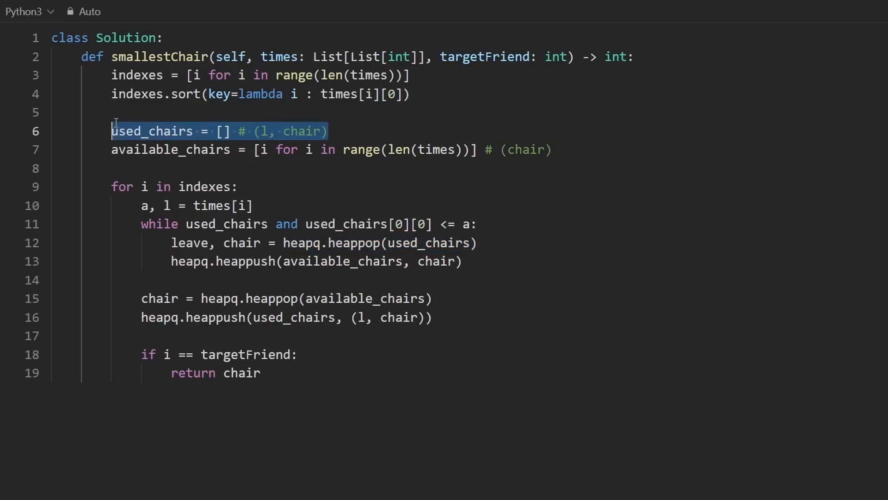
pyautogui.doubleClick(302, 131)
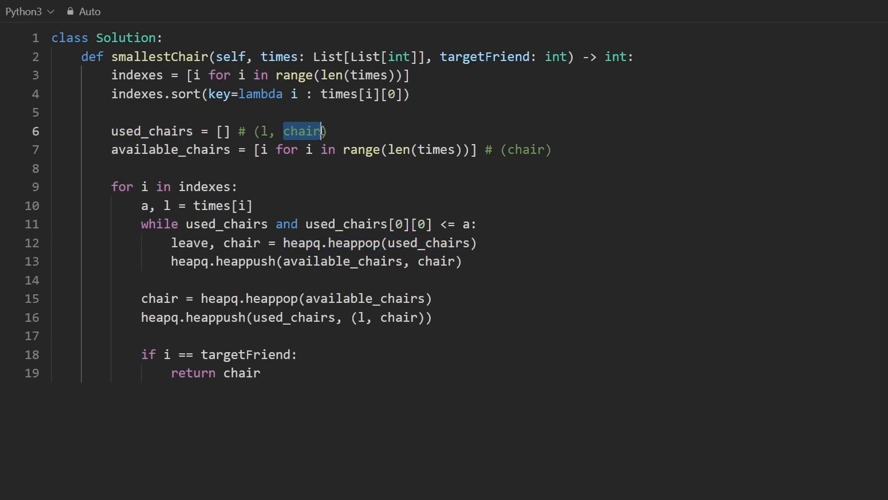